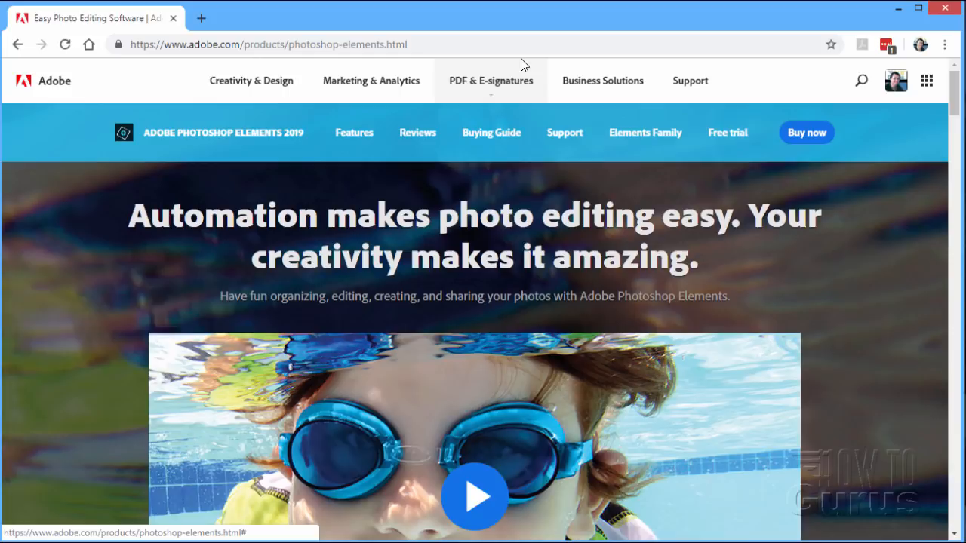
{"action": "mouse_move", "coordinate": [244, 130]}
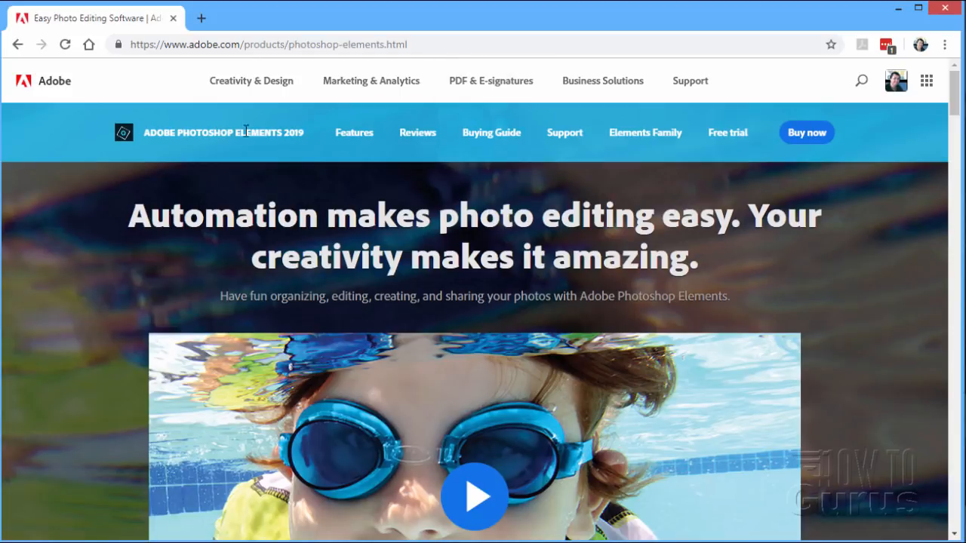
{"action": "mouse_move", "coordinate": [279, 151]}
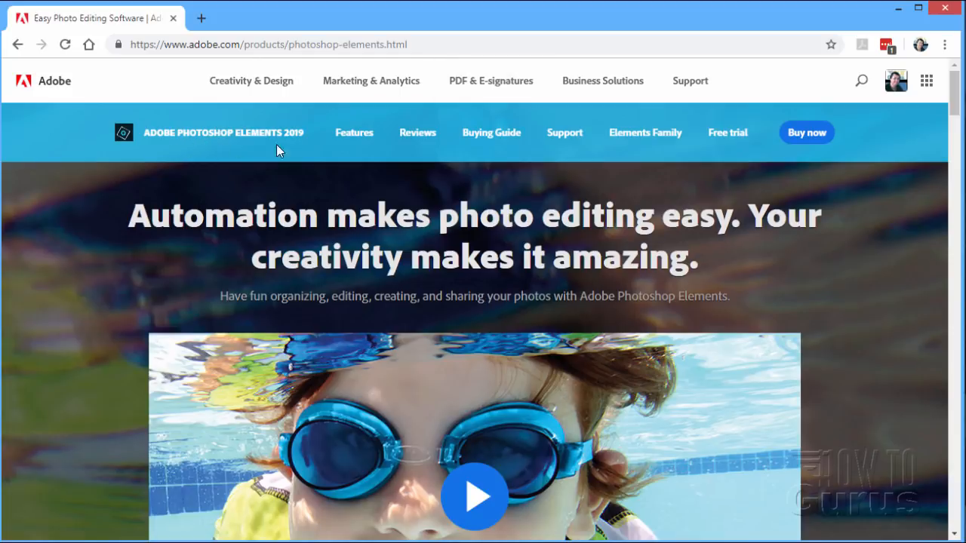
{"action": "mouse_move", "coordinate": [109, 117]}
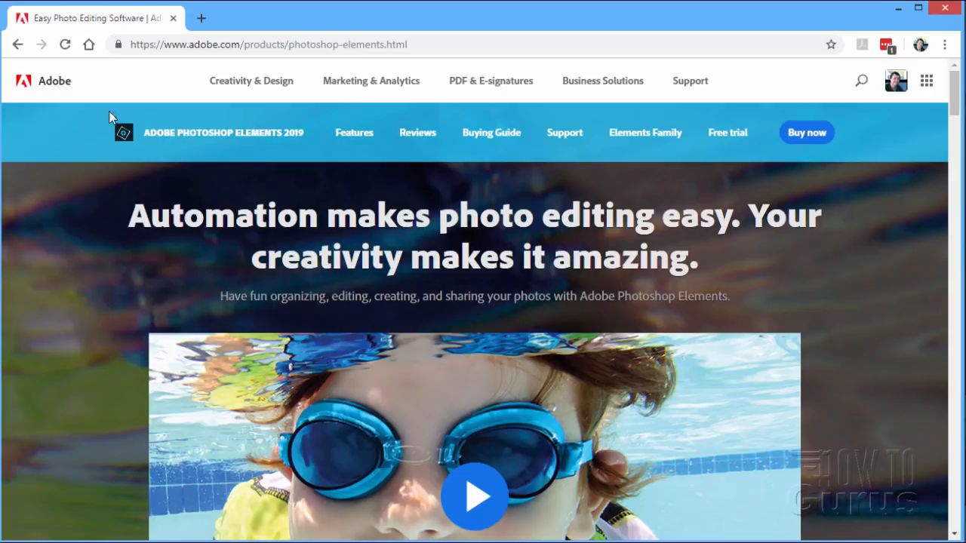
Scroll through the Photoshop Elements product page on the Adobe website
{"action": "scroll", "scroll_direction": "down", "scroll_amount": 3}
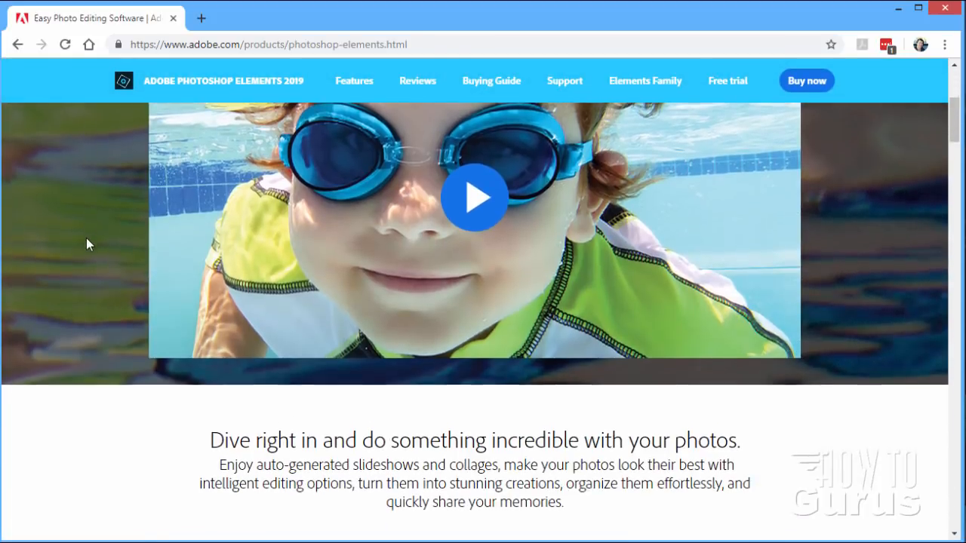
{"action": "scroll", "scroll_direction": "down", "scroll_amount": 3}
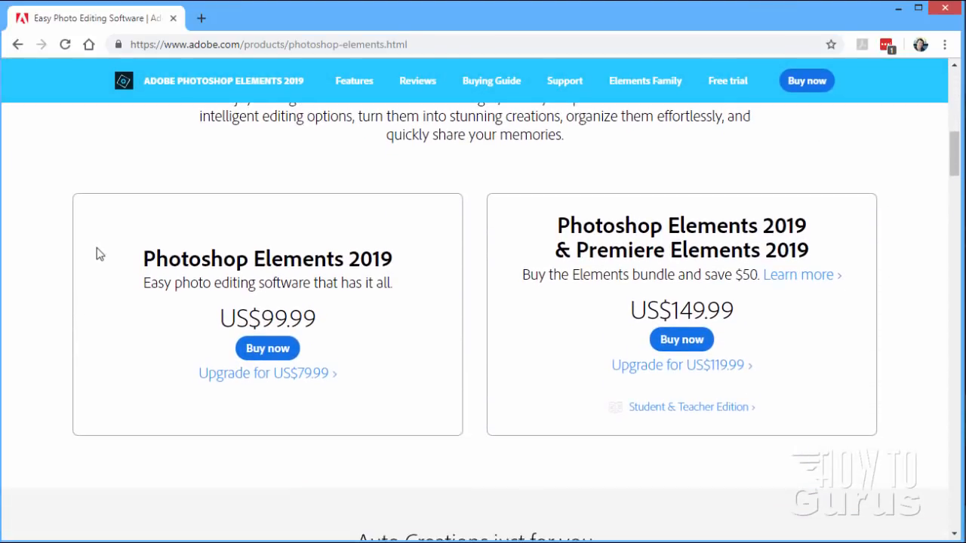
{"action": "scroll", "scroll_direction": "down", "scroll_amount": 3}
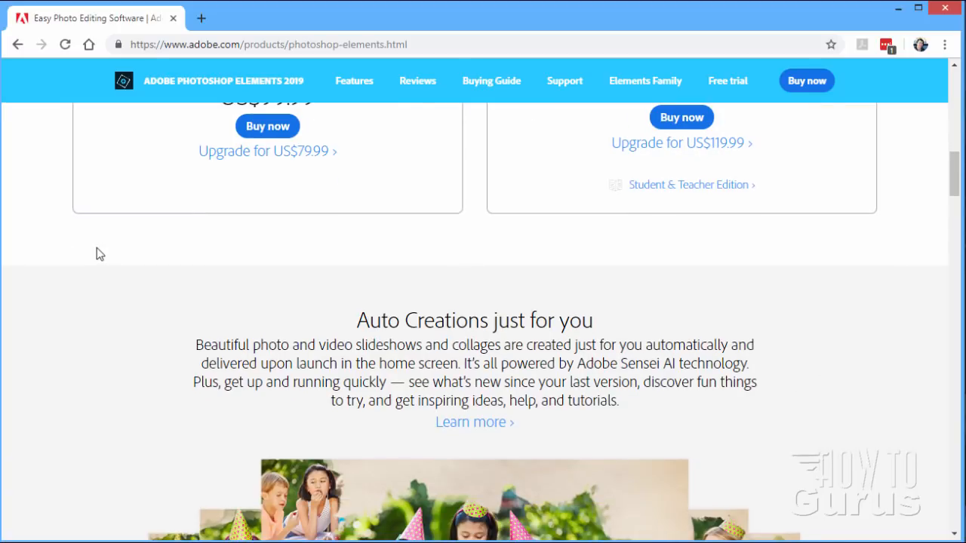
{"action": "scroll", "scroll_direction": "down", "scroll_amount": 3}
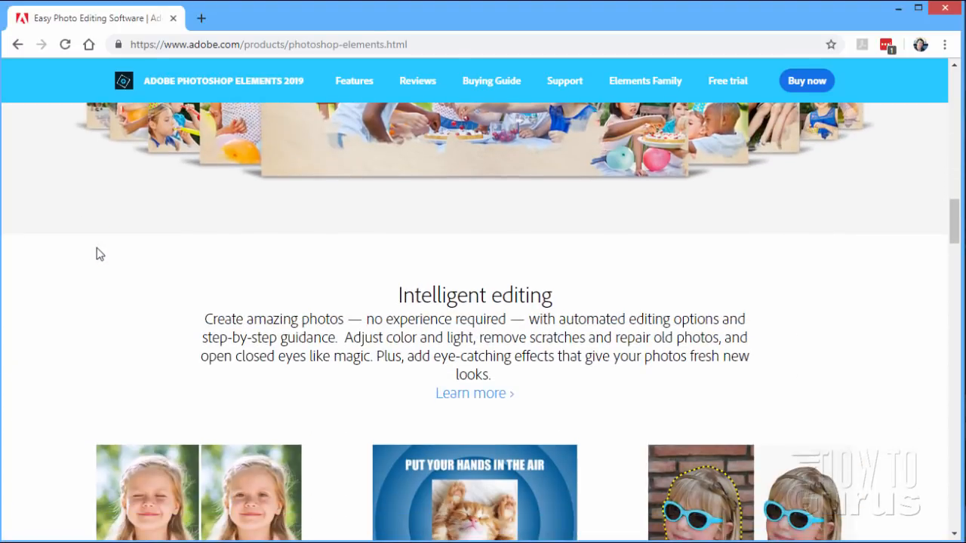
{"action": "scroll", "scroll_direction": "down", "scroll_amount": 3}
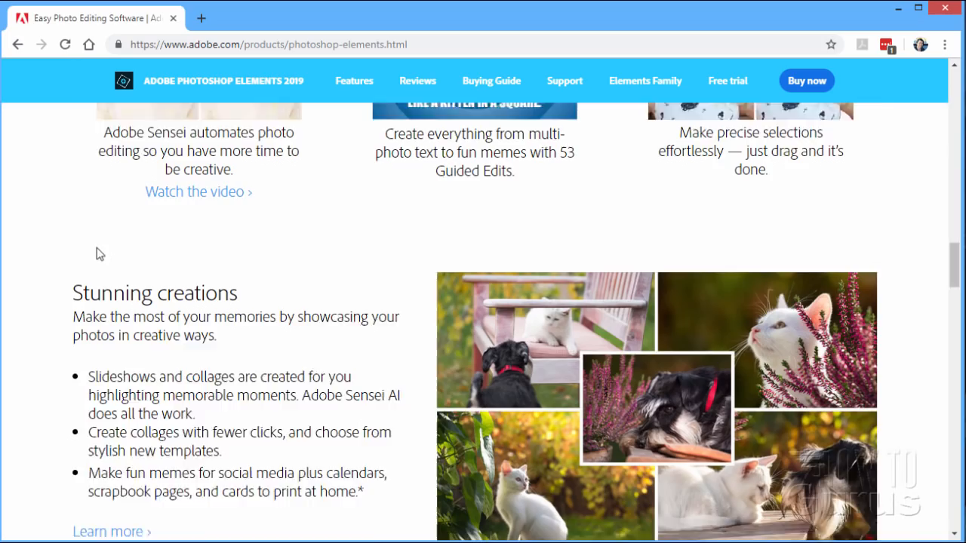
{"action": "scroll", "scroll_direction": "down", "scroll_amount": 3}
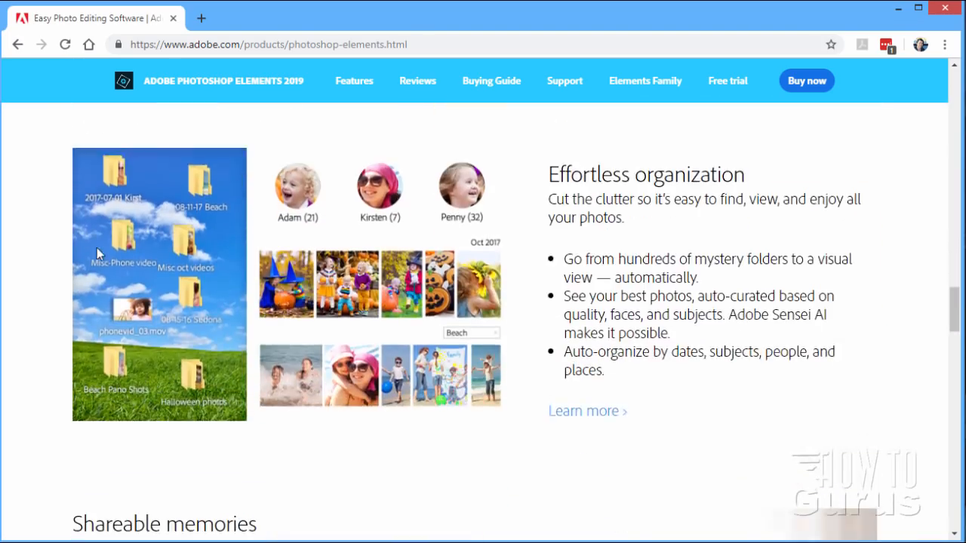
{"action": "scroll", "scroll_direction": "down", "scroll_amount": 3}
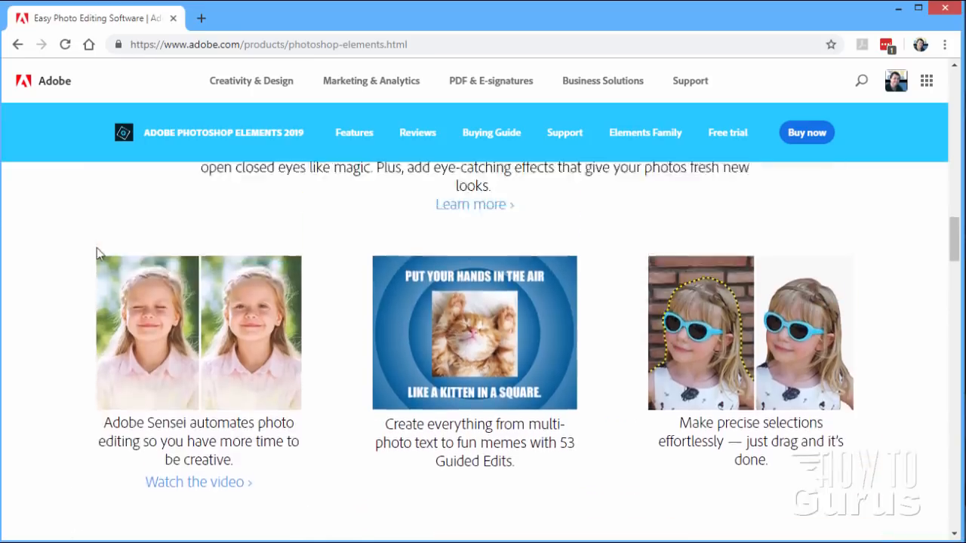
{"action": "scroll", "scroll_direction": "up", "scroll_amount": 3}
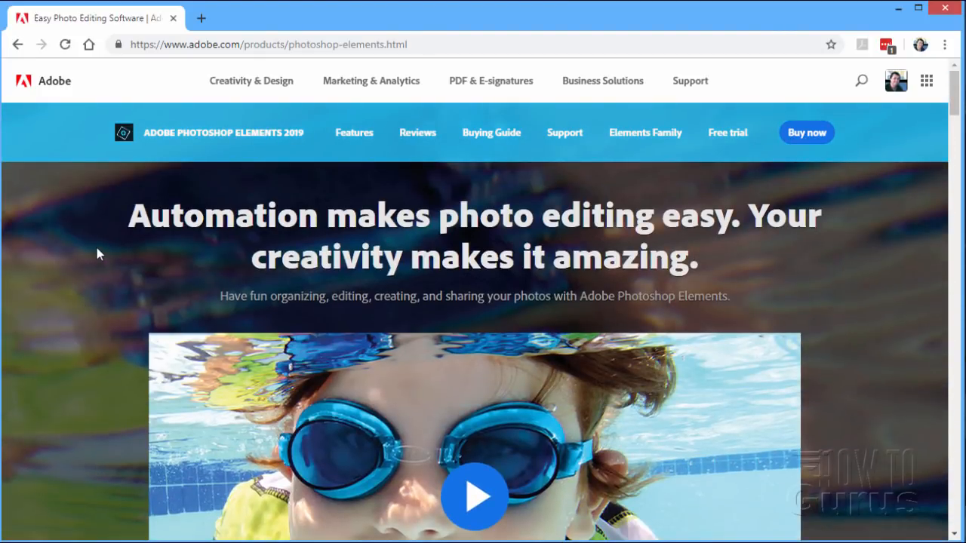
{"action": "mouse_move", "coordinate": [492, 133]}
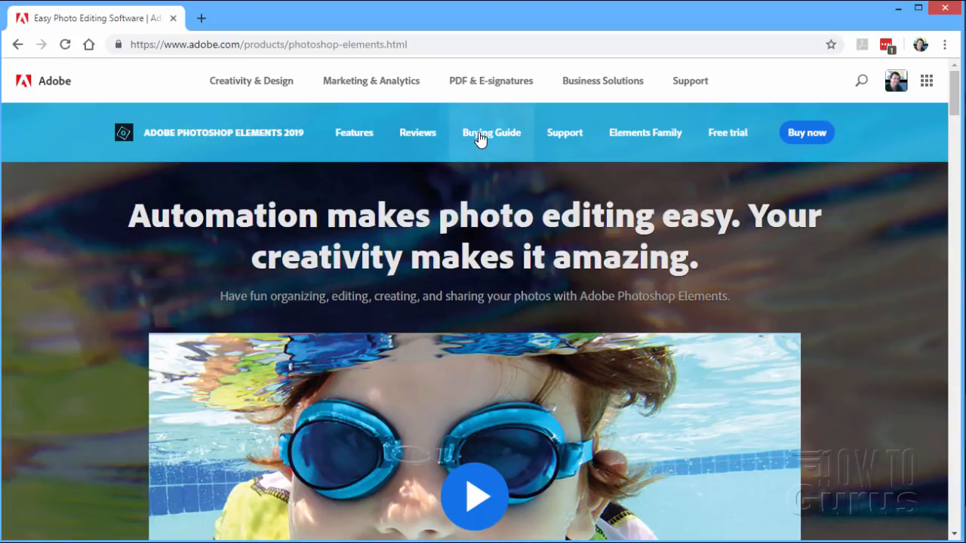
Bring up the Buying Guide's Dive right in table comparing versions 14, 15, 2018 and 2019
{"action": "left_click", "coordinate": [492, 133]}
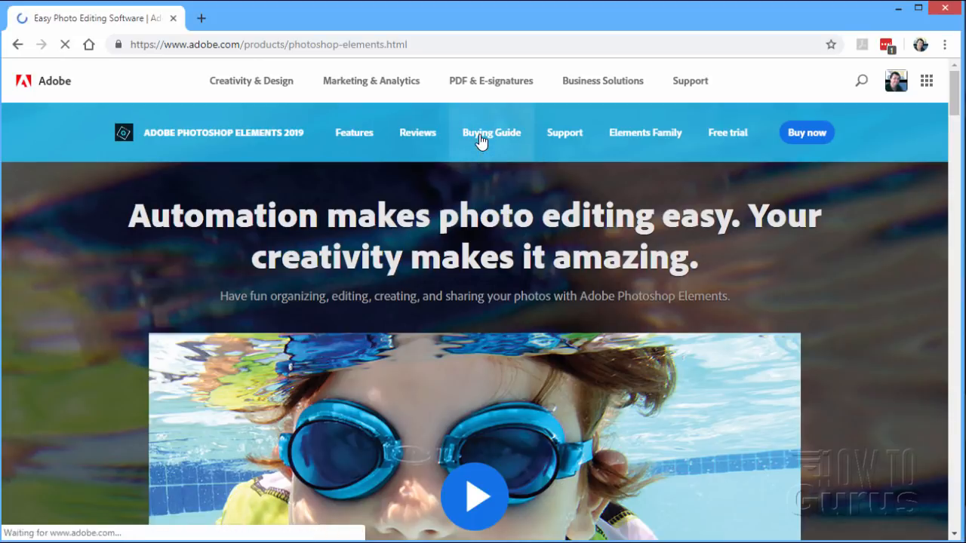
{"action": "left_click", "coordinate": [492, 133]}
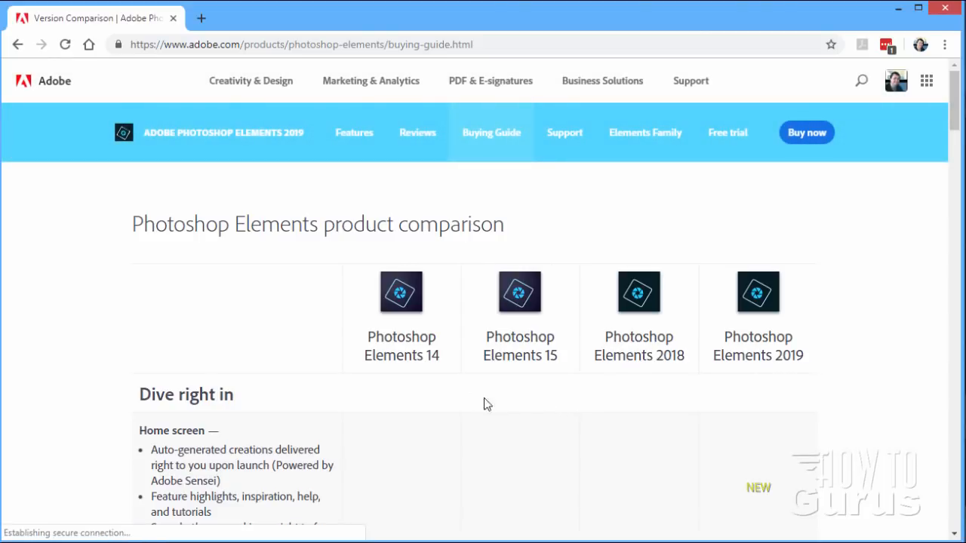
{"action": "mouse_move", "coordinate": [663, 392]}
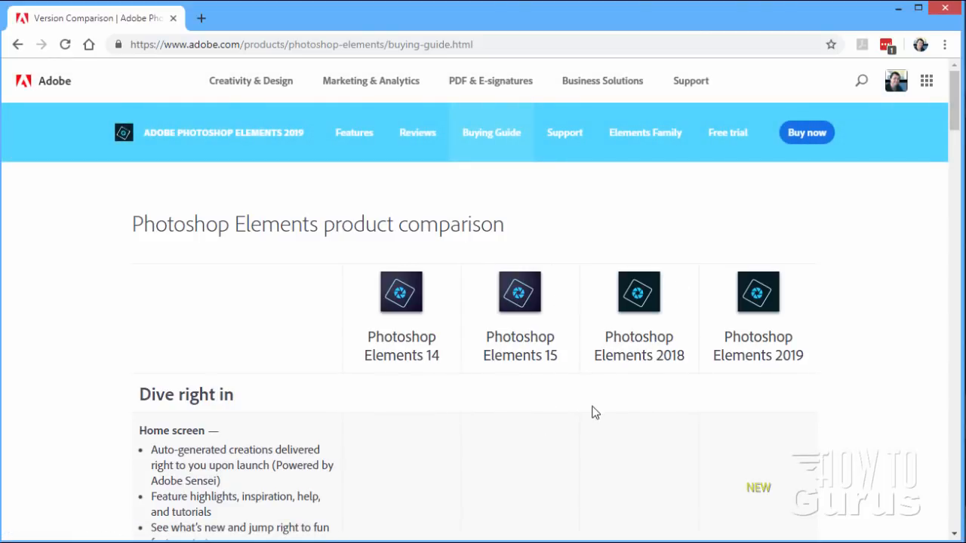
{"action": "mouse_move", "coordinate": [676, 401]}
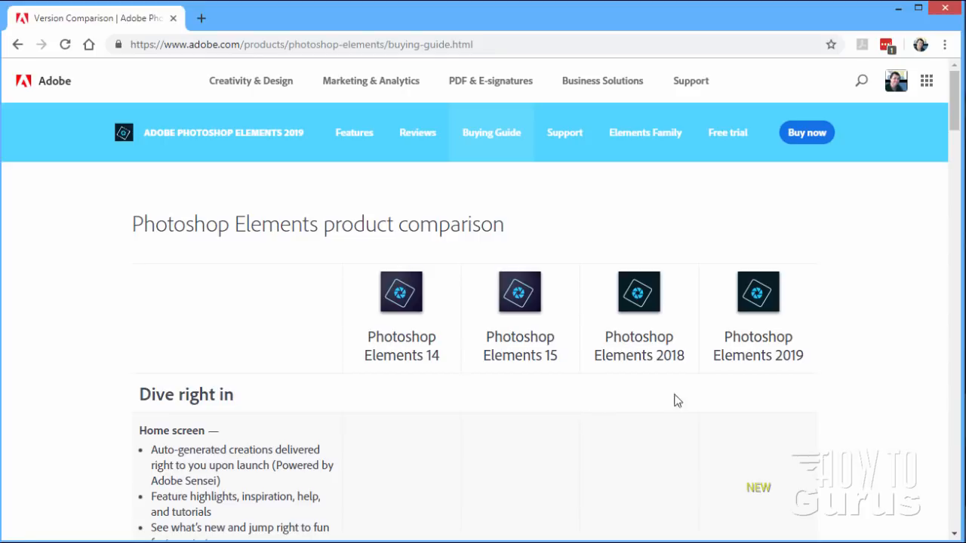
{"action": "scroll", "scroll_direction": "down", "scroll_amount": 3}
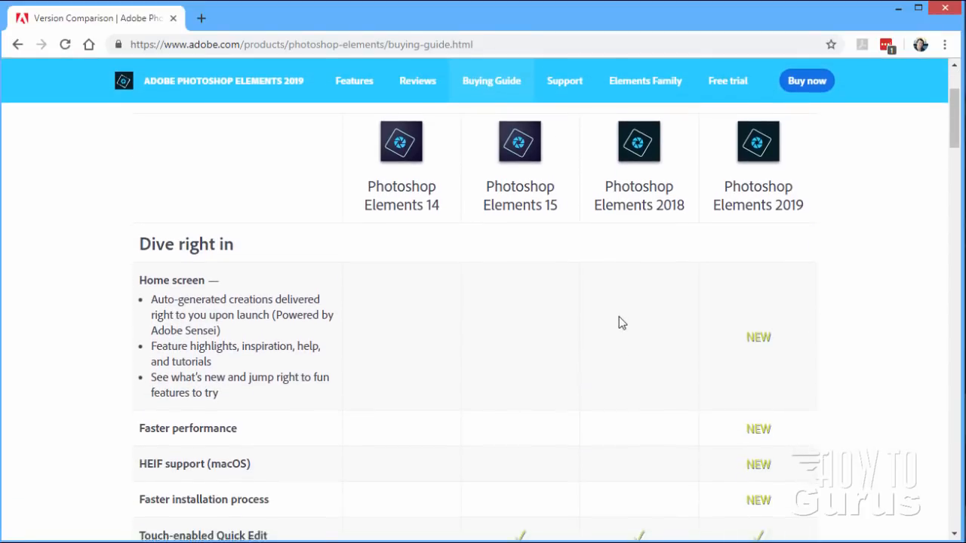
{"action": "scroll", "scroll_direction": "up", "scroll_amount": 3}
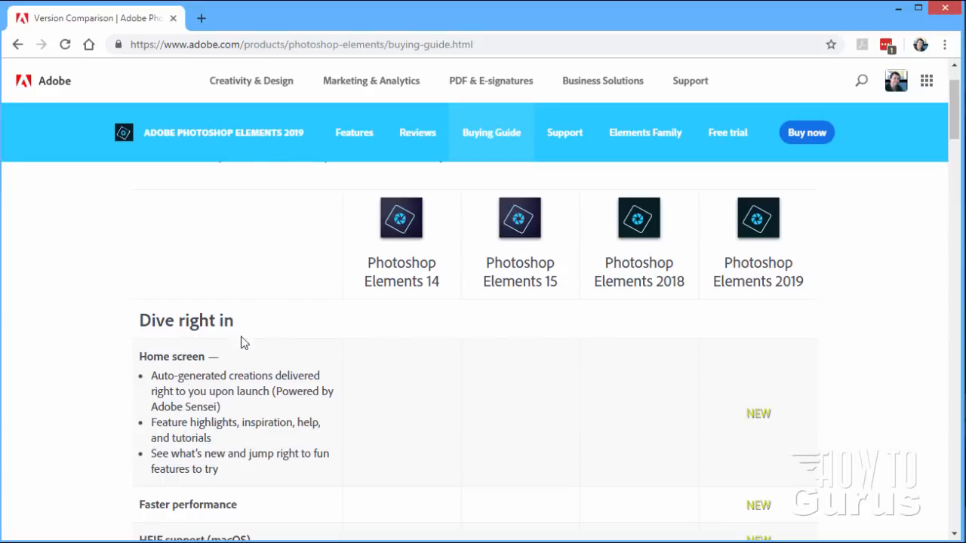
{"action": "scroll", "scroll_direction": "down", "scroll_amount": 3}
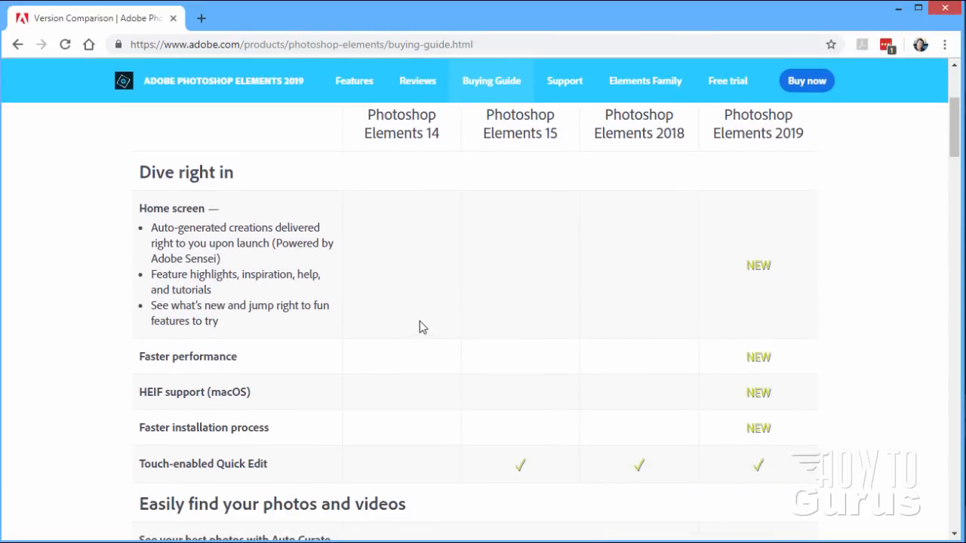
{"action": "mouse_move", "coordinate": [232, 263]}
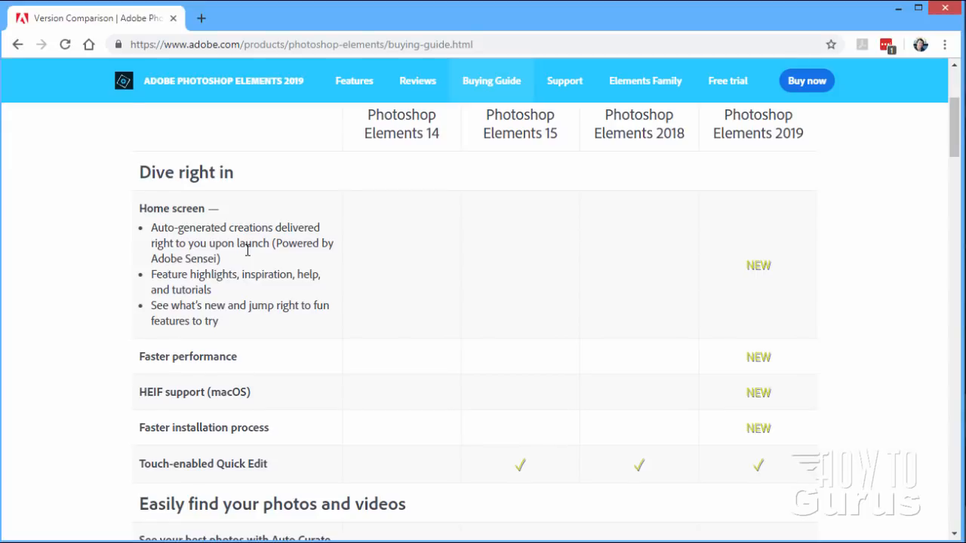
{"action": "mouse_move", "coordinate": [175, 211]}
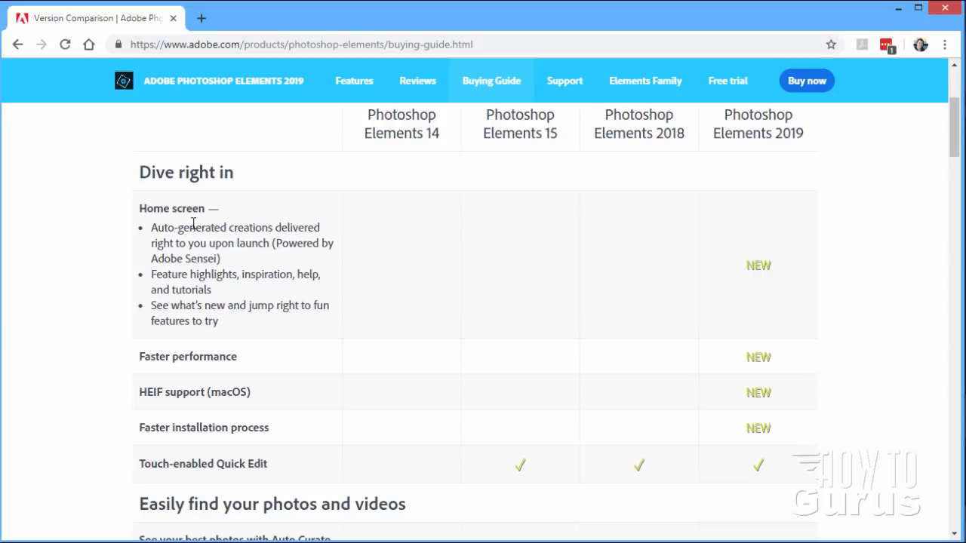
{"action": "mouse_move", "coordinate": [160, 234]}
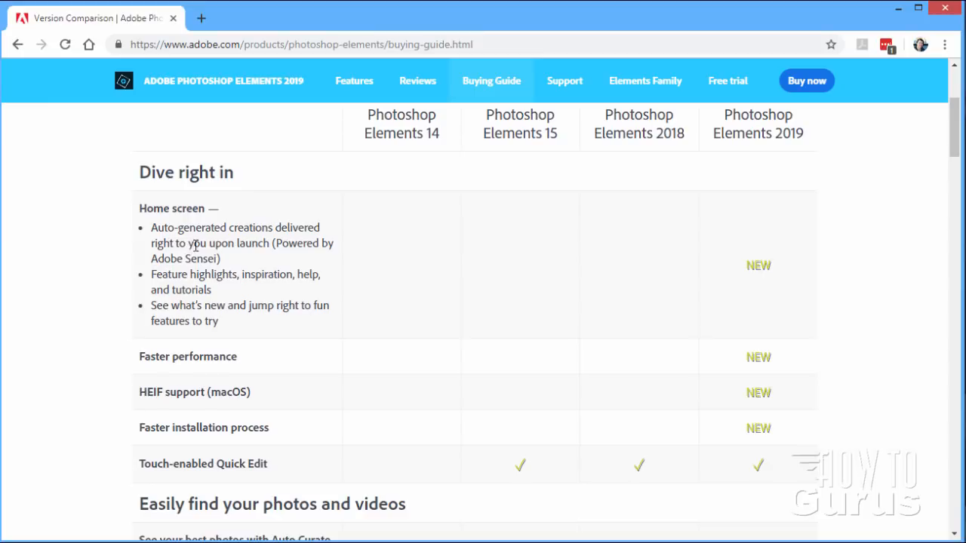
{"action": "mouse_move", "coordinate": [175, 263]}
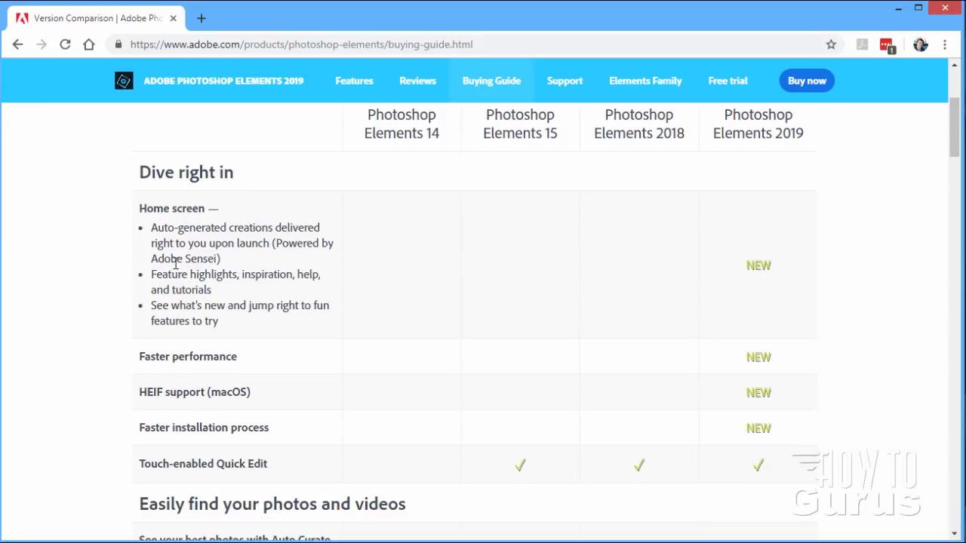
{"action": "mouse_move", "coordinate": [186, 211]}
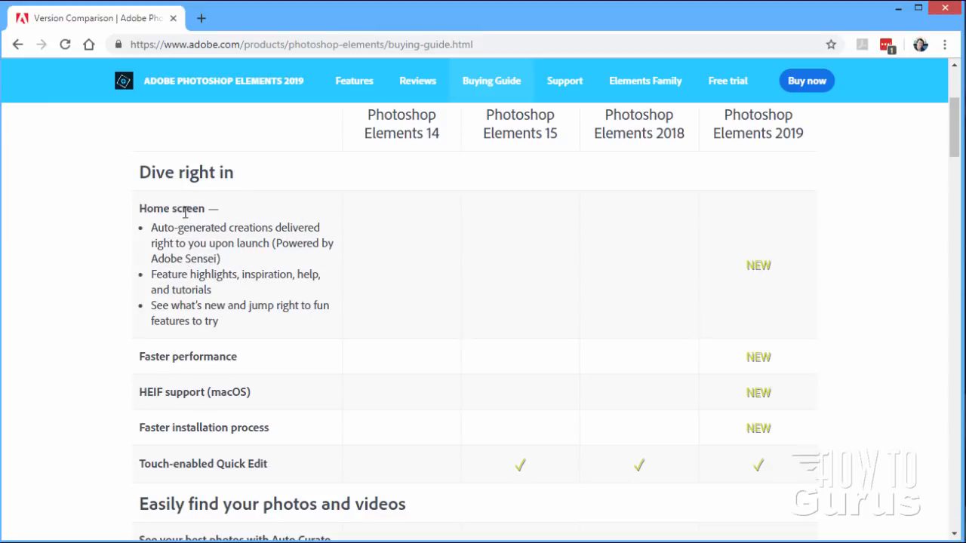
{"action": "mouse_move", "coordinate": [264, 277]}
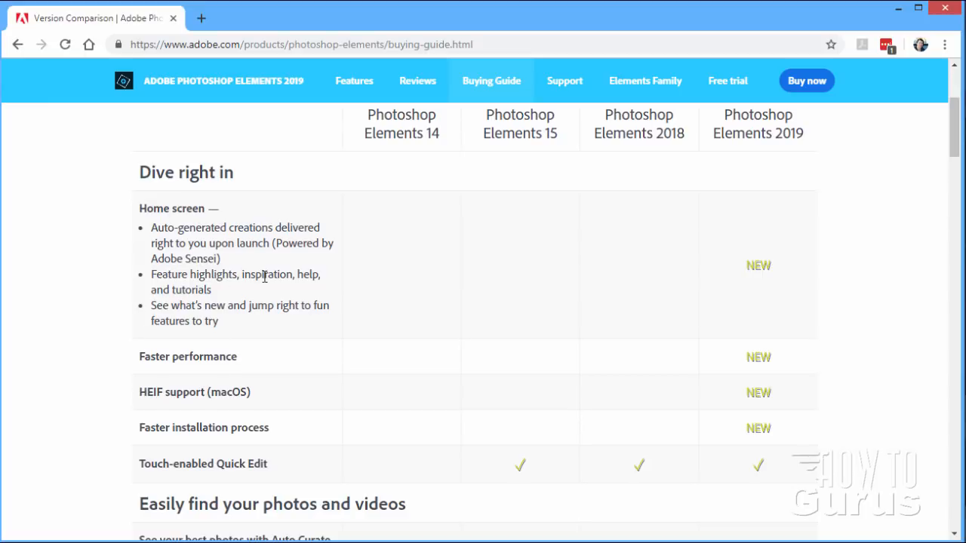
{"action": "mouse_move", "coordinate": [274, 495]}
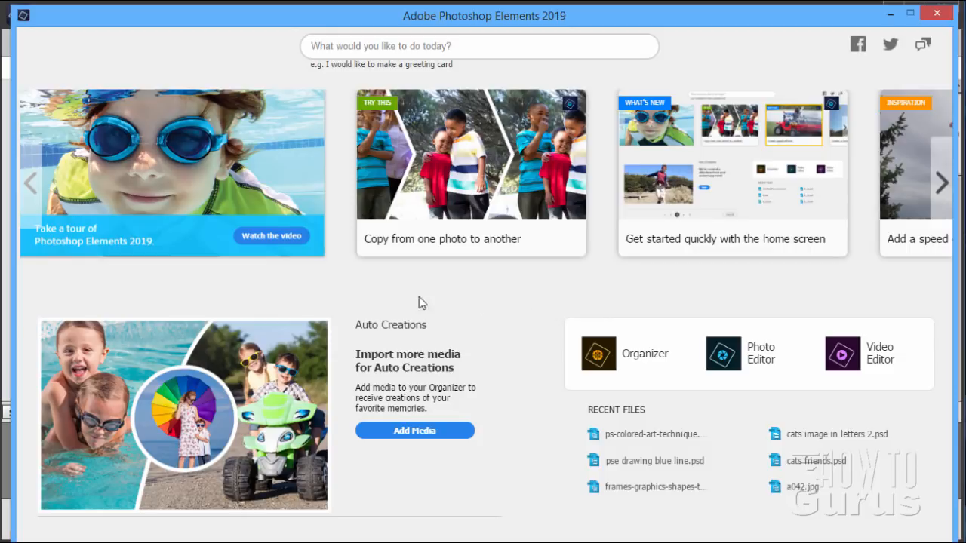
{"action": "mouse_move", "coordinate": [507, 489]}
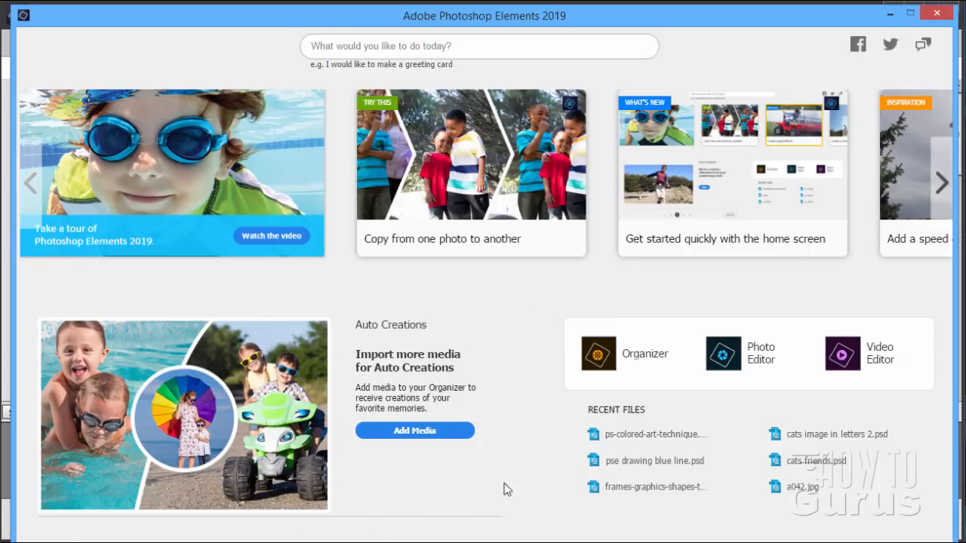
{"action": "mouse_move", "coordinate": [460, 364]}
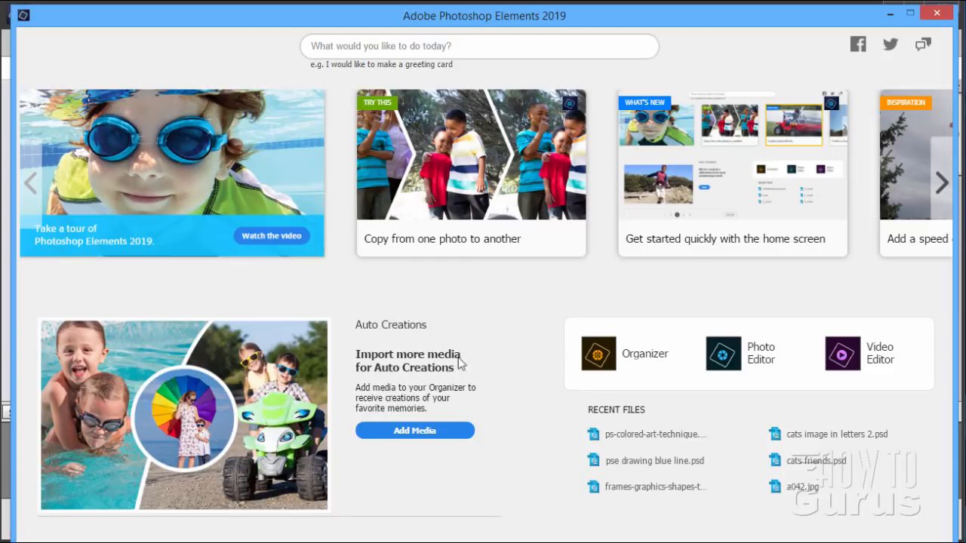
{"action": "mouse_move", "coordinate": [429, 344]}
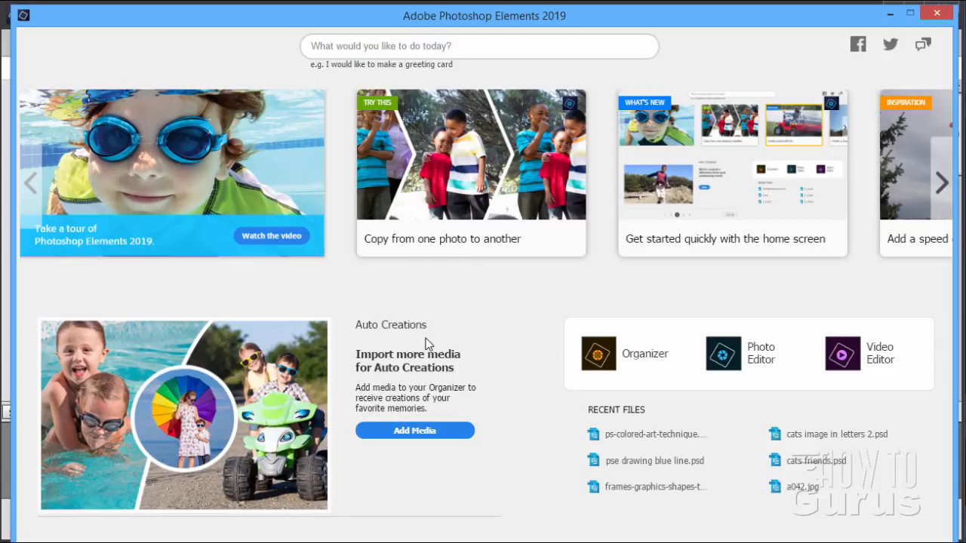
{"action": "mouse_move", "coordinate": [212, 395]}
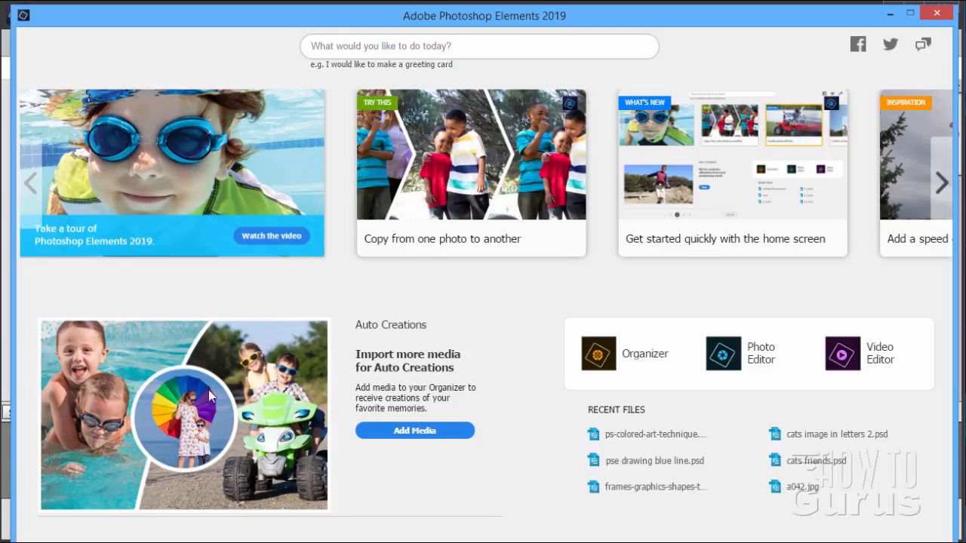
{"action": "mouse_move", "coordinate": [98, 415]}
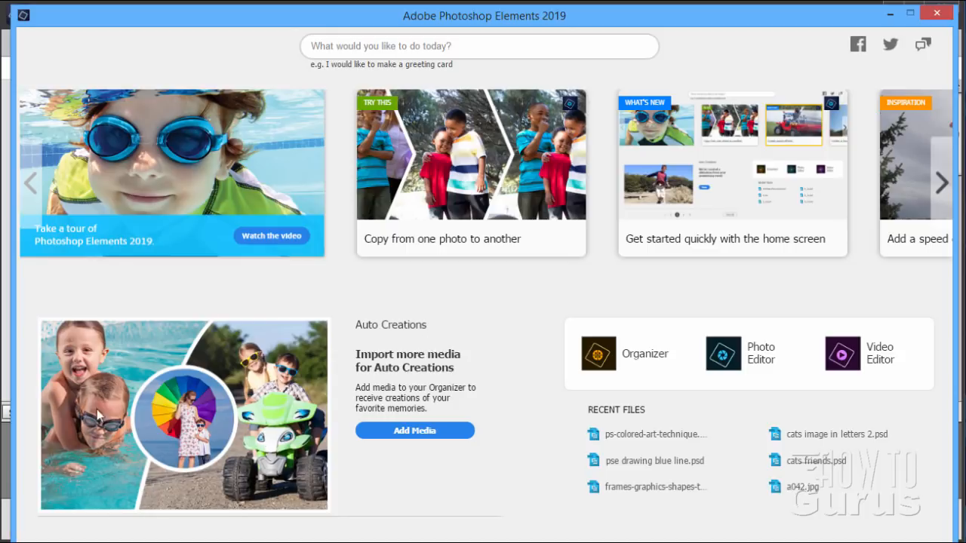
{"action": "mouse_move", "coordinate": [193, 424]}
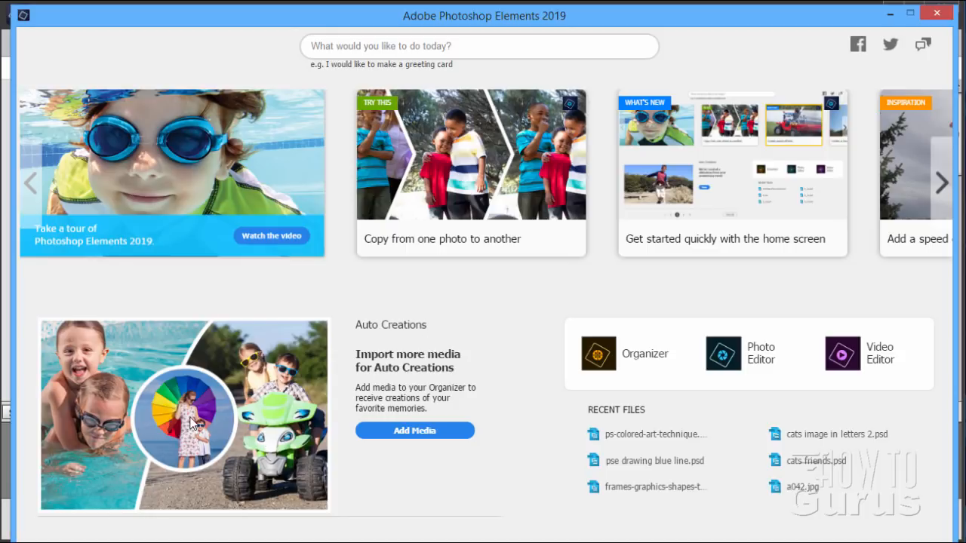
{"action": "mouse_move", "coordinate": [279, 404]}
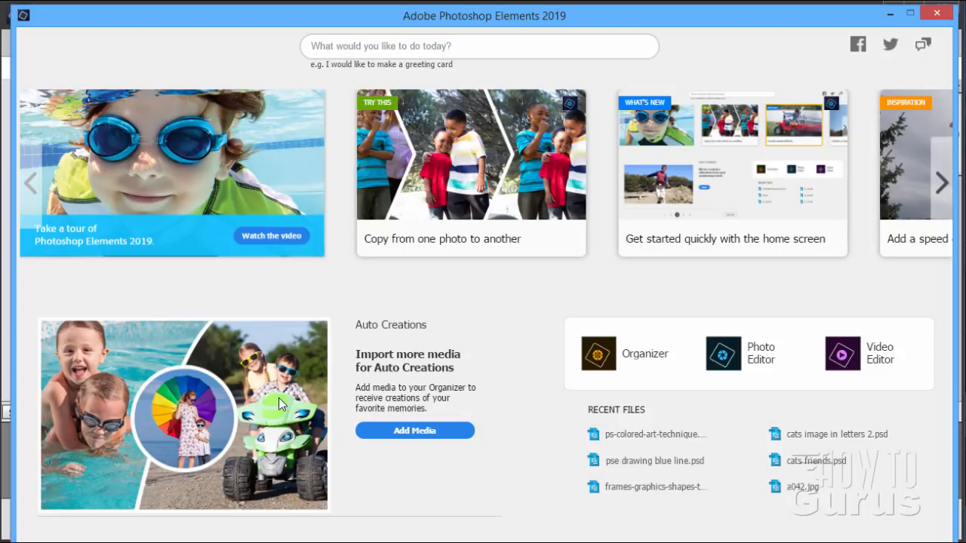
{"action": "mouse_move", "coordinate": [525, 453]}
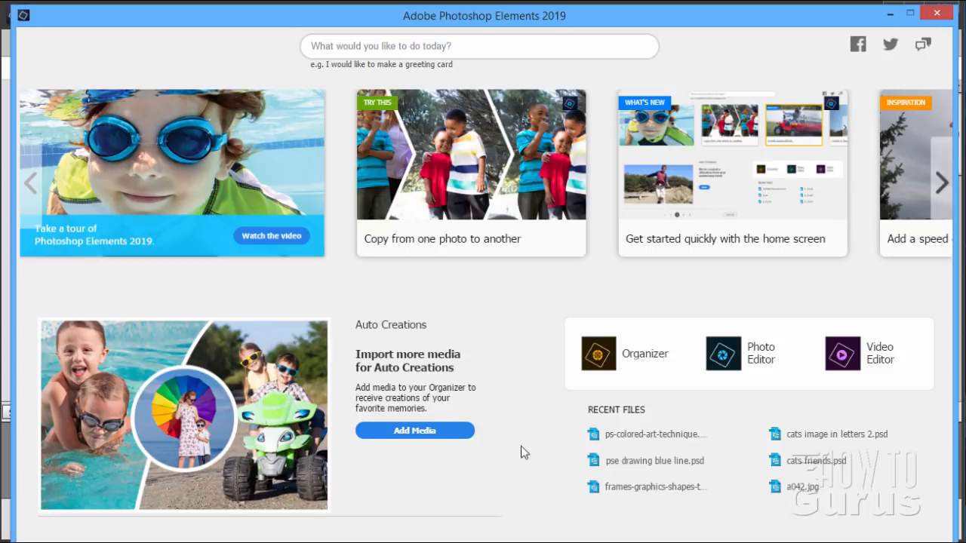
{"action": "mouse_move", "coordinate": [83, 447]}
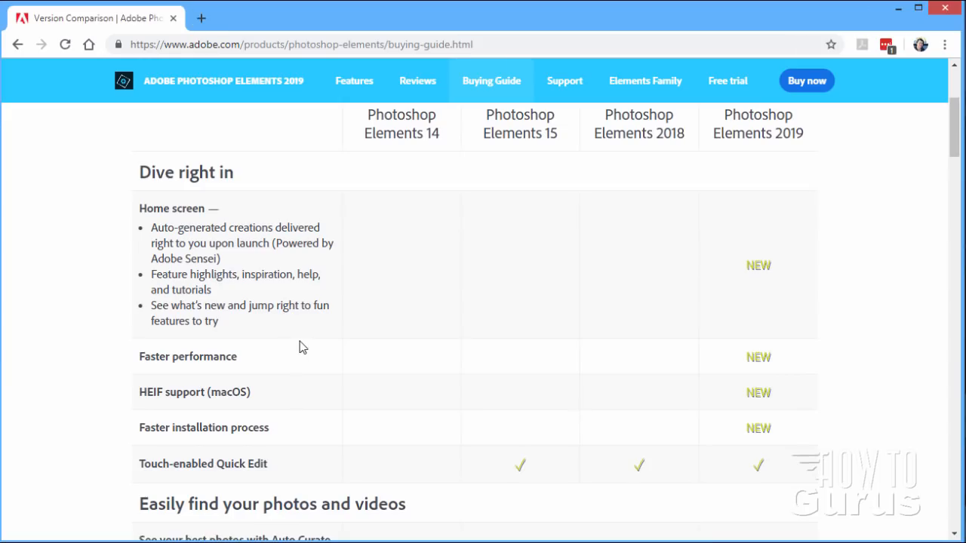
{"action": "mouse_move", "coordinate": [254, 251]}
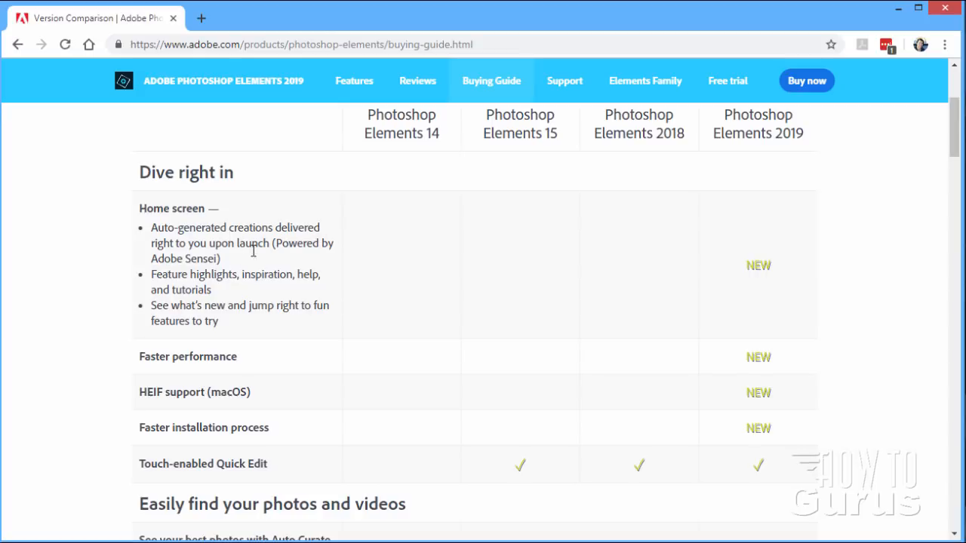
{"action": "mouse_move", "coordinate": [301, 248]}
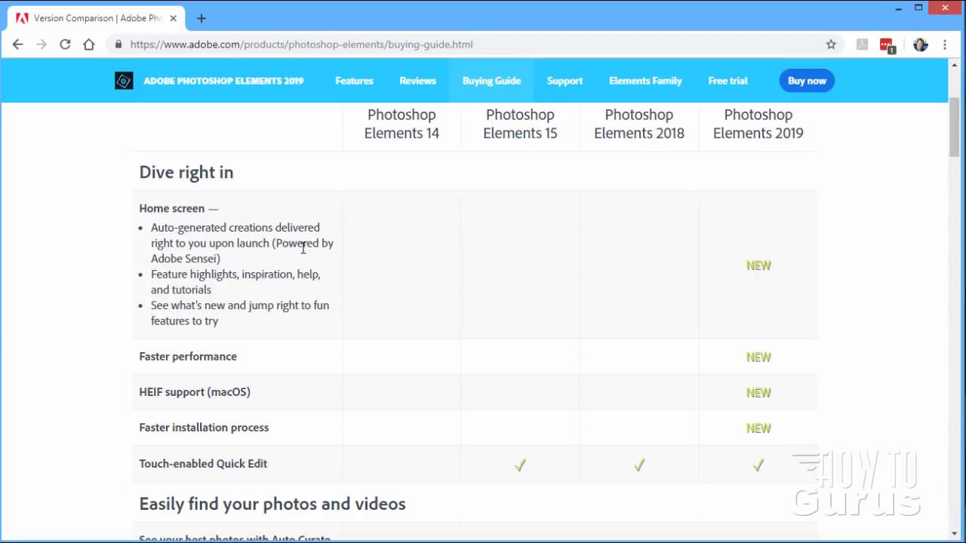
Switch to the browser tab holding the Buying Guide version comparison
{"action": "left_click_drag", "start_coordinate": [151, 226], "coordinate": [223, 258]}
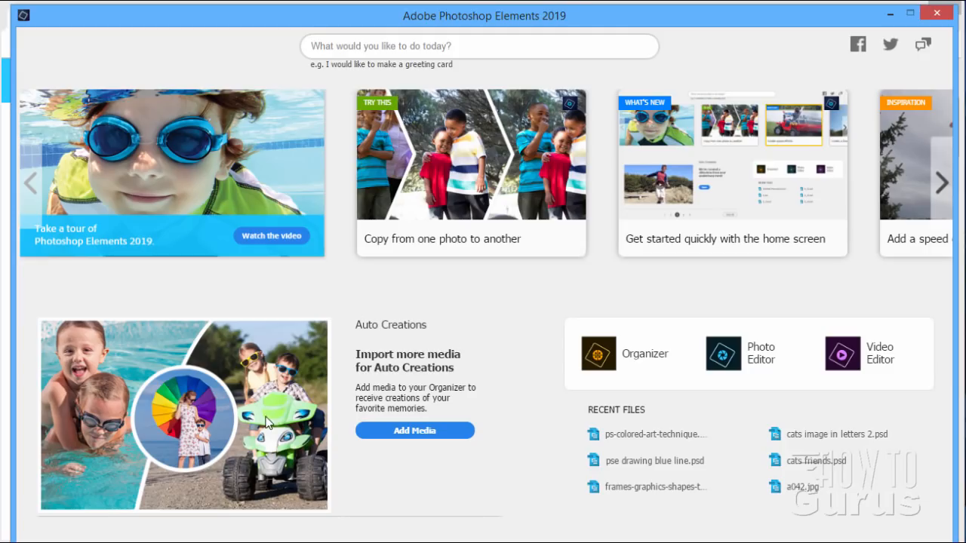
{"action": "mouse_move", "coordinate": [386, 370]}
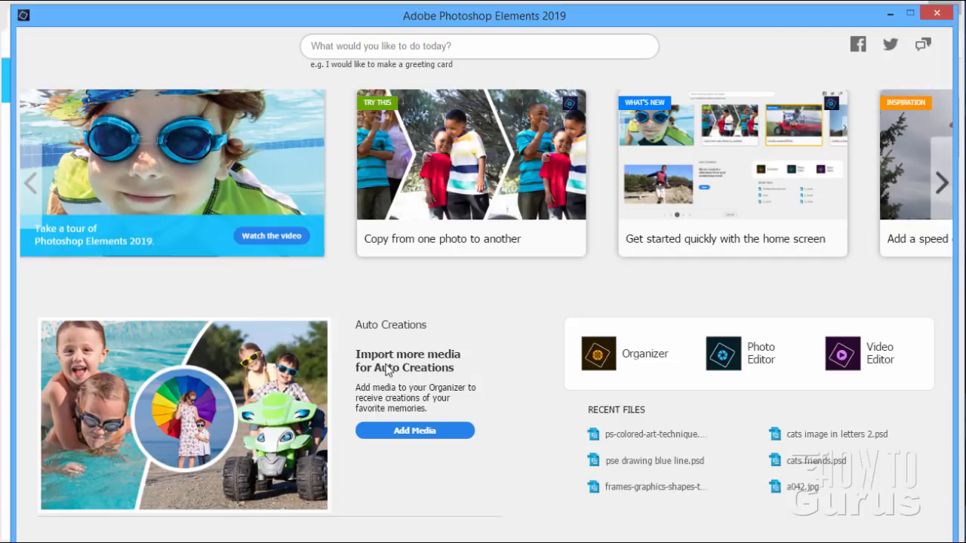
{"action": "mouse_move", "coordinate": [414, 435]}
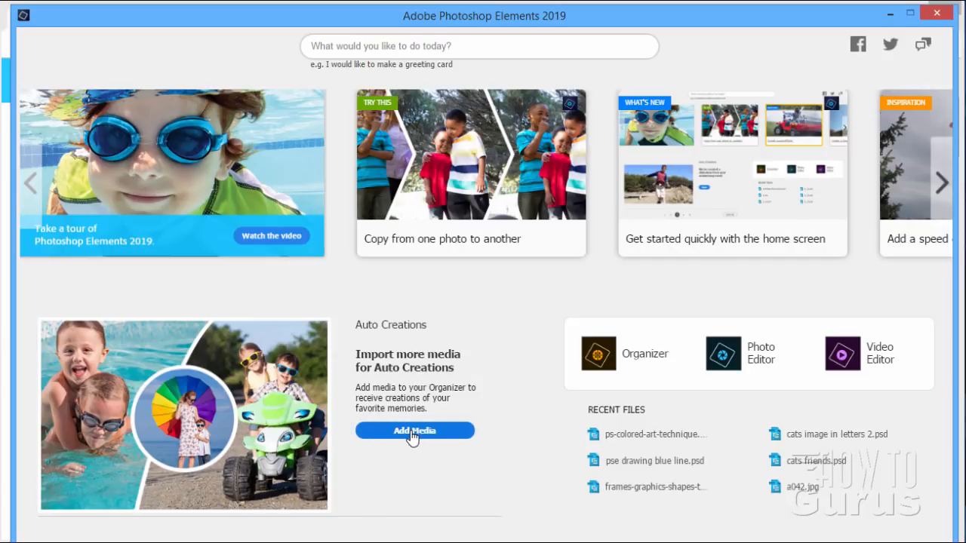
{"action": "mouse_move", "coordinate": [400, 438]}
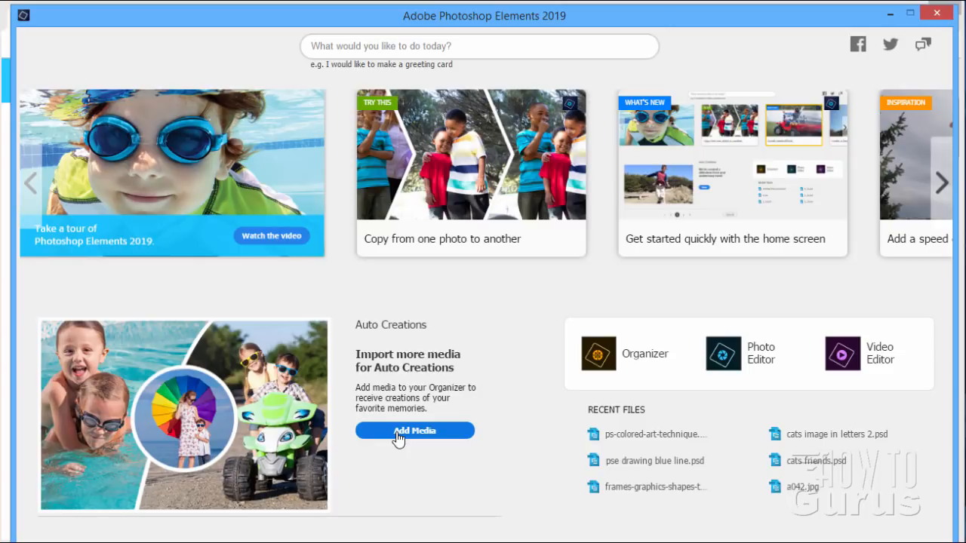
{"action": "mouse_move", "coordinate": [338, 463]}
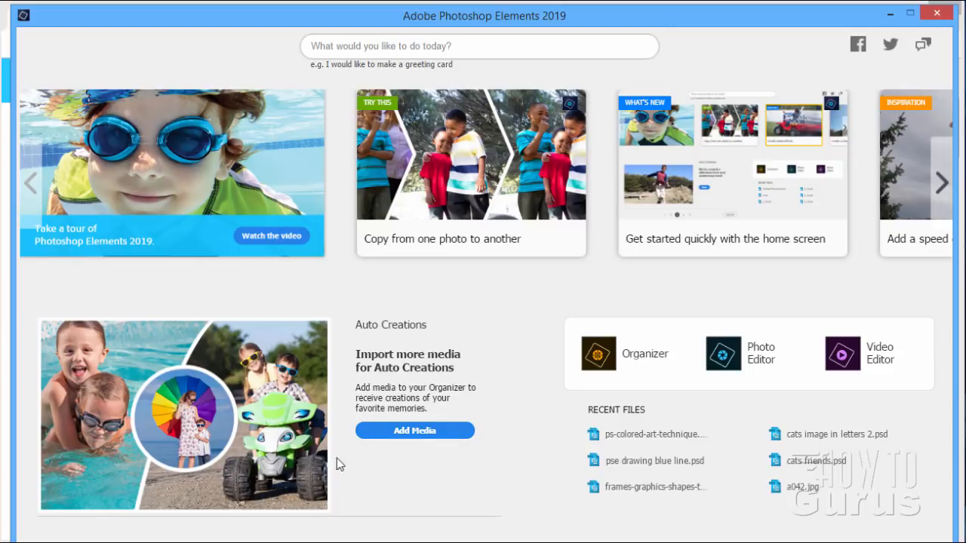
{"action": "mouse_move", "coordinate": [426, 383]}
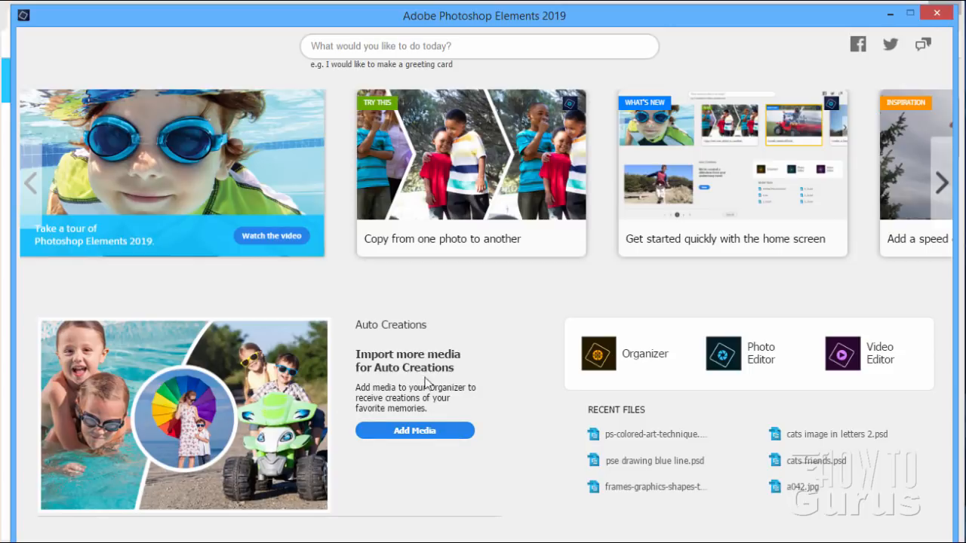
{"action": "mouse_move", "coordinate": [334, 380]}
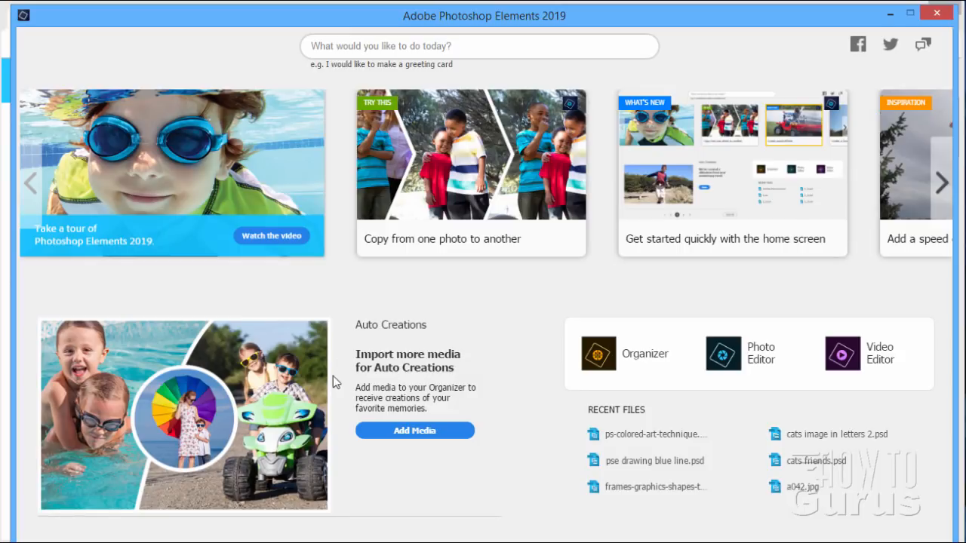
{"action": "mouse_move", "coordinate": [232, 374]}
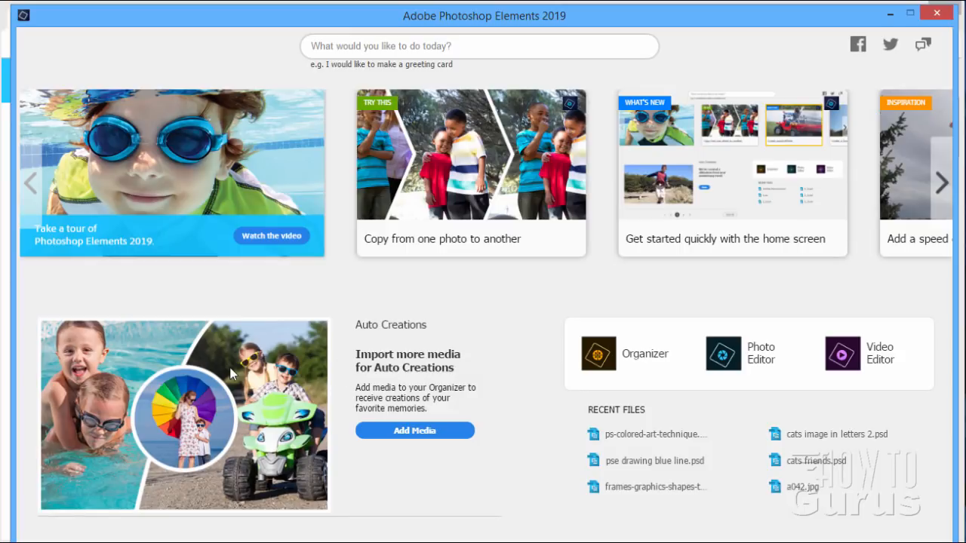
{"action": "mouse_move", "coordinate": [300, 357]}
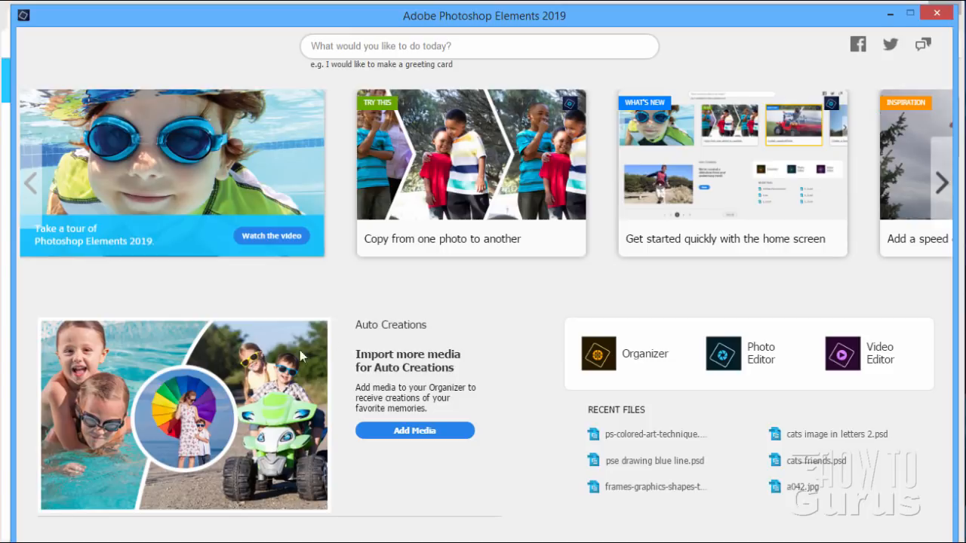
{"action": "mouse_move", "coordinate": [341, 474]}
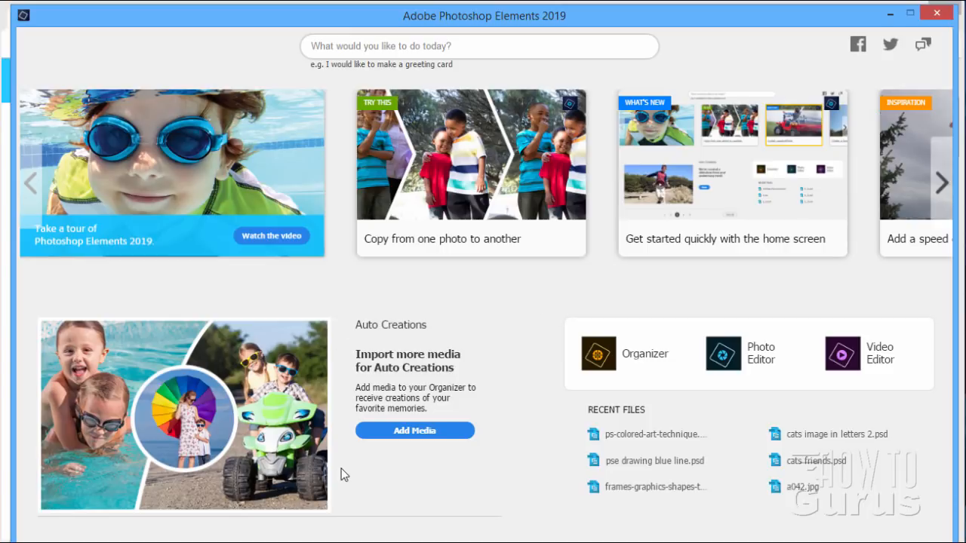
{"action": "mouse_move", "coordinate": [245, 428]}
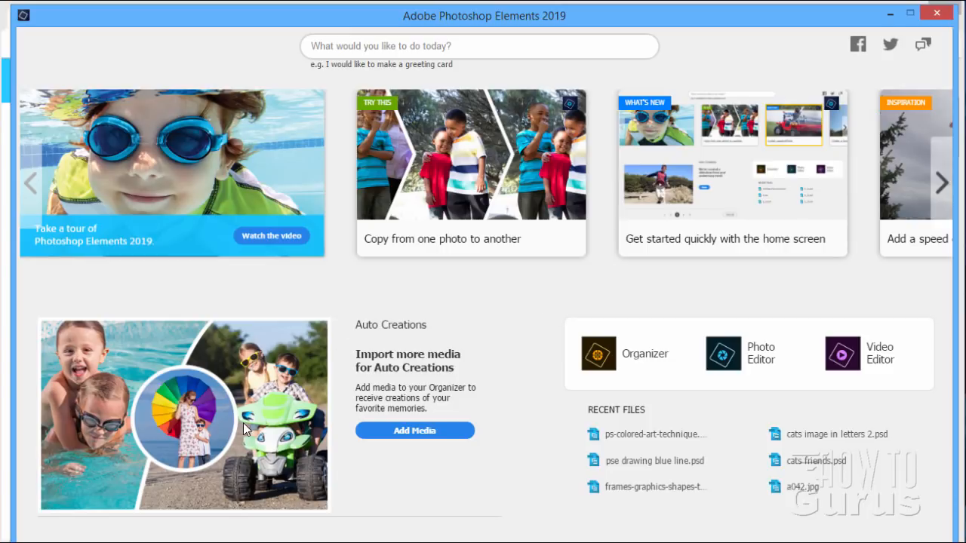
{"action": "mouse_move", "coordinate": [117, 385]}
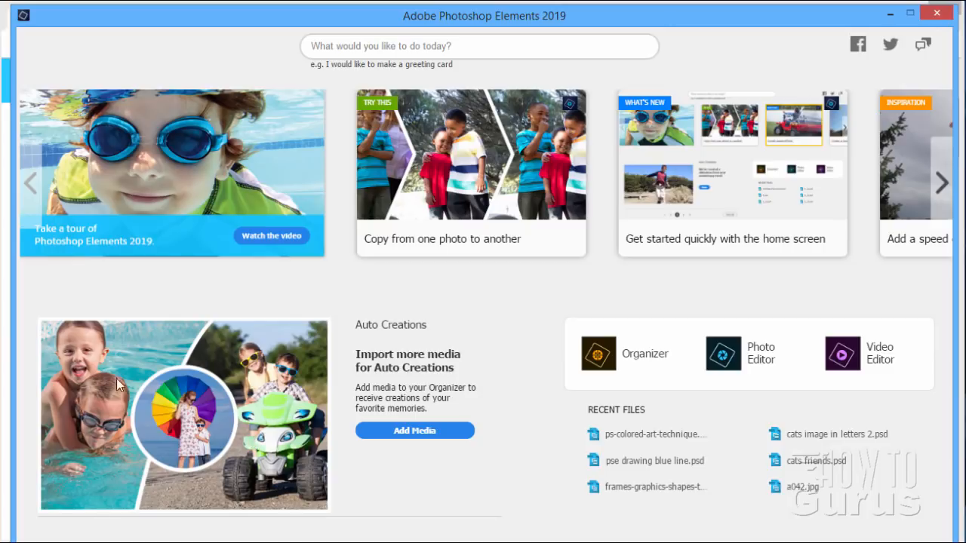
{"action": "mouse_move", "coordinate": [154, 386]}
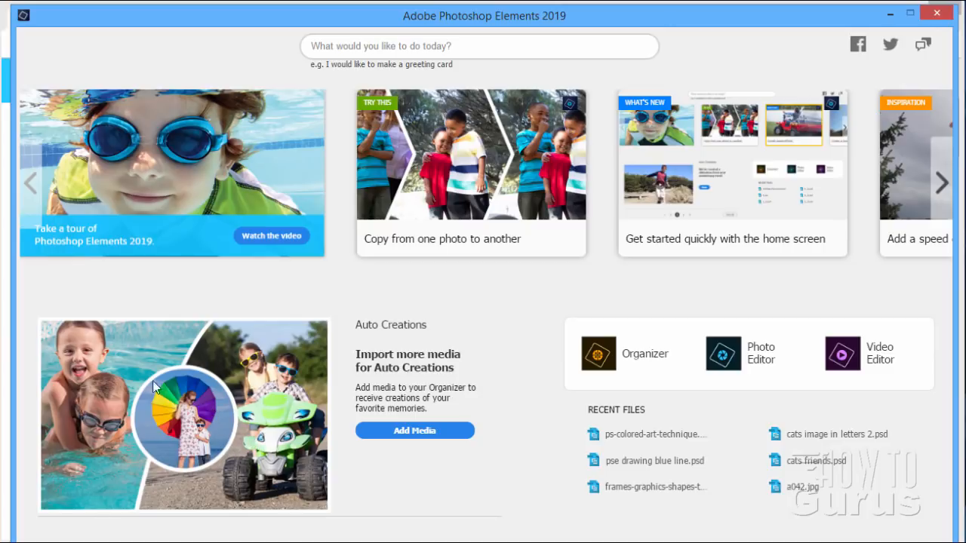
{"action": "mouse_move", "coordinate": [205, 448]}
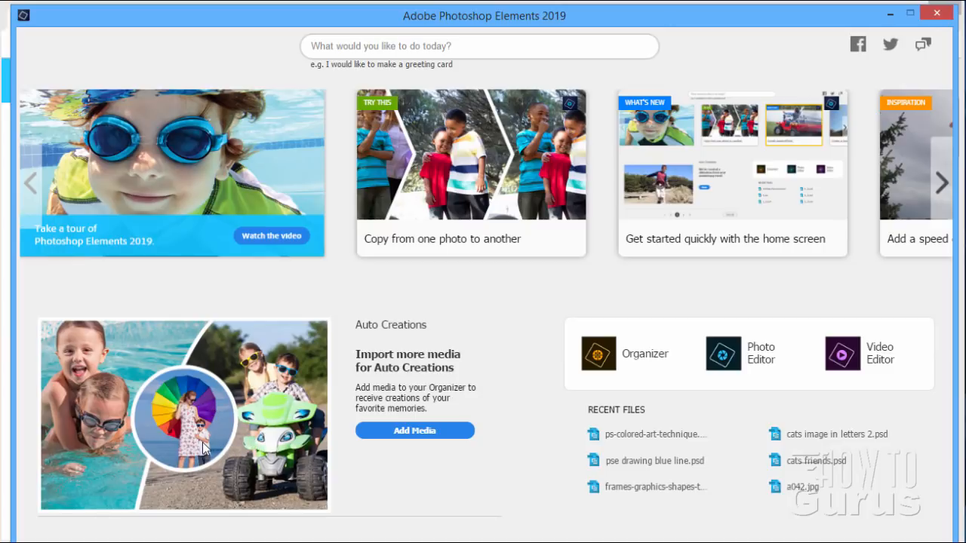
{"action": "mouse_move", "coordinate": [174, 404]}
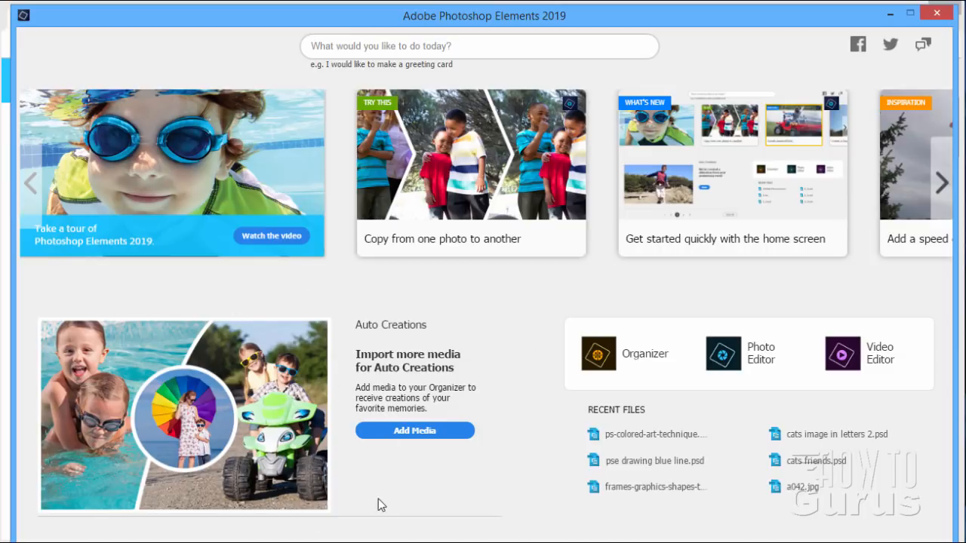
{"action": "mouse_move", "coordinate": [498, 338]}
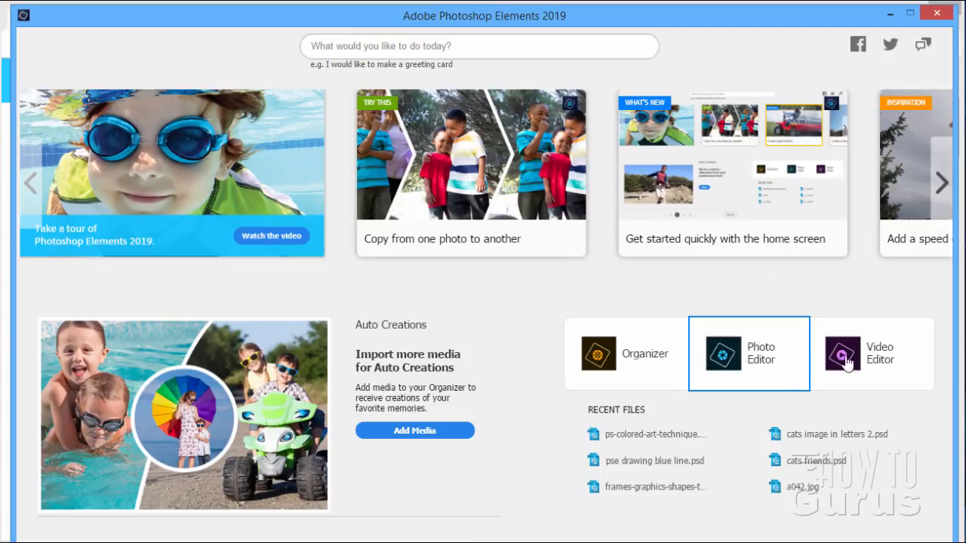
{"action": "mouse_move", "coordinate": [766, 362]}
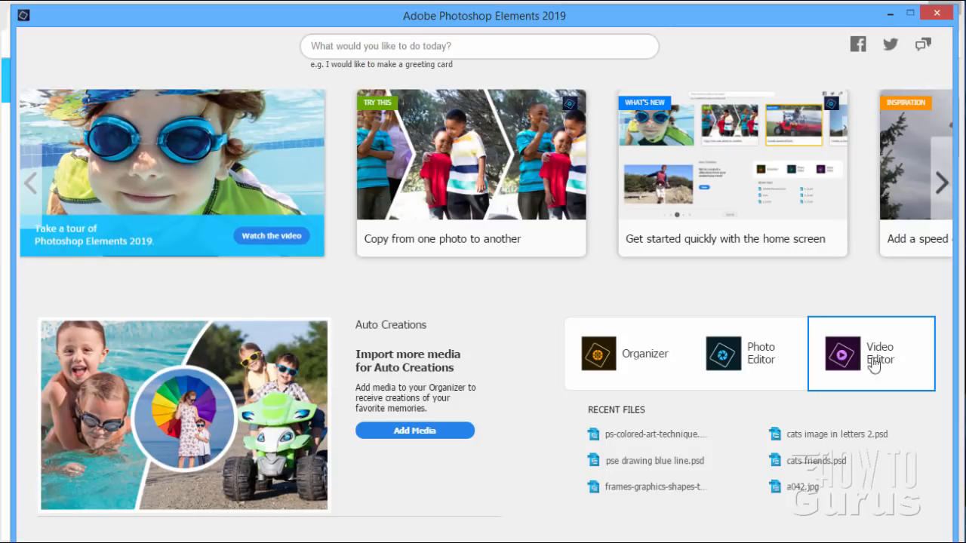
{"action": "mouse_move", "coordinate": [686, 456]}
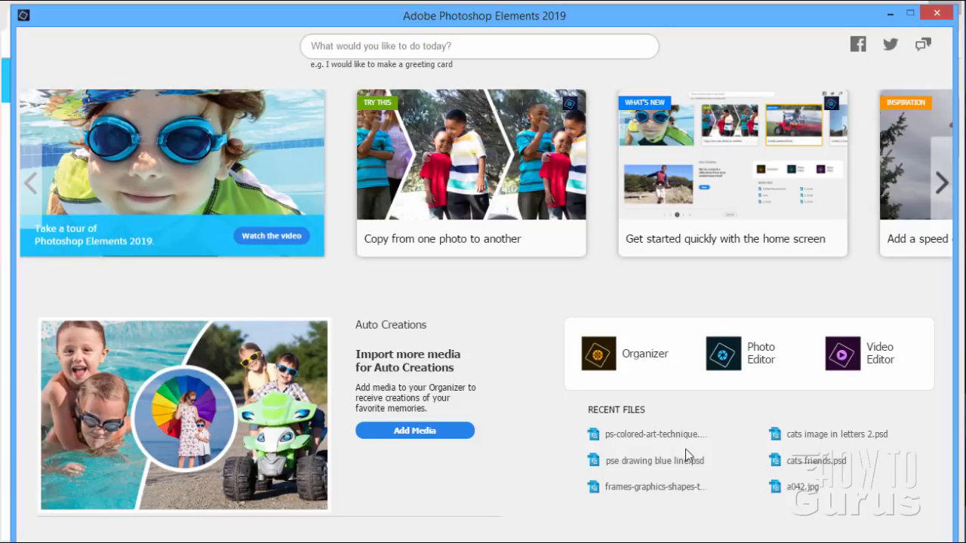
{"action": "mouse_move", "coordinate": [715, 449]}
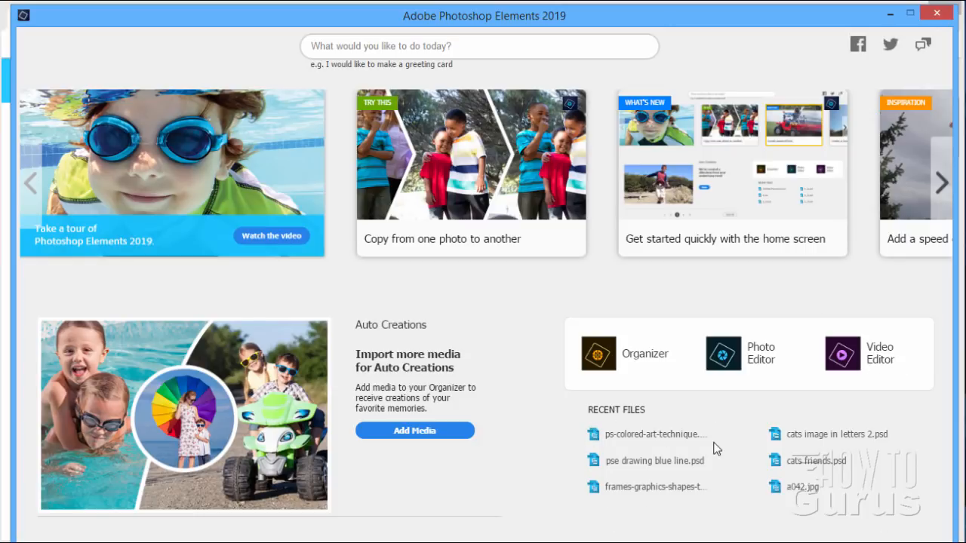
{"action": "mouse_move", "coordinate": [354, 187]}
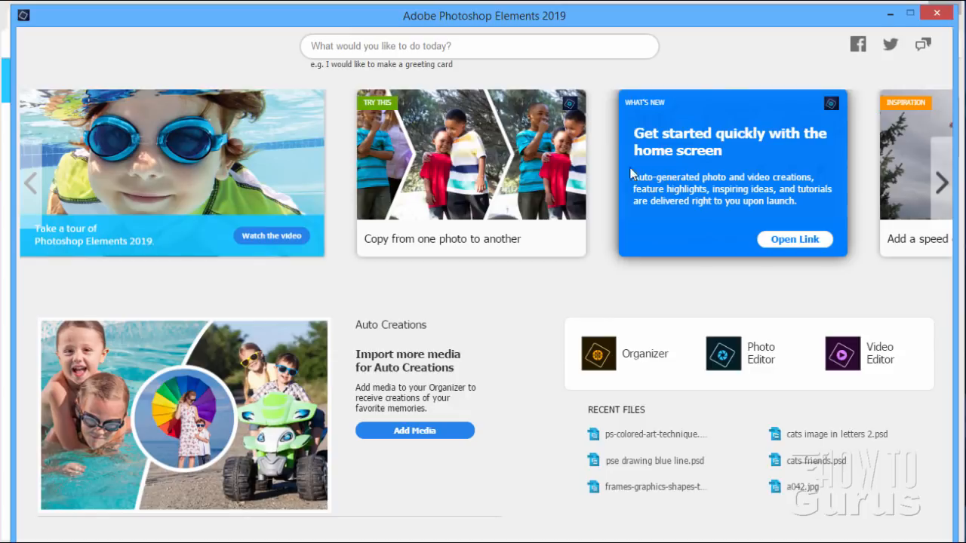
{"action": "mouse_move", "coordinate": [876, 155]}
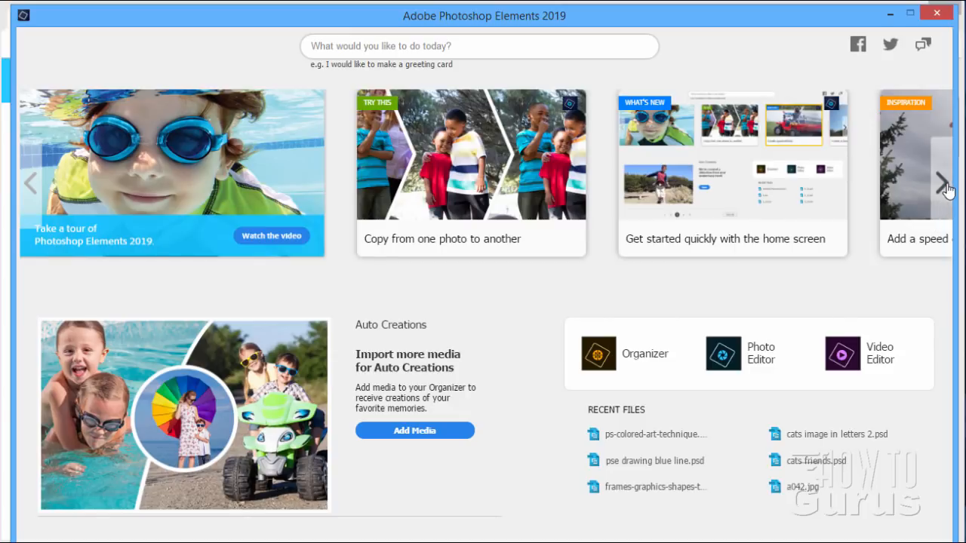
Advance the home screen carousel through the feature cards and back to the first set
{"action": "left_click", "coordinate": [947, 184]}
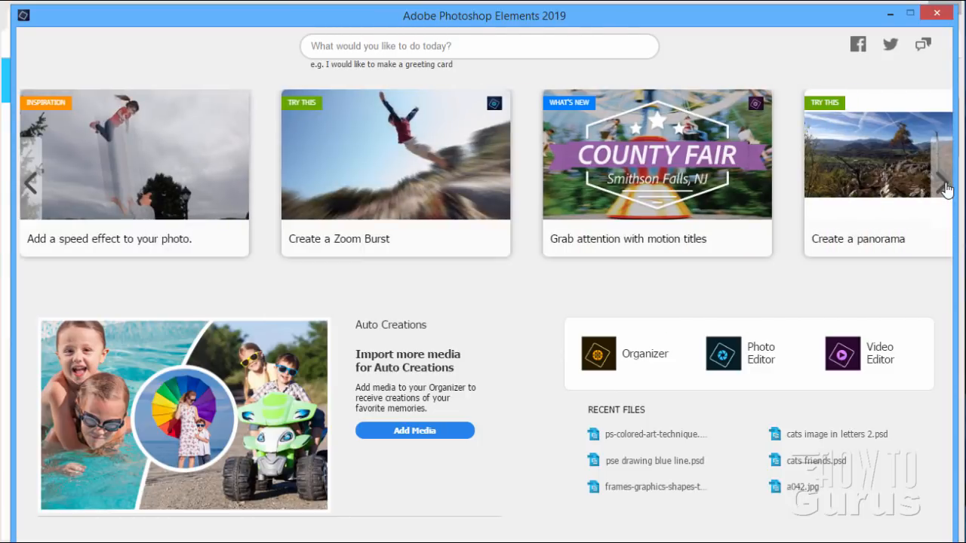
{"action": "left_click", "coordinate": [947, 184]}
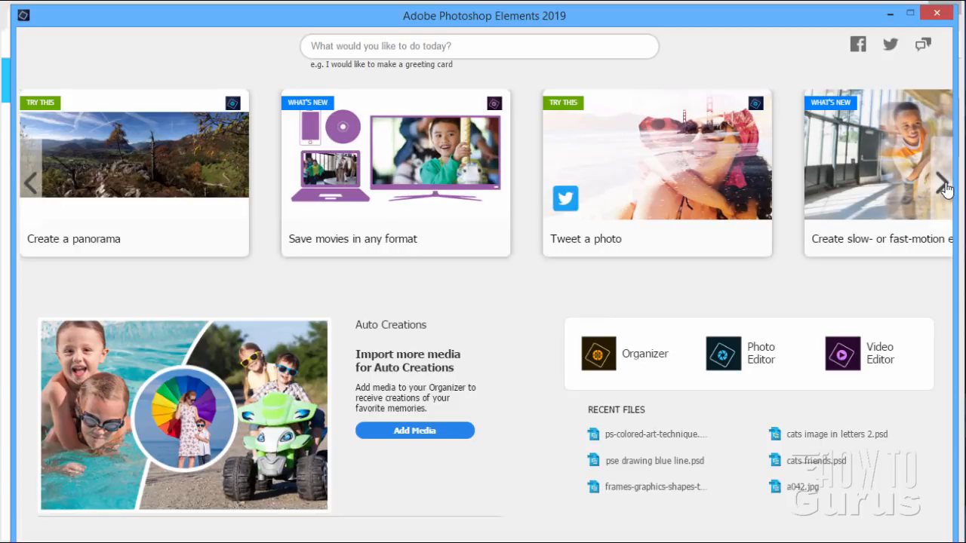
{"action": "left_click", "coordinate": [944, 184]}
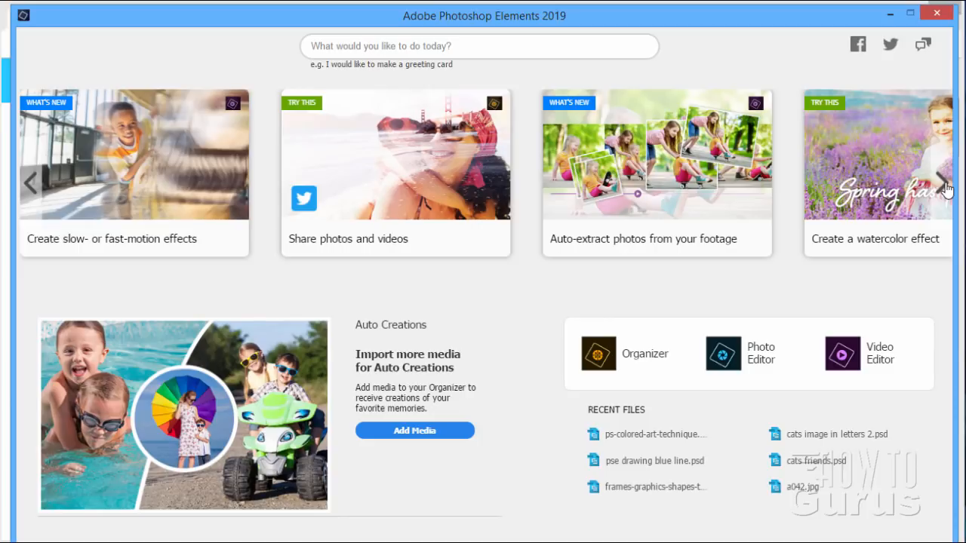
{"action": "left_click", "coordinate": [945, 184]}
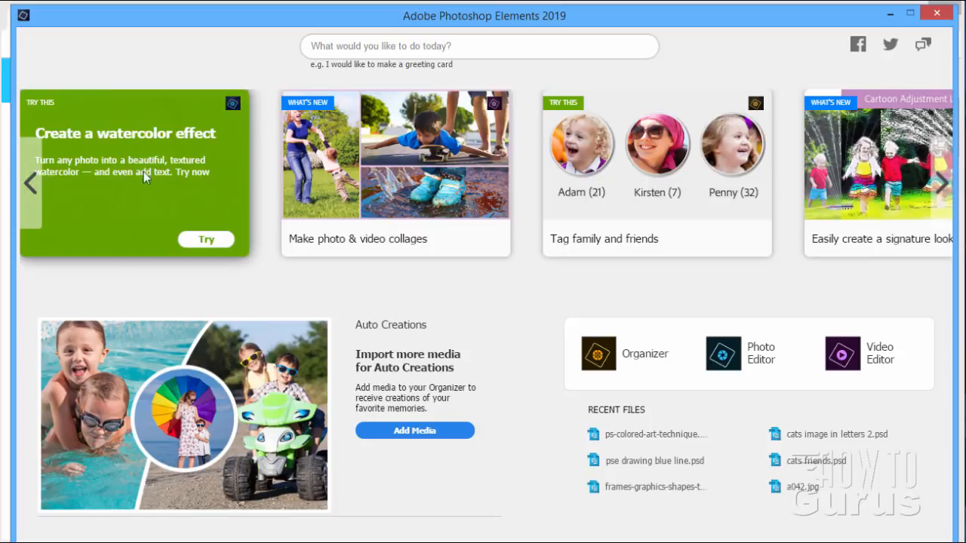
{"action": "left_click", "coordinate": [30, 185]}
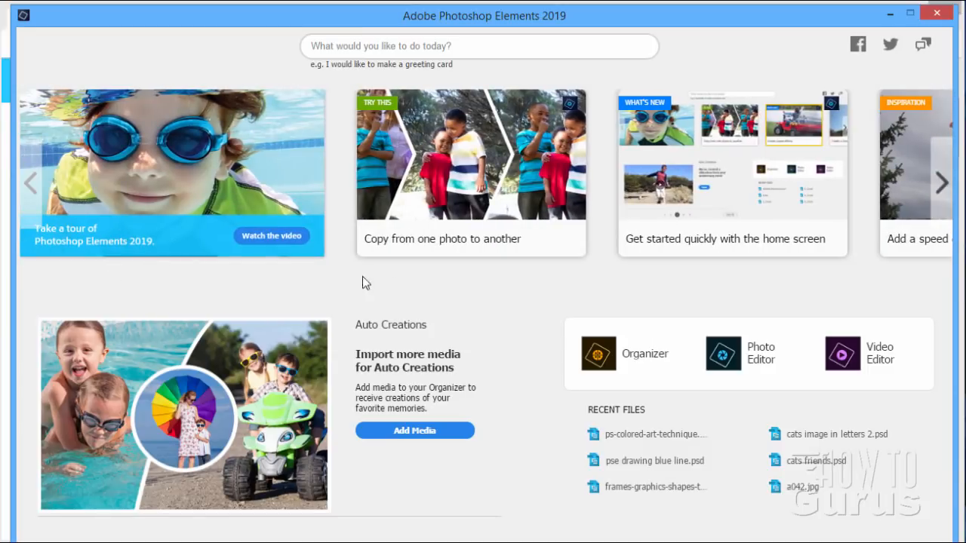
{"action": "mouse_move", "coordinate": [489, 280]}
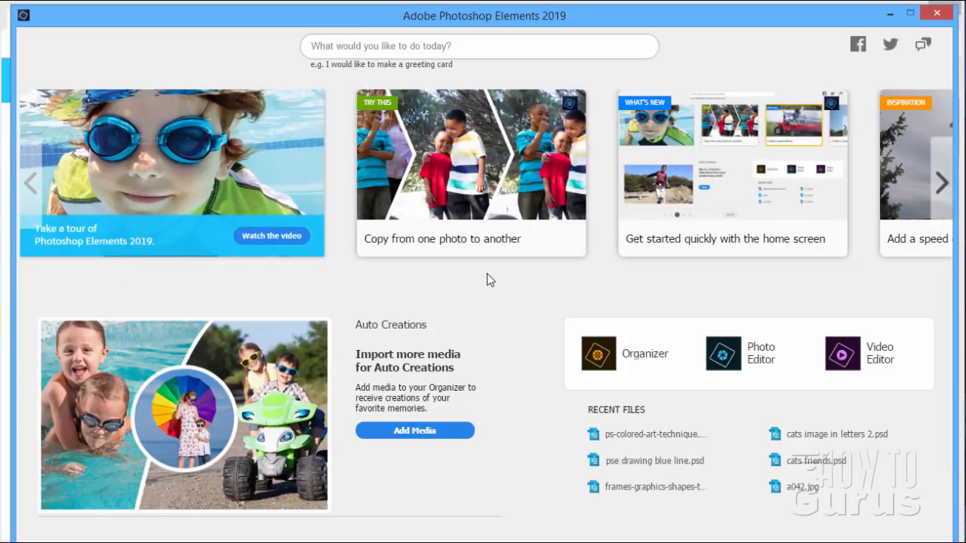
{"action": "mouse_move", "coordinate": [259, 298]}
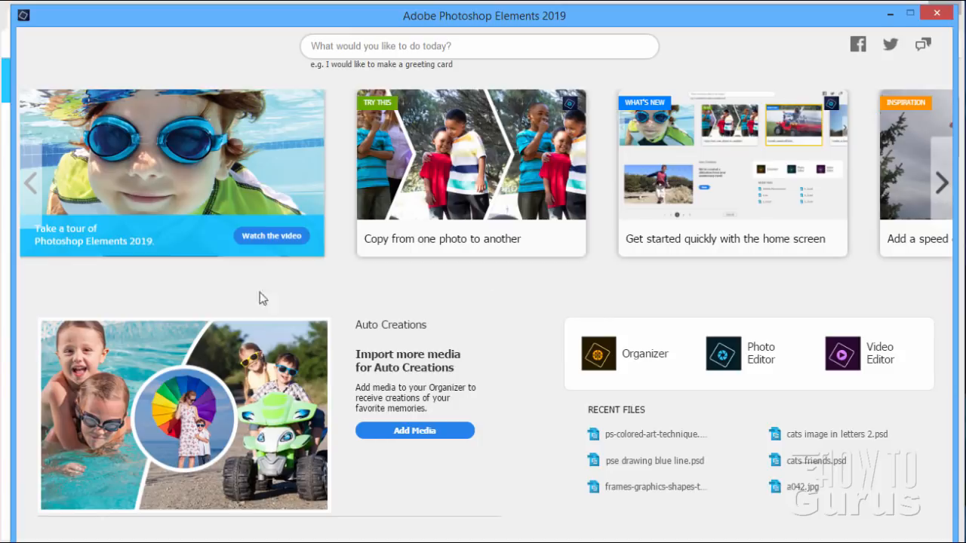
{"action": "mouse_move", "coordinate": [483, 328]}
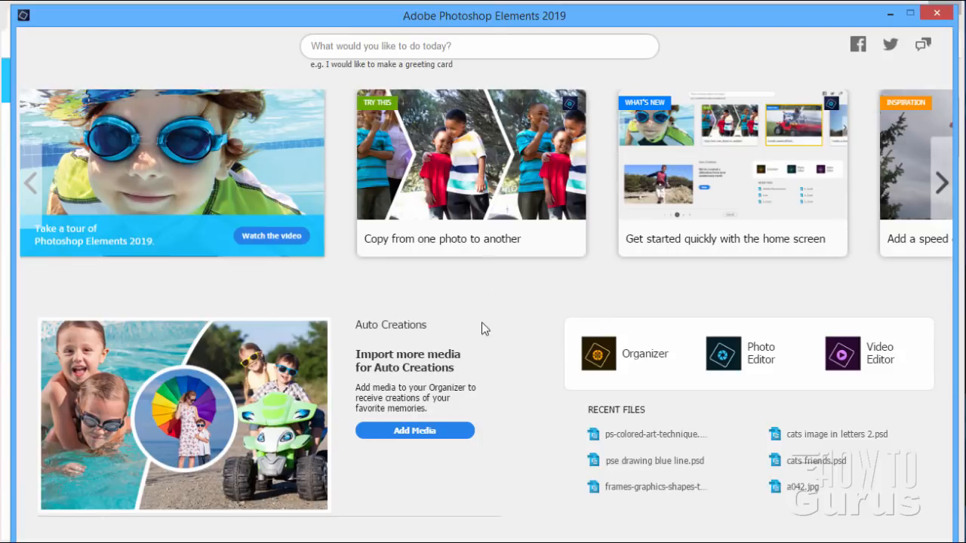
{"action": "mouse_move", "coordinate": [438, 289]}
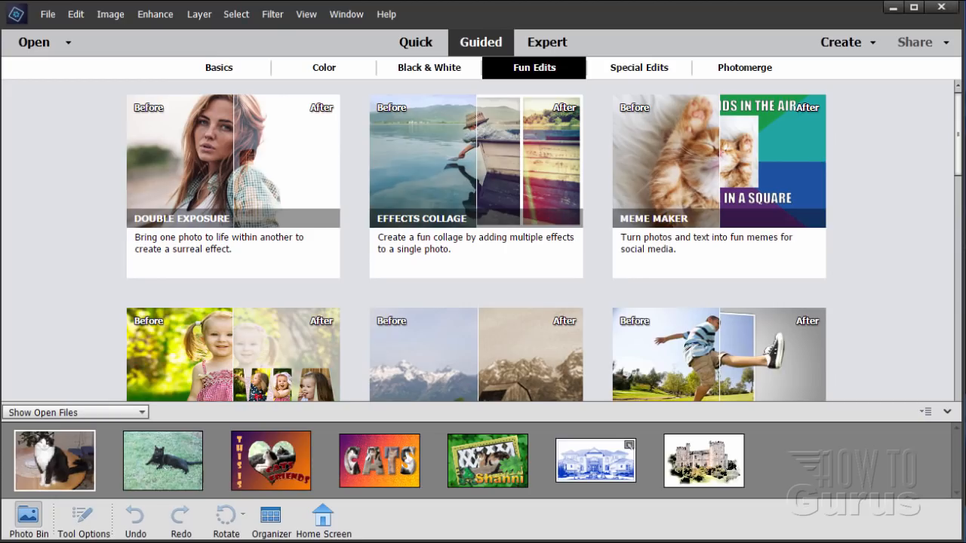
{"action": "mouse_move", "coordinate": [305, 60]}
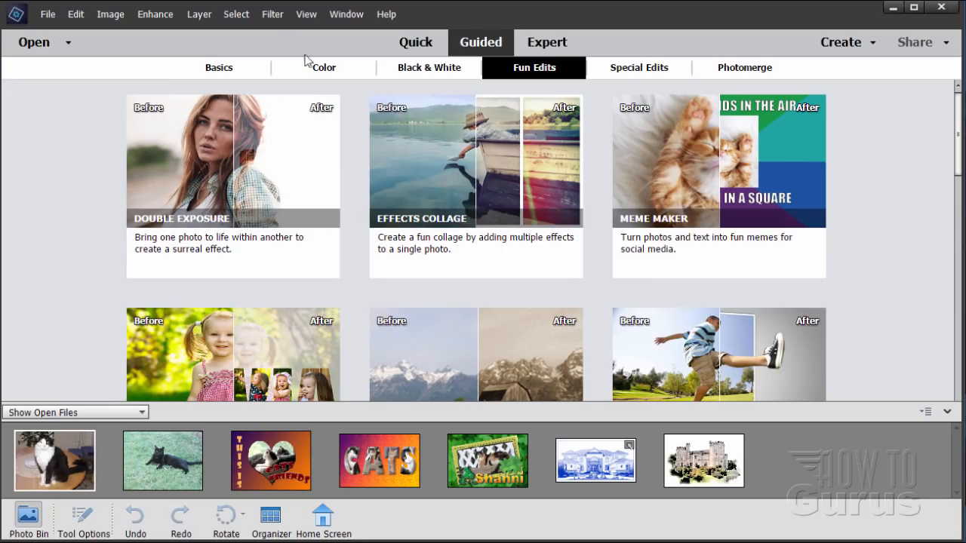
{"action": "mouse_move", "coordinate": [414, 42]}
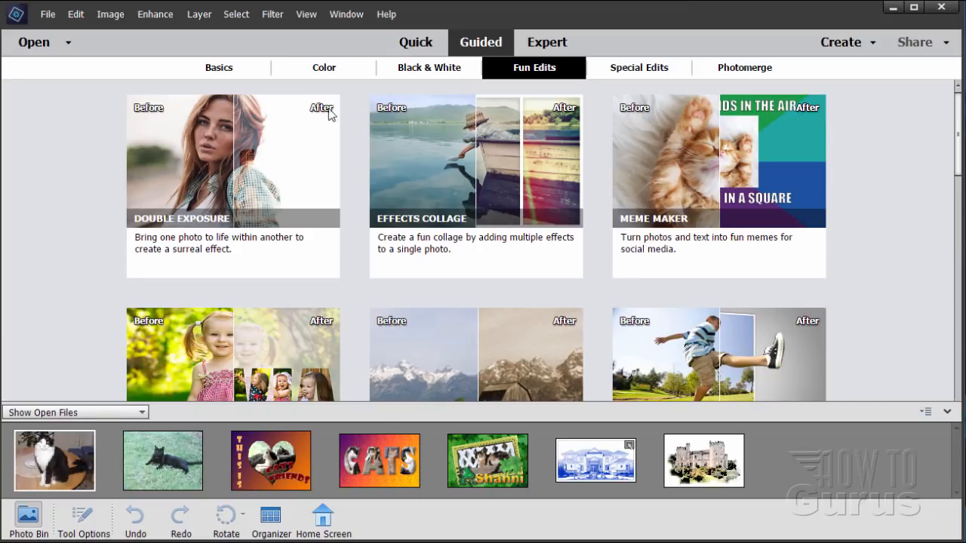
Return from the Guided Fun Edits gallery to the home screen via the taskbar Home Screen button
{"action": "left_click", "coordinate": [323, 519]}
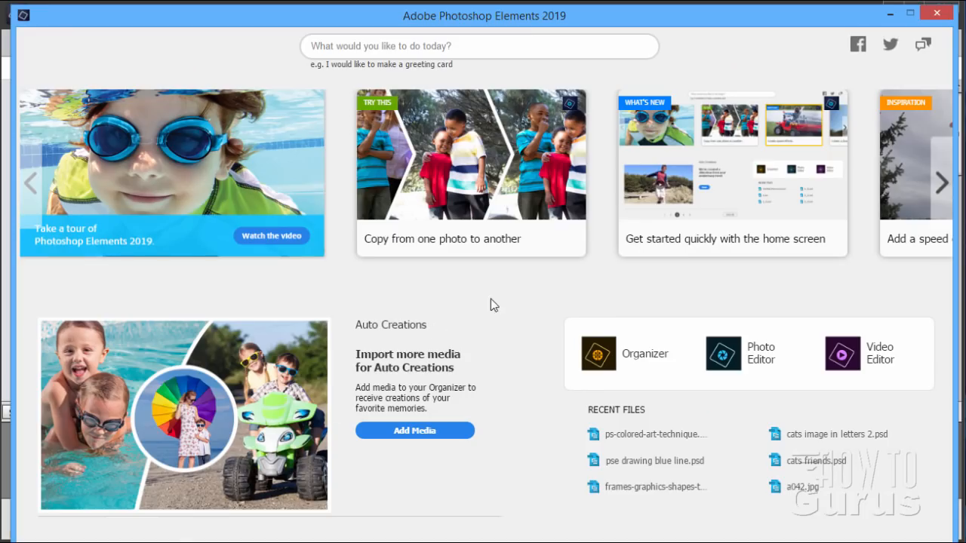
{"action": "mouse_move", "coordinate": [465, 305]}
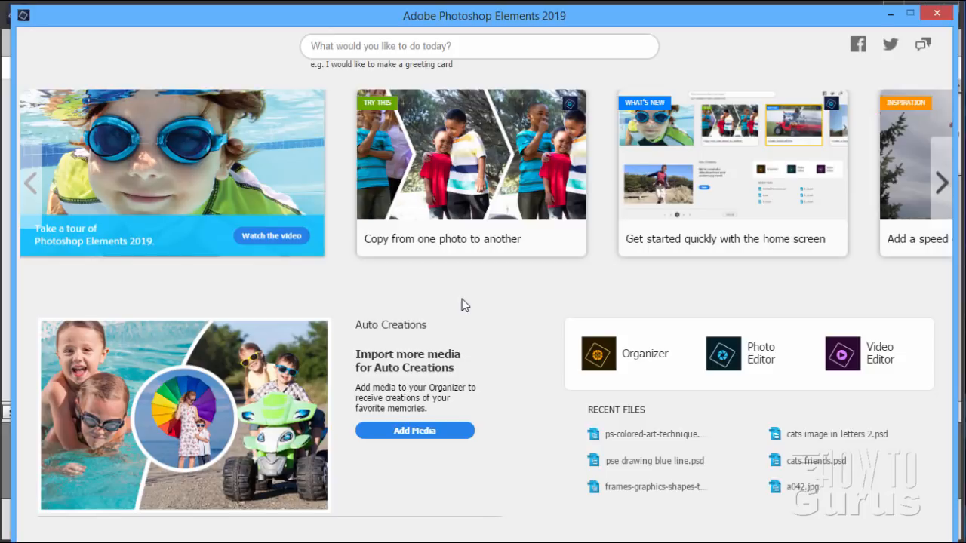
{"action": "mouse_move", "coordinate": [668, 264]}
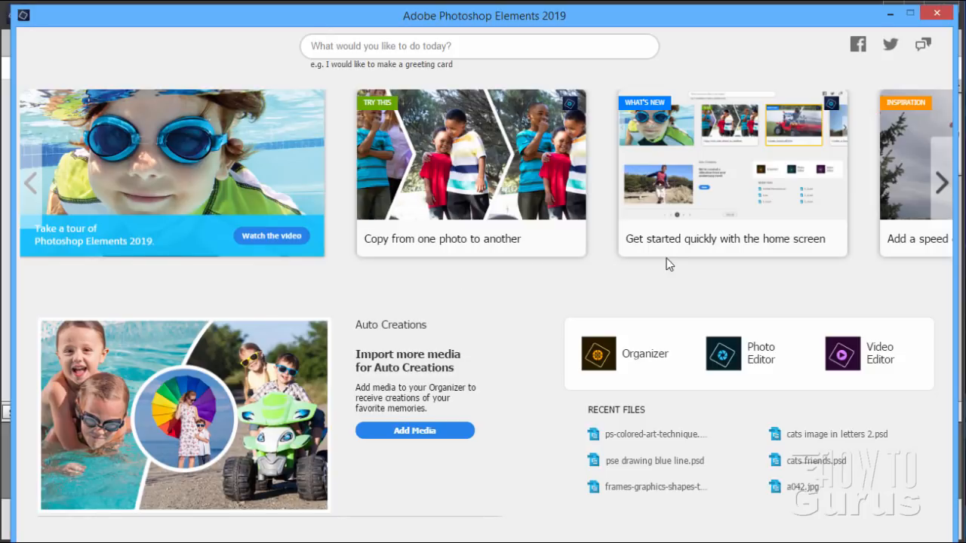
{"action": "mouse_move", "coordinate": [149, 289]}
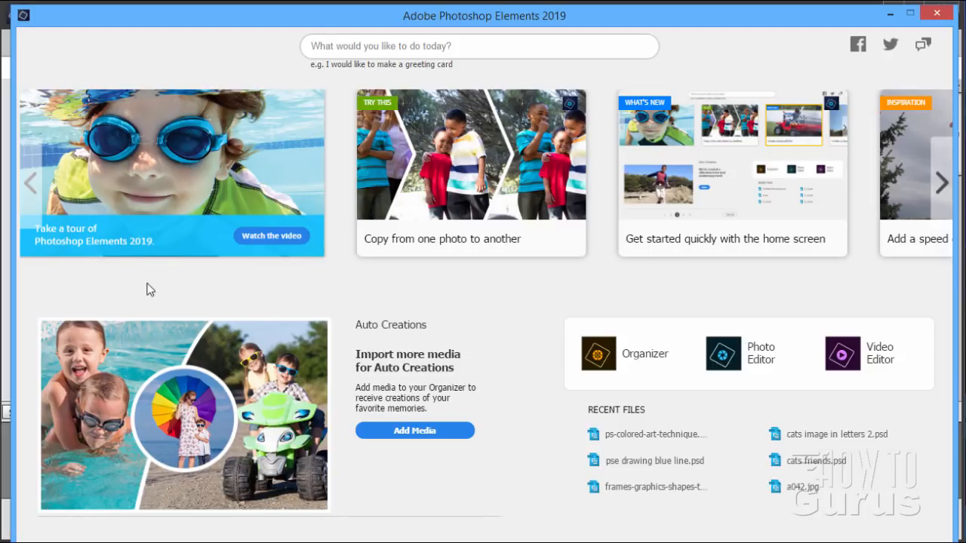
{"action": "mouse_move", "coordinate": [234, 193]}
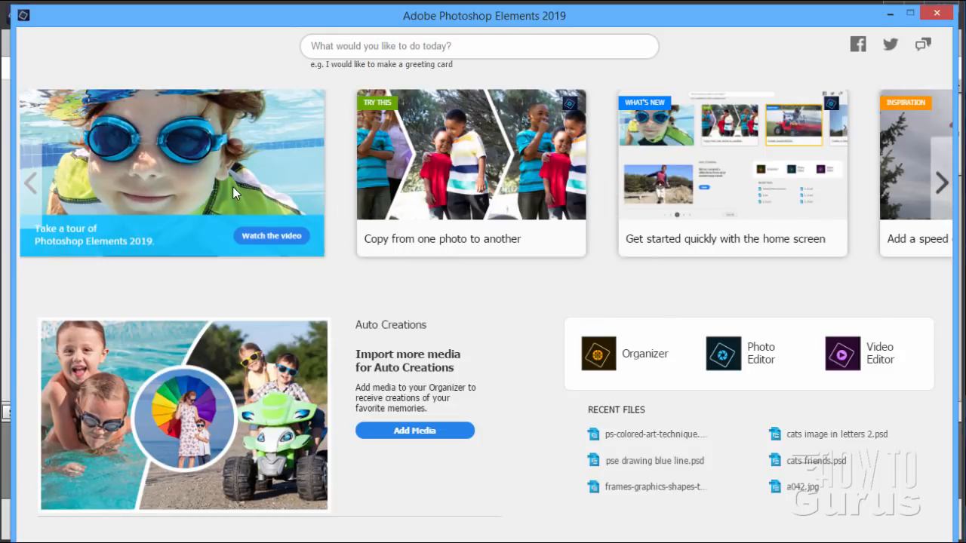
{"action": "mouse_move", "coordinate": [498, 293]}
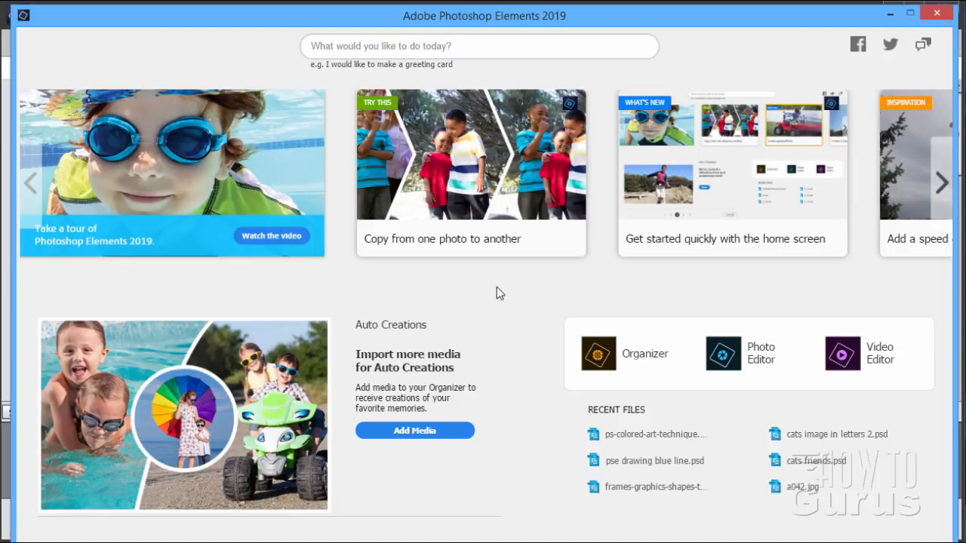
{"action": "mouse_move", "coordinate": [410, 292]}
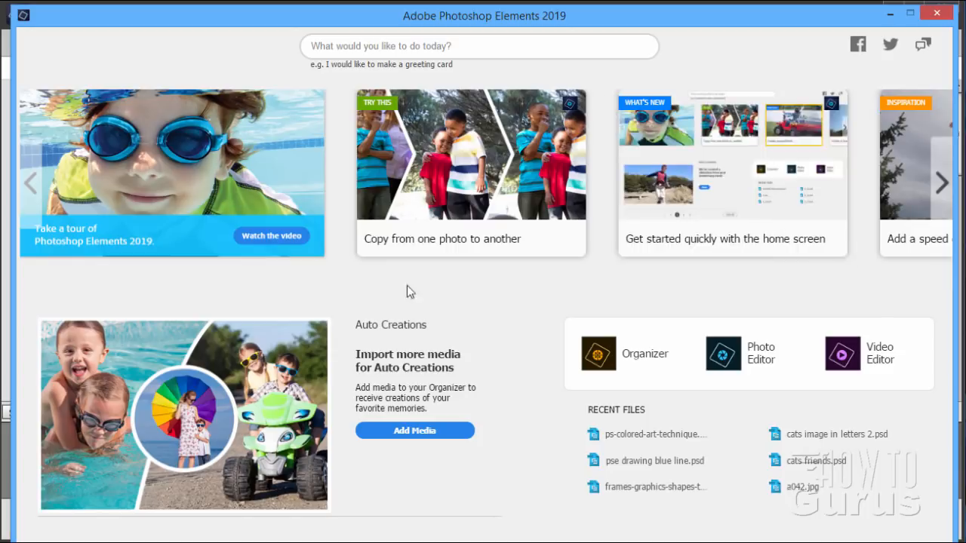
{"action": "mouse_move", "coordinate": [392, 293]}
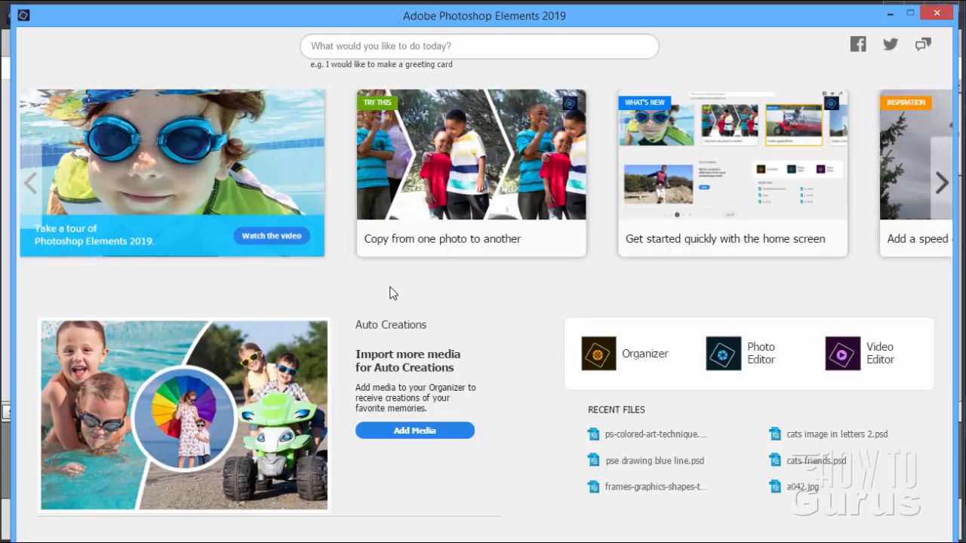
{"action": "mouse_move", "coordinate": [490, 314]}
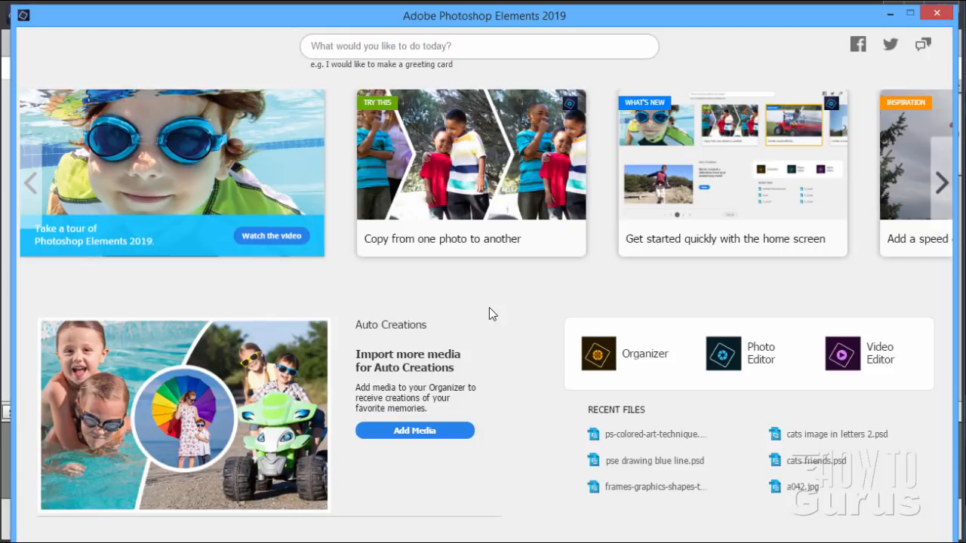
{"action": "mouse_move", "coordinate": [872, 424]}
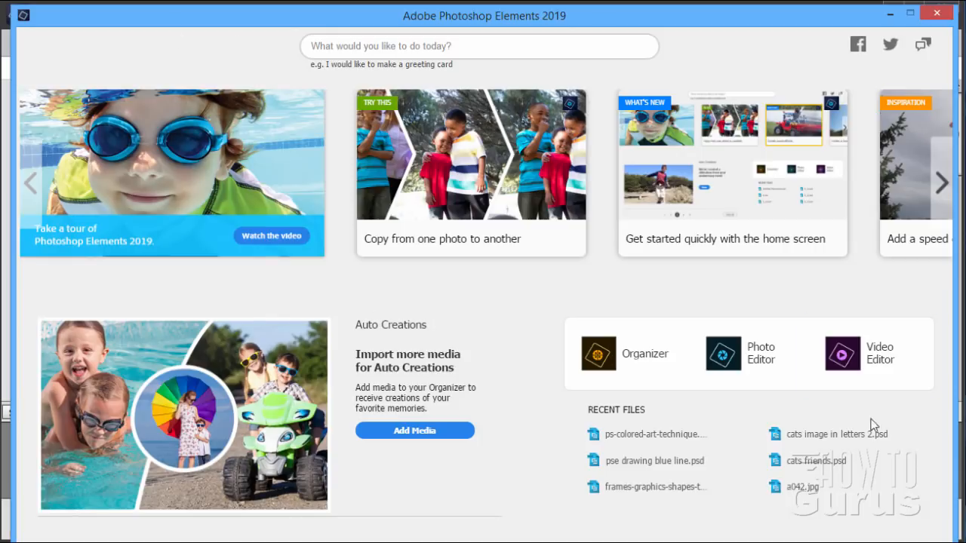
{"action": "mouse_move", "coordinate": [489, 308]}
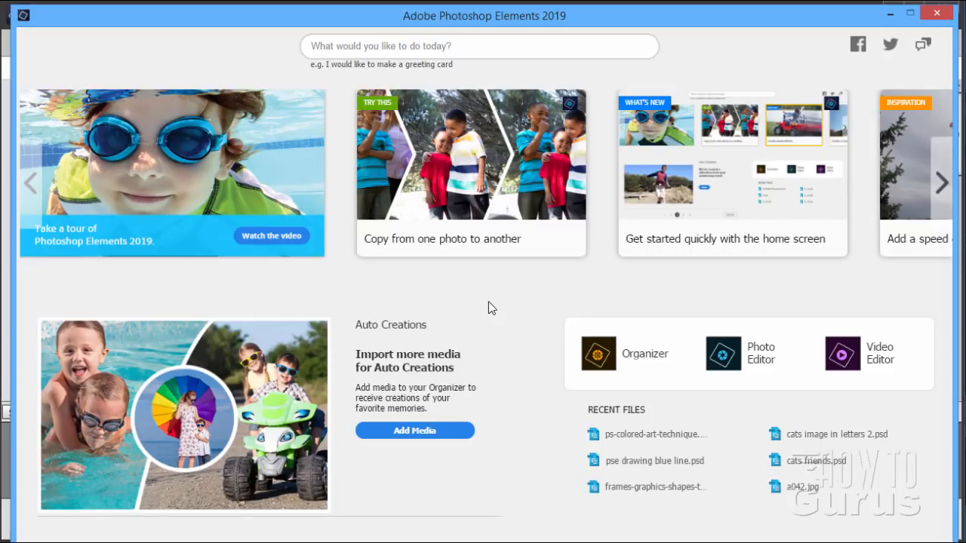
{"action": "mouse_move", "coordinate": [737, 40]}
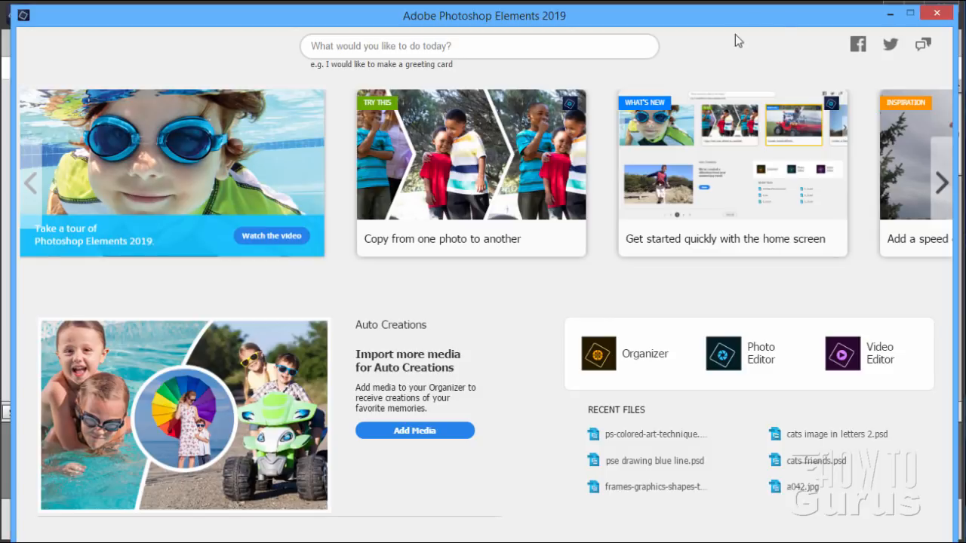
{"action": "mouse_move", "coordinate": [785, 45]}
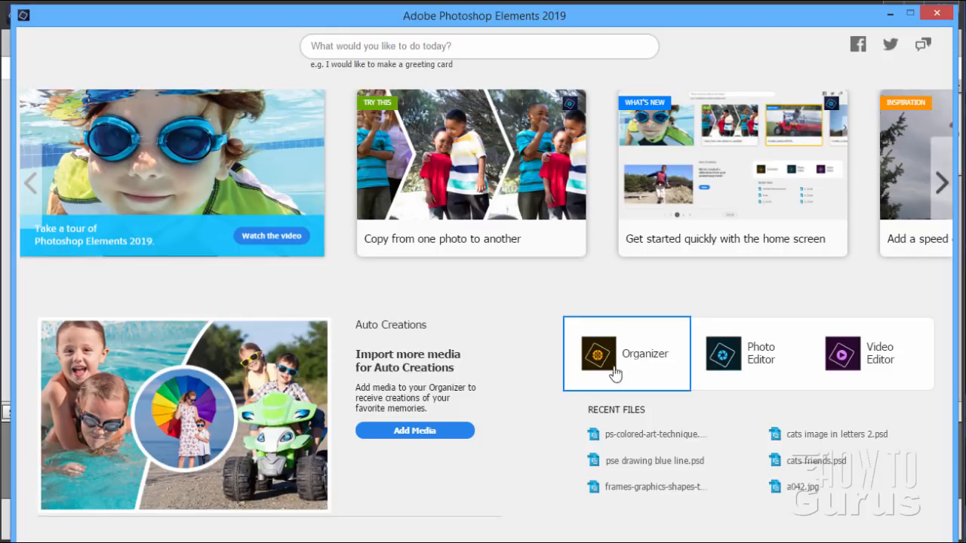
{"action": "mouse_move", "coordinate": [647, 377]}
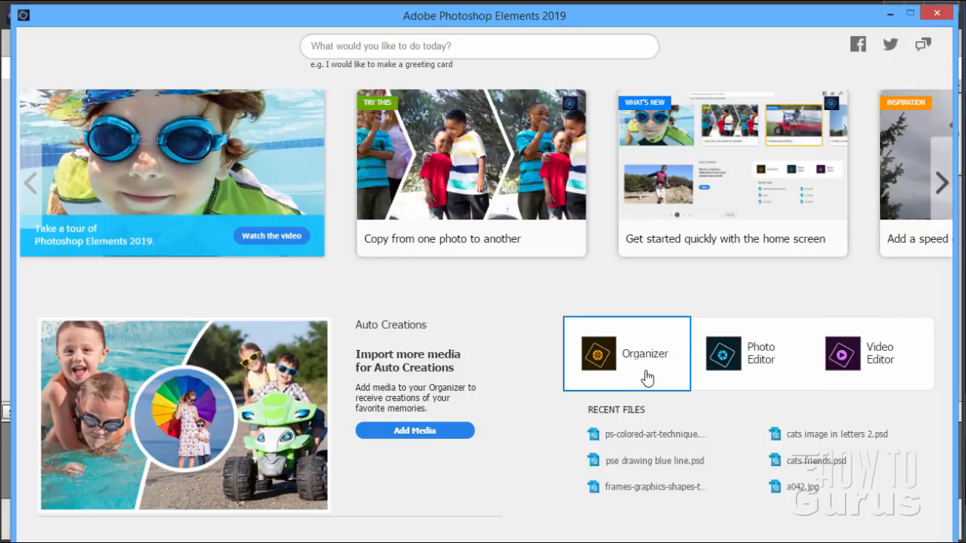
{"action": "mouse_move", "coordinate": [724, 43]}
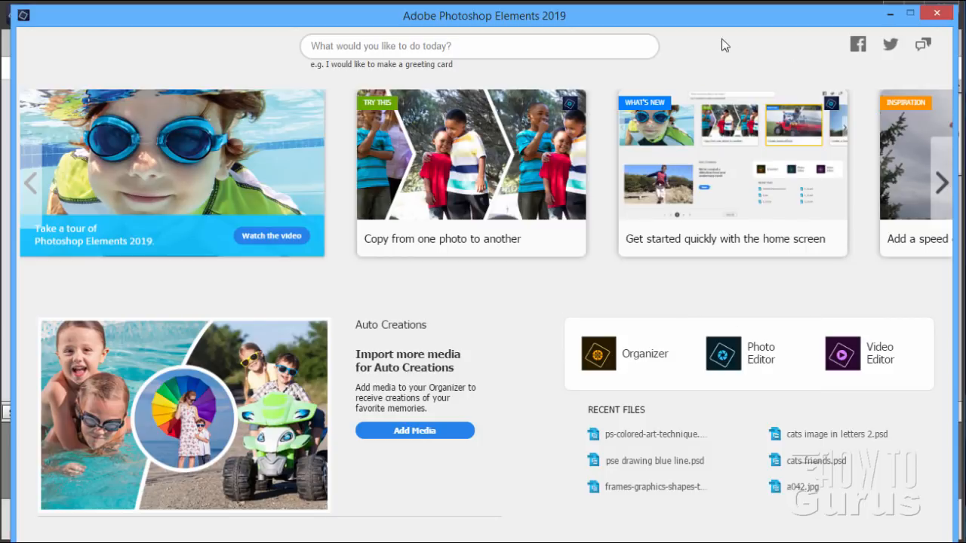
{"action": "mouse_move", "coordinate": [788, 40]}
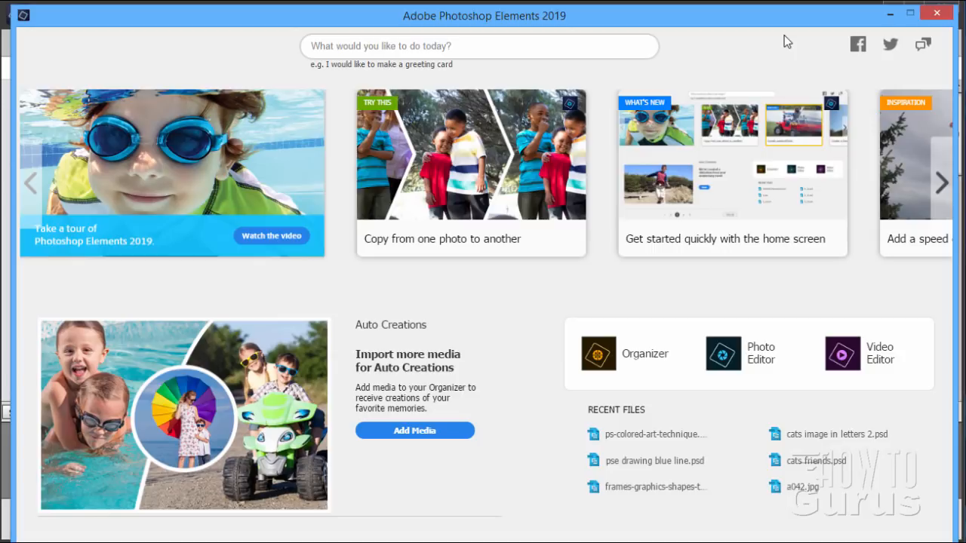
{"action": "mouse_move", "coordinate": [764, 57]}
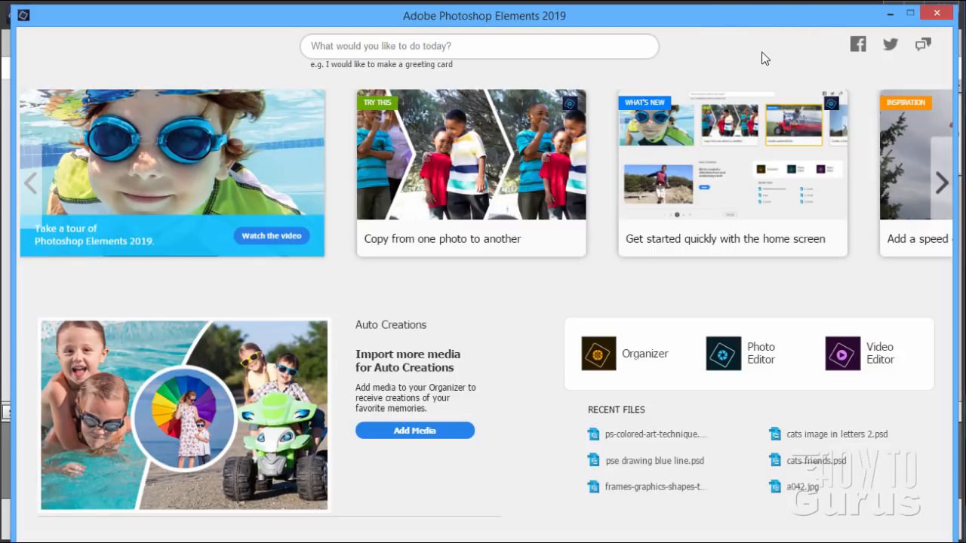
{"action": "mouse_move", "coordinate": [531, 38]}
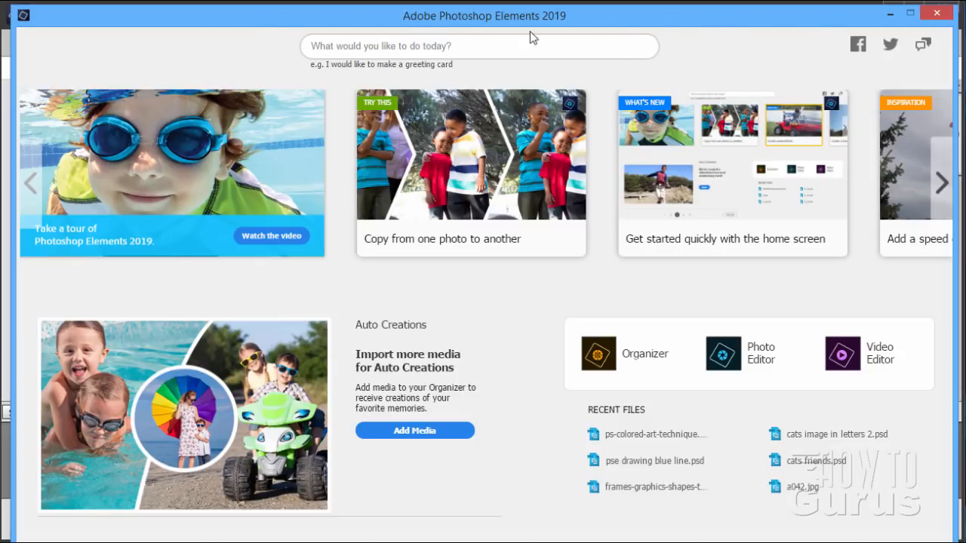
{"action": "mouse_move", "coordinate": [483, 324]}
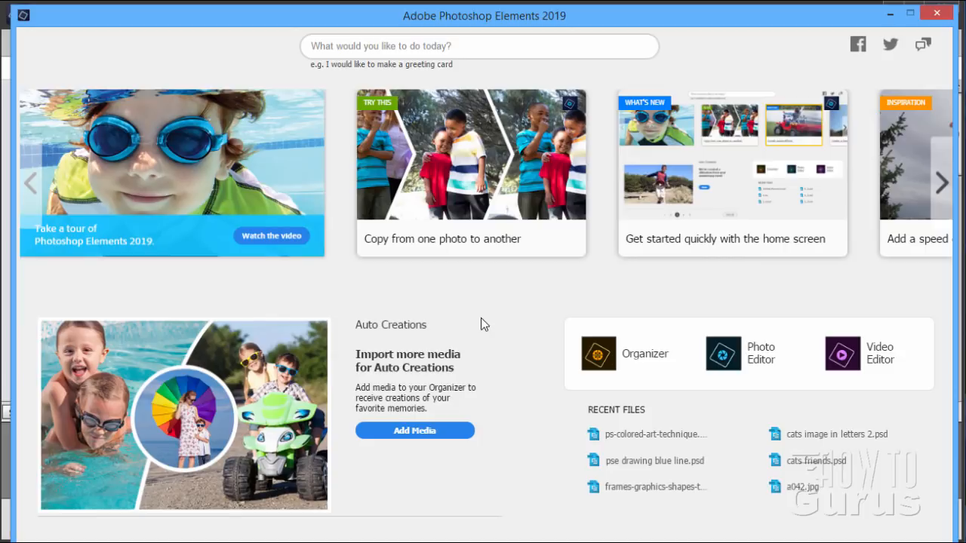
{"action": "mouse_move", "coordinate": [694, 380]}
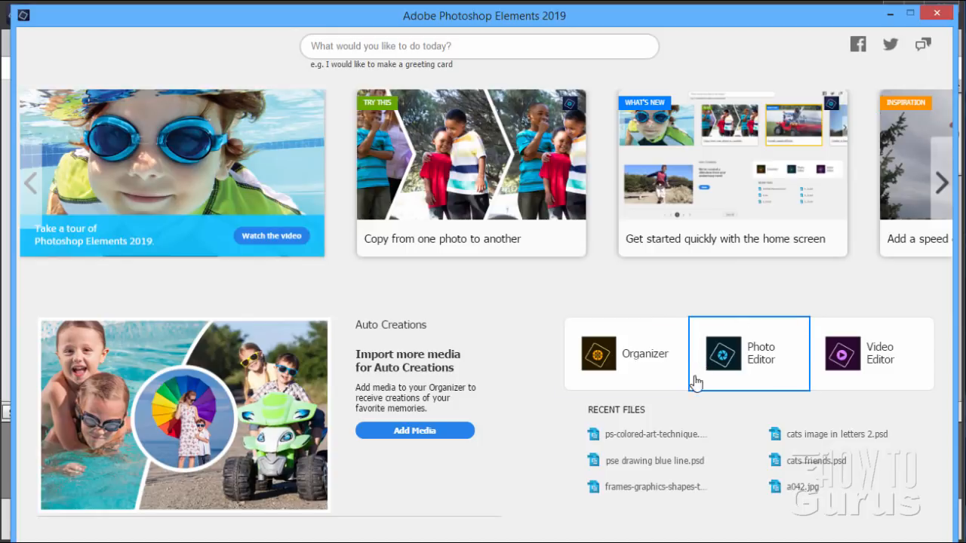
{"action": "mouse_move", "coordinate": [531, 292]}
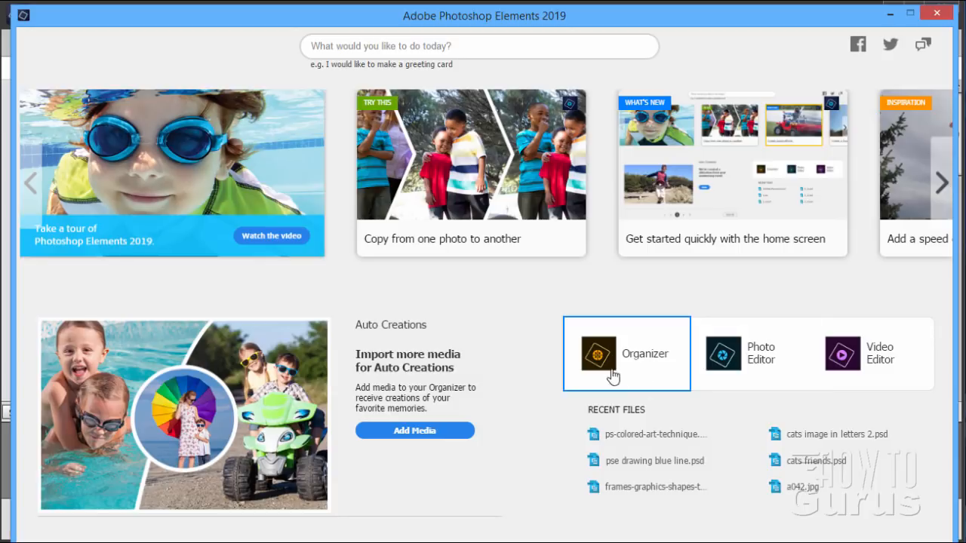
{"action": "mouse_move", "coordinate": [661, 285]}
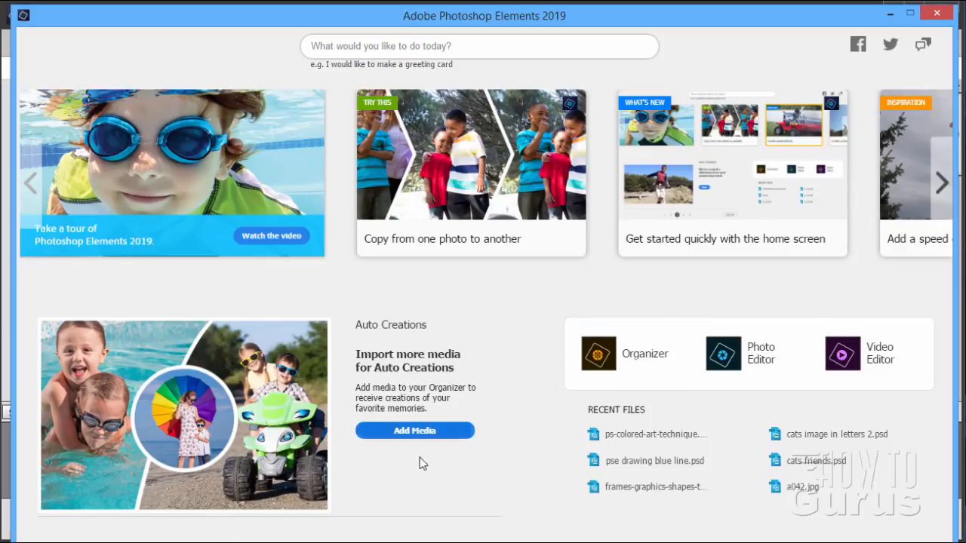
{"action": "left_click", "coordinate": [760, 353]}
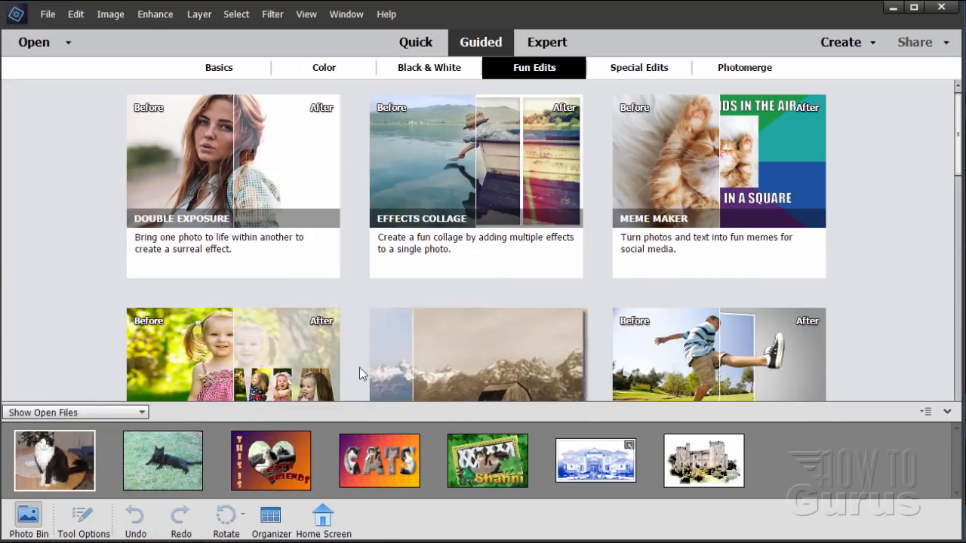
{"action": "mouse_move", "coordinate": [354, 305]}
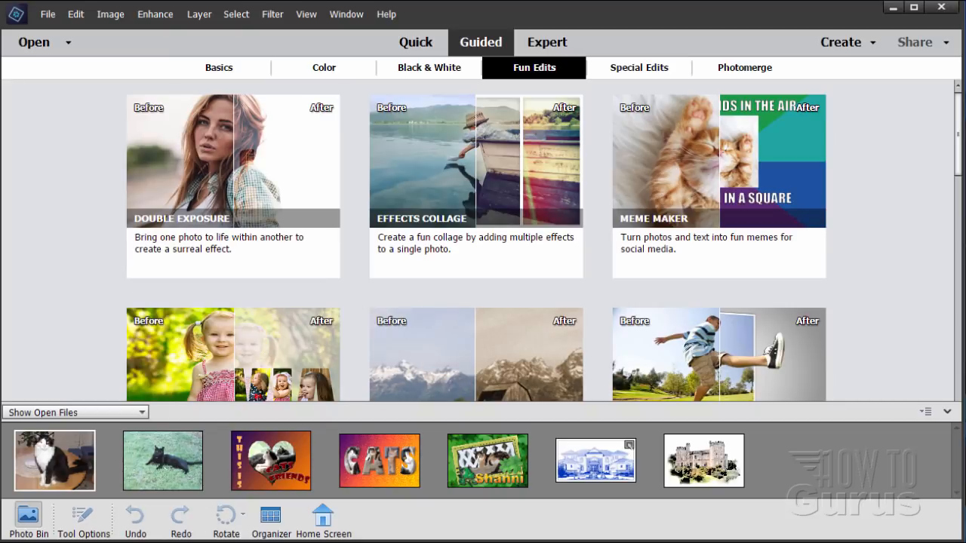
{"action": "left_click", "coordinate": [322, 521]}
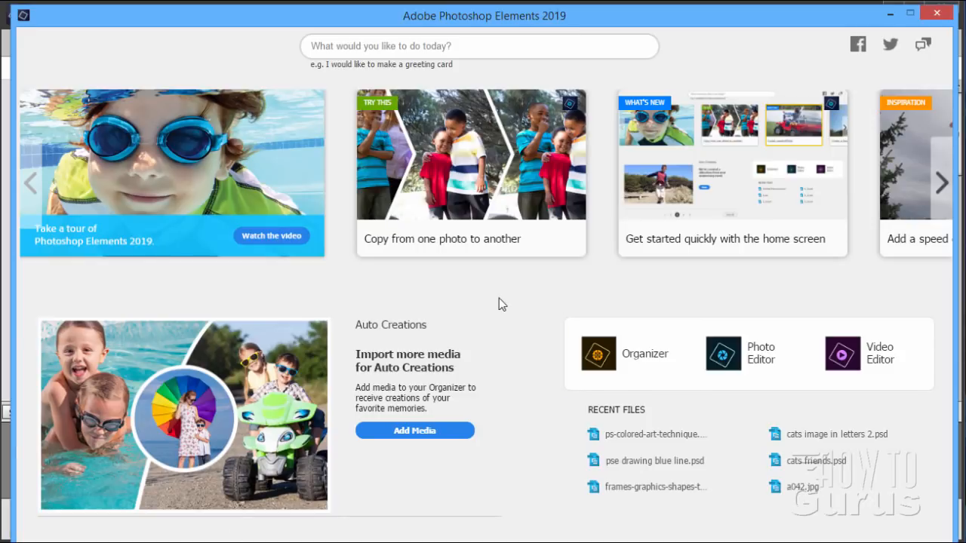
{"action": "mouse_move", "coordinate": [815, 59]}
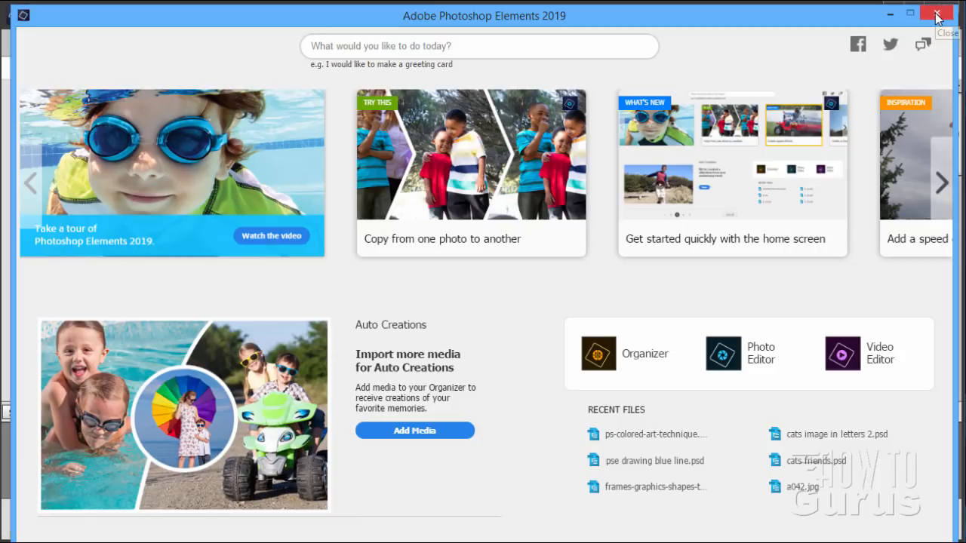
{"action": "mouse_move", "coordinate": [938, 15]}
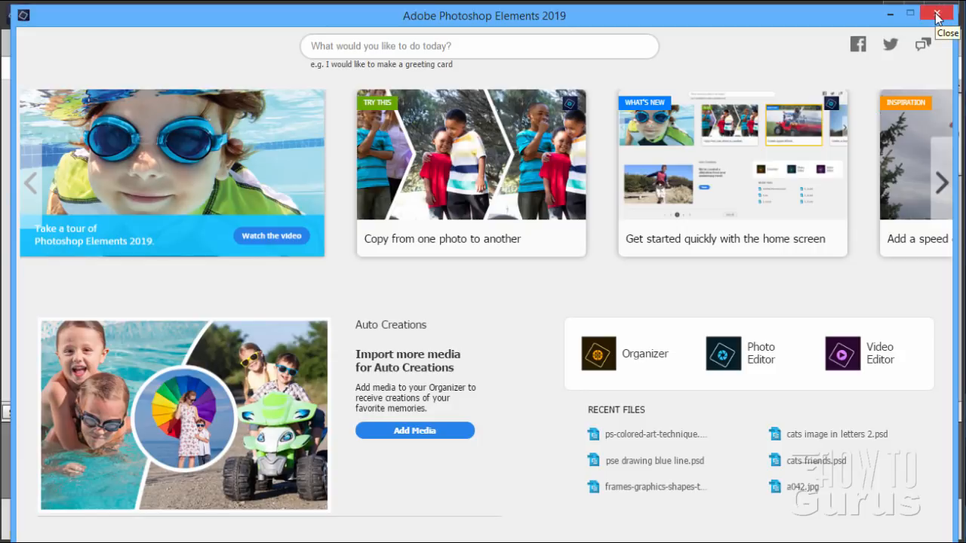
{"action": "mouse_move", "coordinate": [935, 15]}
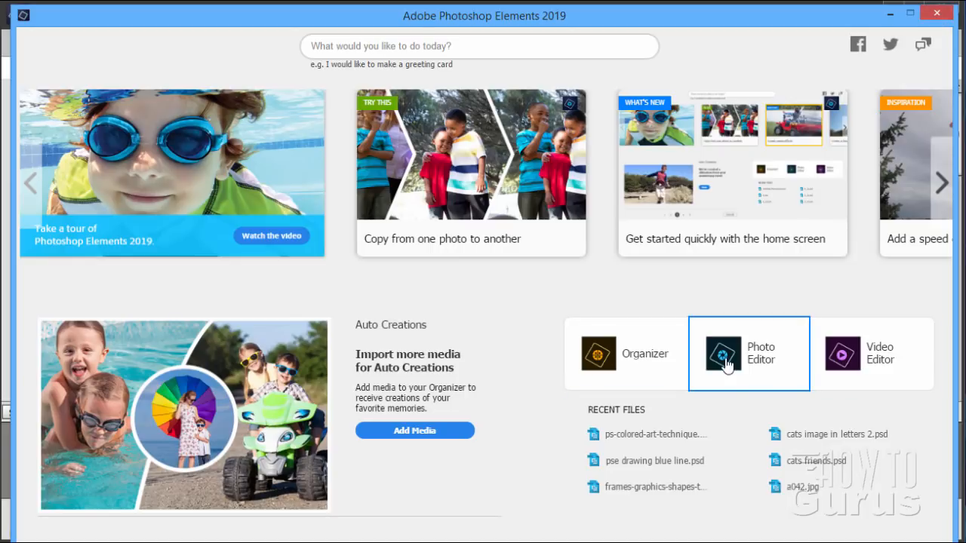
{"action": "mouse_move", "coordinate": [646, 366]}
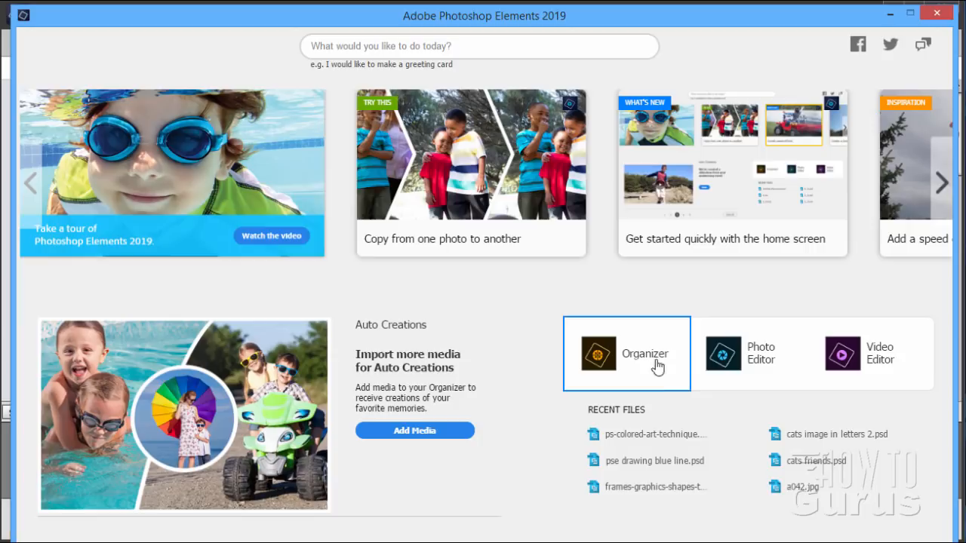
{"action": "mouse_move", "coordinate": [712, 370]}
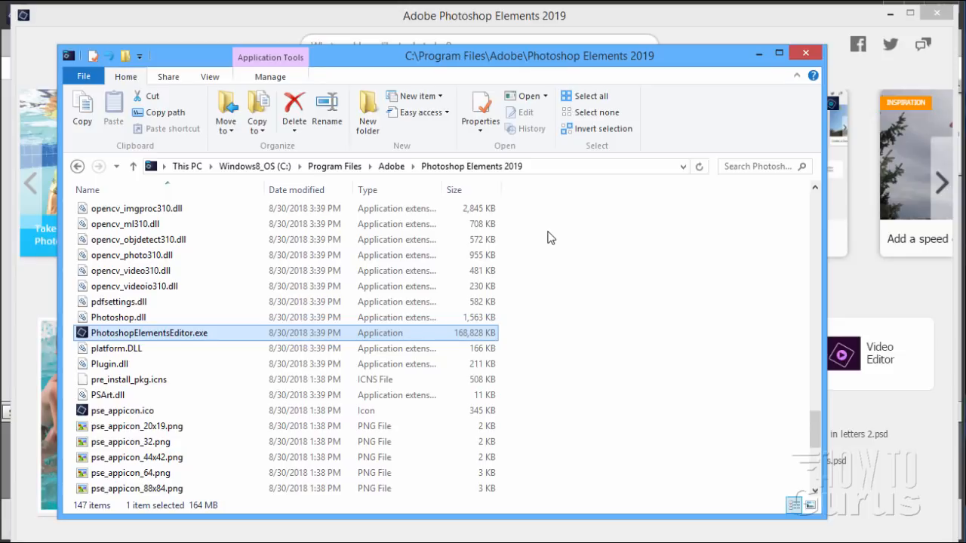
{"action": "mouse_move", "coordinate": [558, 232]}
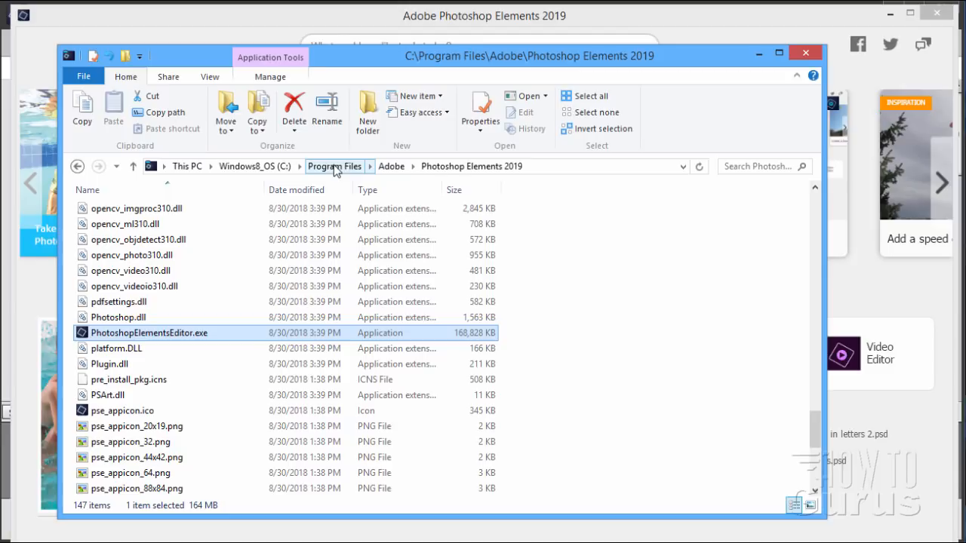
{"action": "mouse_move", "coordinate": [392, 166]}
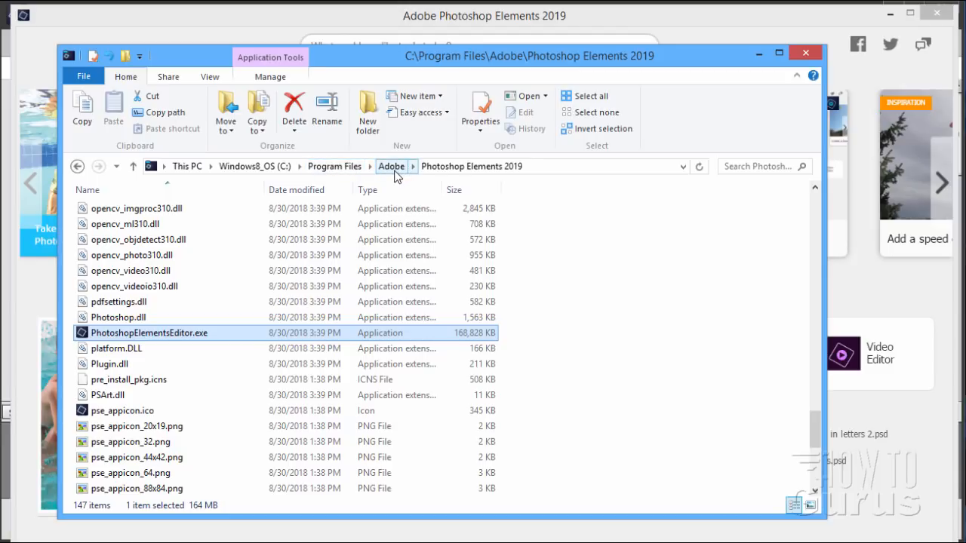
Move up from the Photoshop Elements 2019 folder to the Adobe folder via the address breadcrumb
{"action": "left_click", "coordinate": [471, 166]}
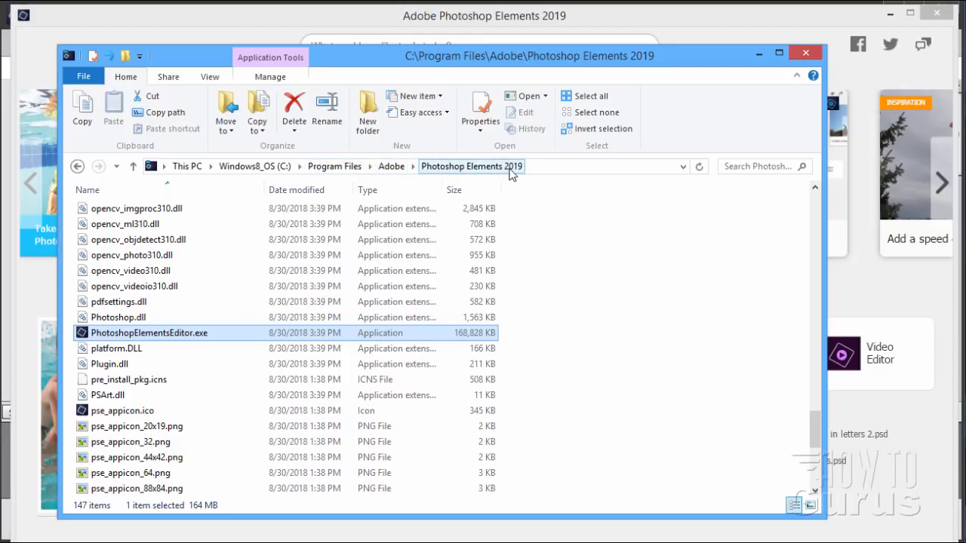
{"action": "mouse_move", "coordinate": [511, 169]}
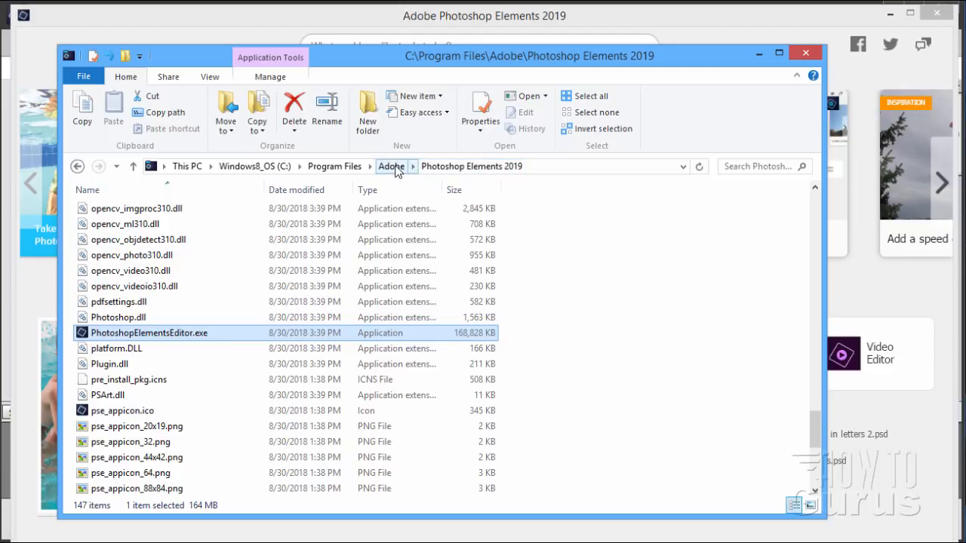
{"action": "left_click", "coordinate": [391, 166]}
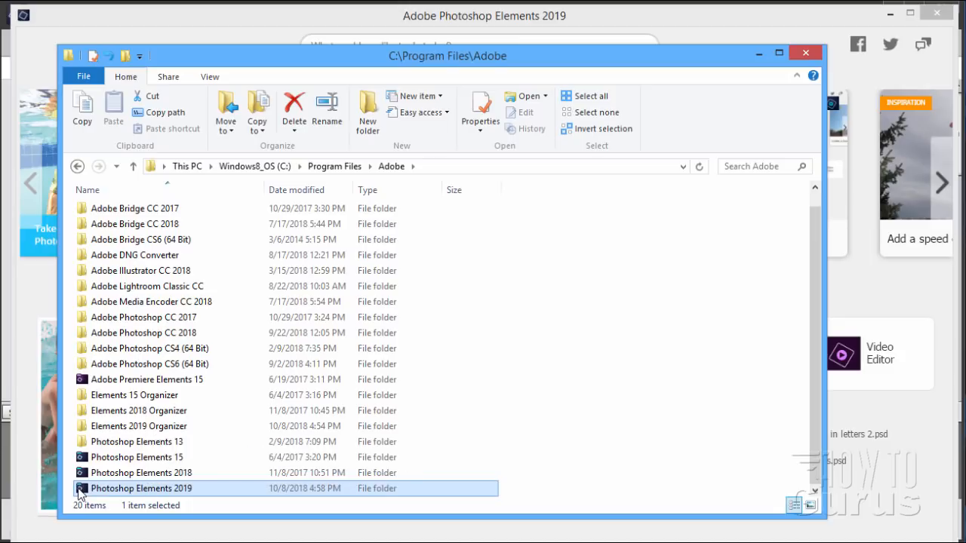
{"action": "double_click", "coordinate": [142, 489]}
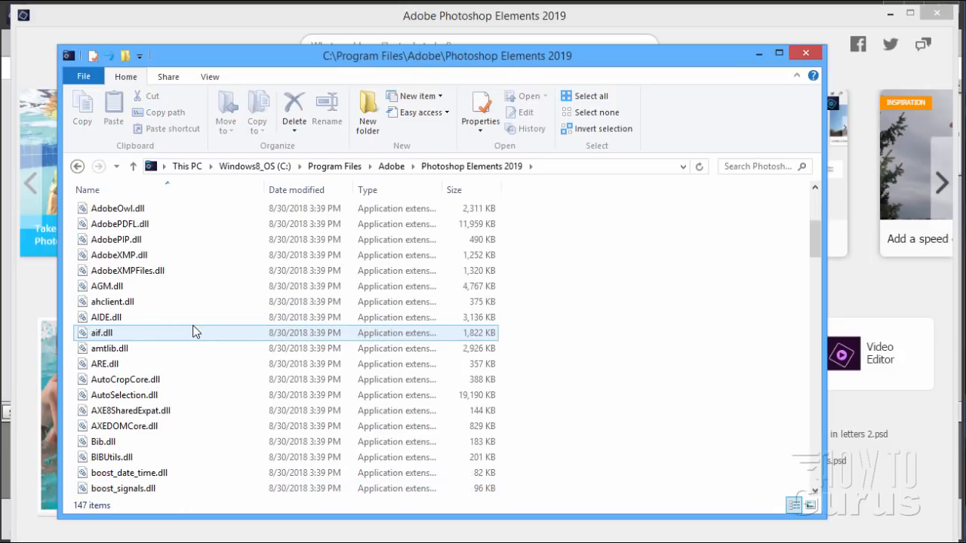
{"action": "scroll", "scroll_direction": "down", "scroll_amount": 3}
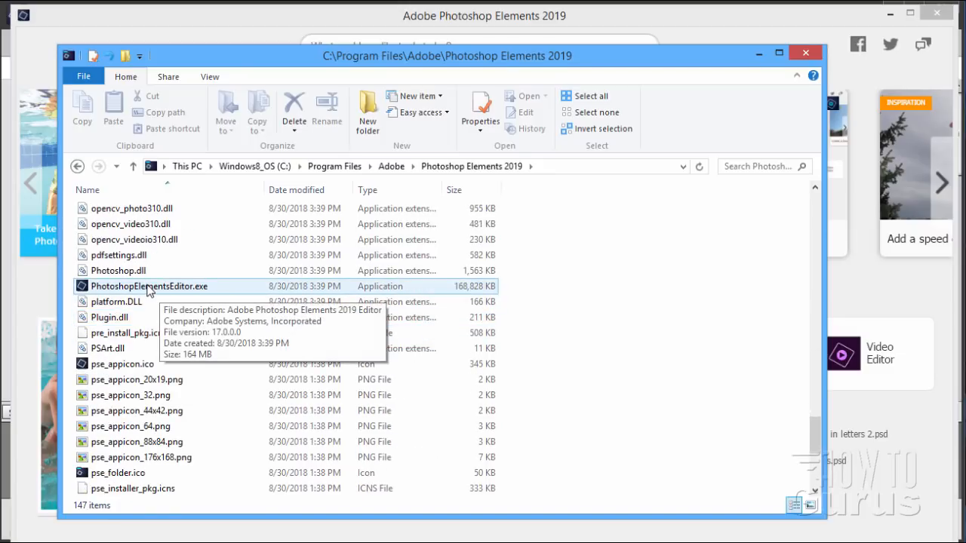
{"action": "mouse_move", "coordinate": [127, 290]}
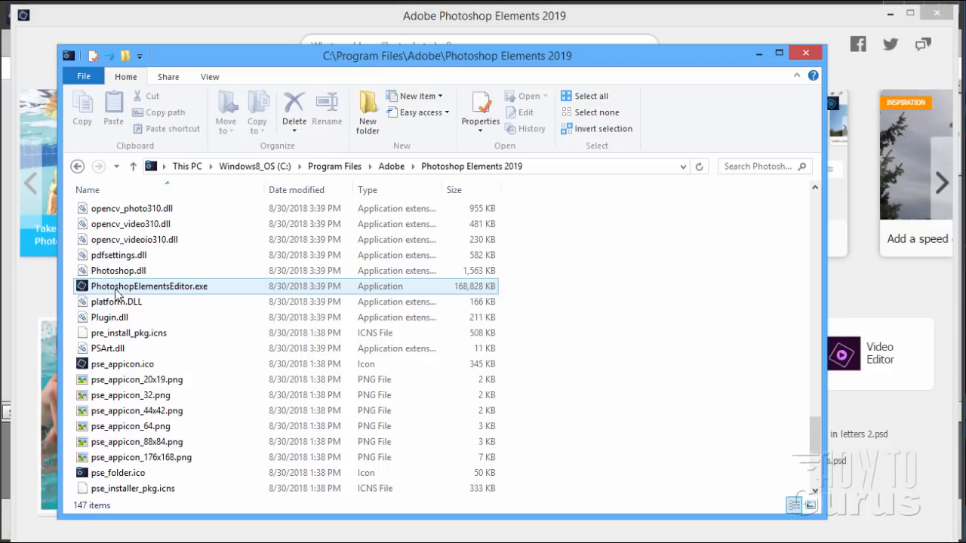
{"action": "mouse_move", "coordinate": [133, 290]}
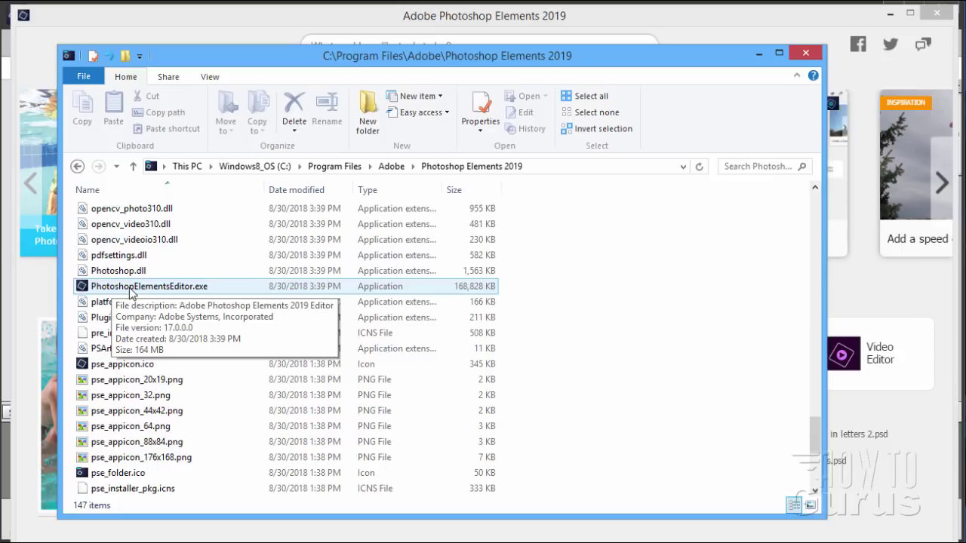
{"action": "mouse_move", "coordinate": [102, 292]}
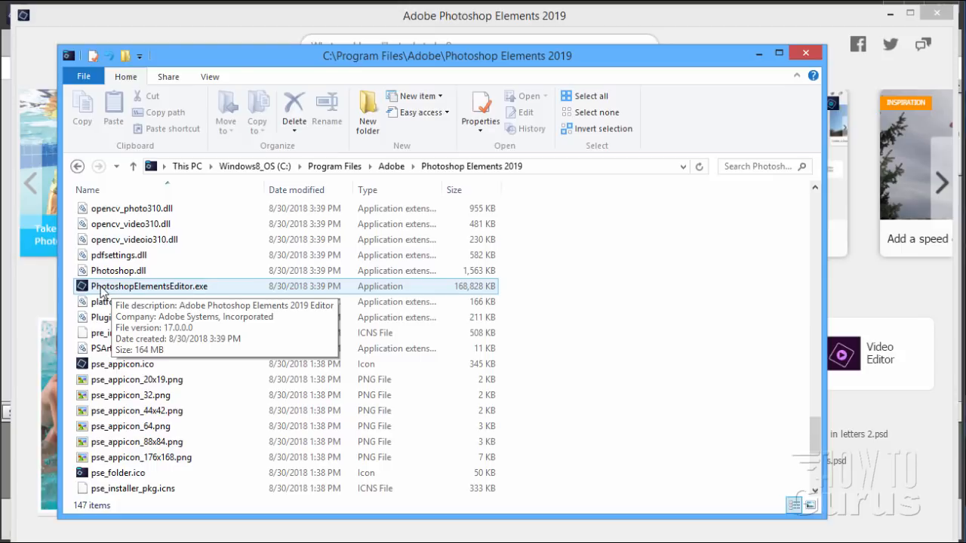
{"action": "mouse_move", "coordinate": [149, 292]}
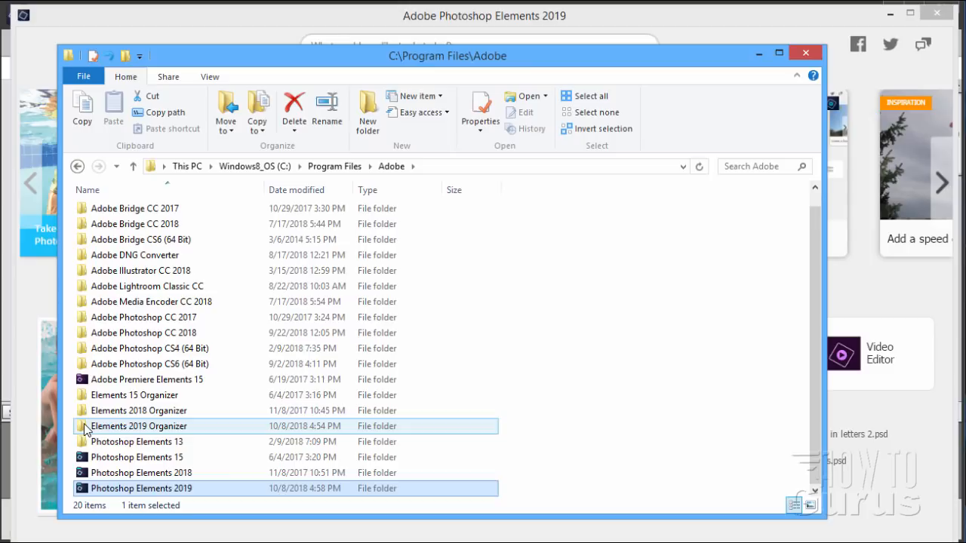
Look through the Elements 2019 Organizer folder down to PhotoshopElementsOrganizer.exe version 17.0.0.0
{"action": "double_click", "coordinate": [139, 425]}
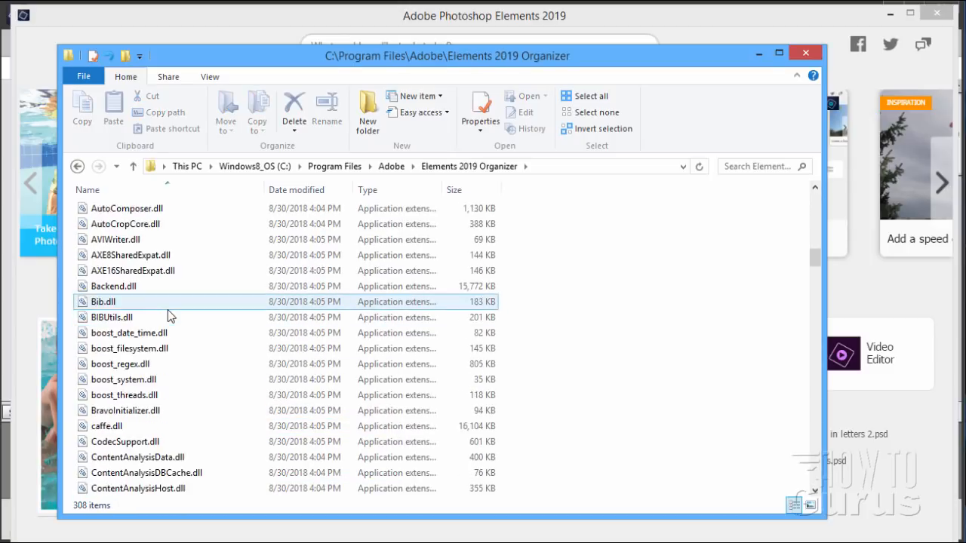
{"action": "scroll", "scroll_direction": "down", "scroll_amount": 3}
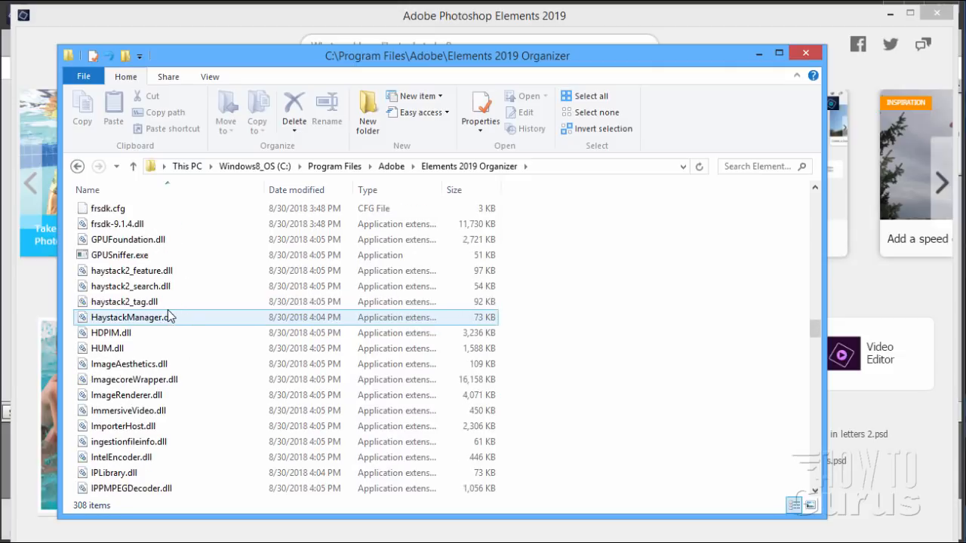
{"action": "scroll", "scroll_direction": "down", "scroll_amount": 3}
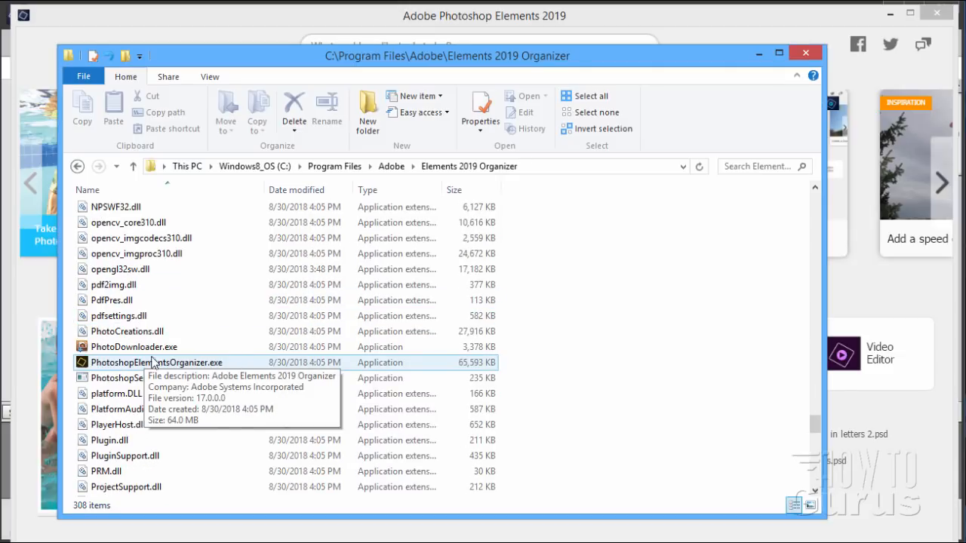
{"action": "mouse_move", "coordinate": [133, 370]}
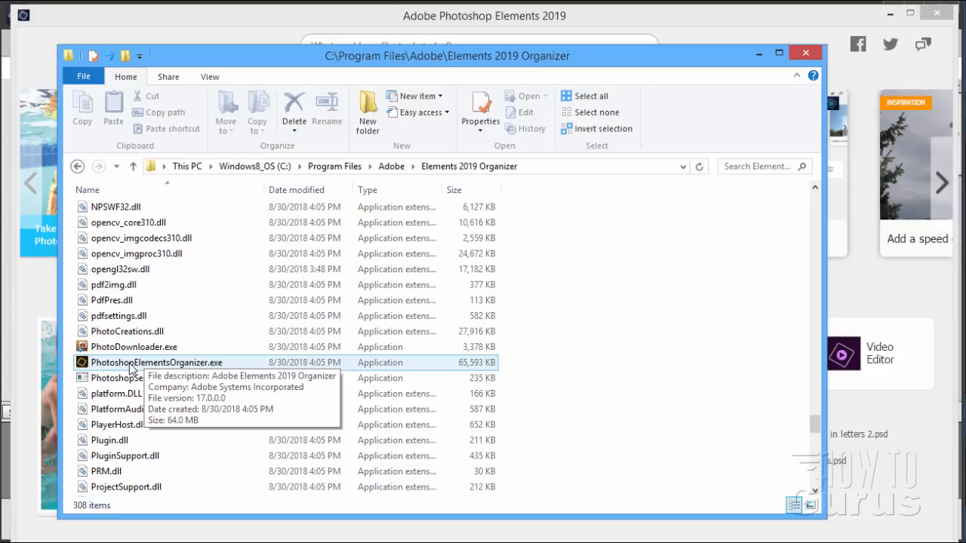
{"action": "mouse_move", "coordinate": [136, 369]}
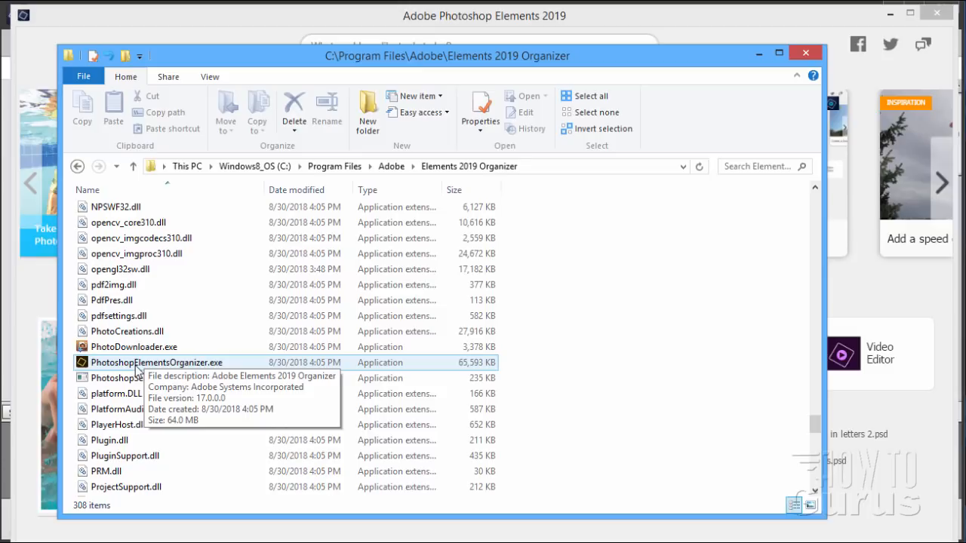
{"action": "mouse_move", "coordinate": [173, 371]}
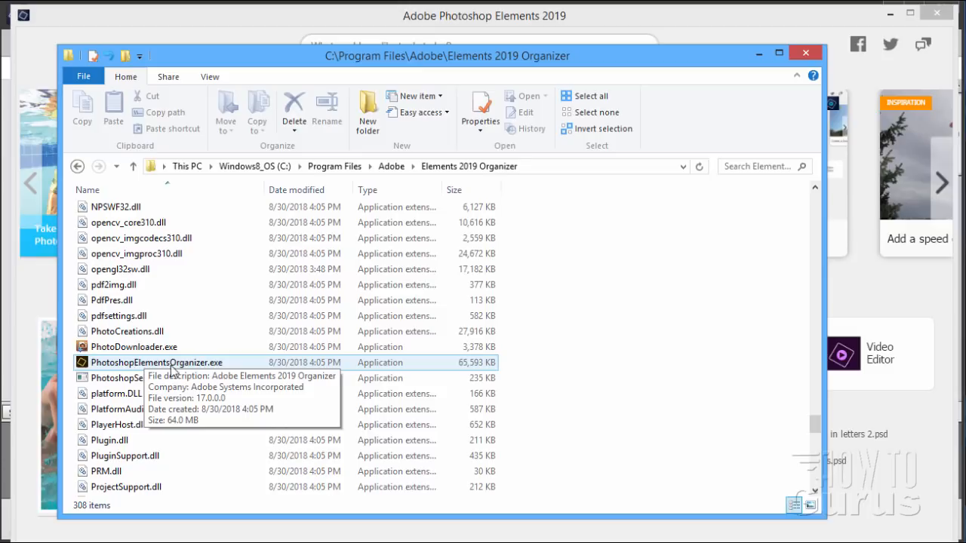
{"action": "mouse_move", "coordinate": [440, 190]}
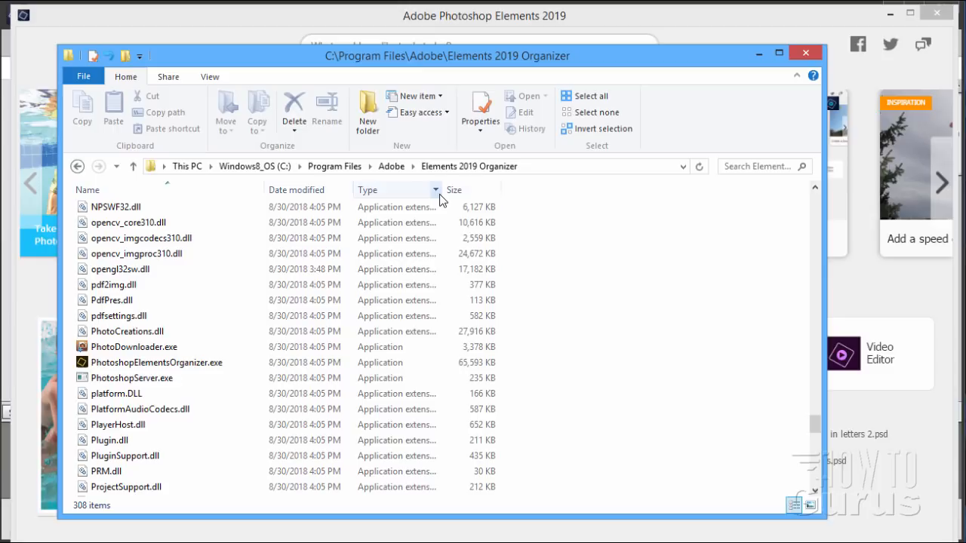
Go back to the Photoshop Elements 2019 folder and scroll to PhotoshopElementsEditor.exe
{"action": "left_click", "coordinate": [115, 207]}
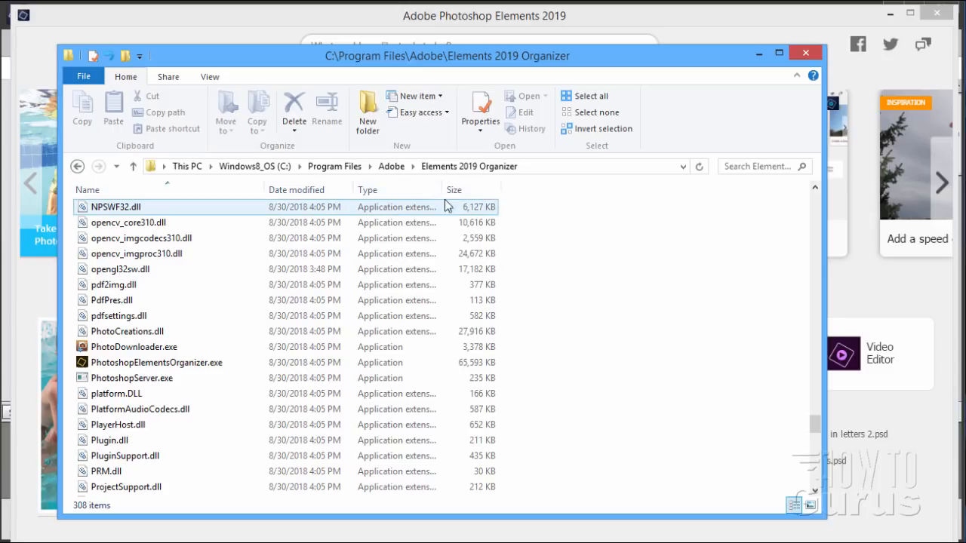
{"action": "left_click", "coordinate": [133, 166]}
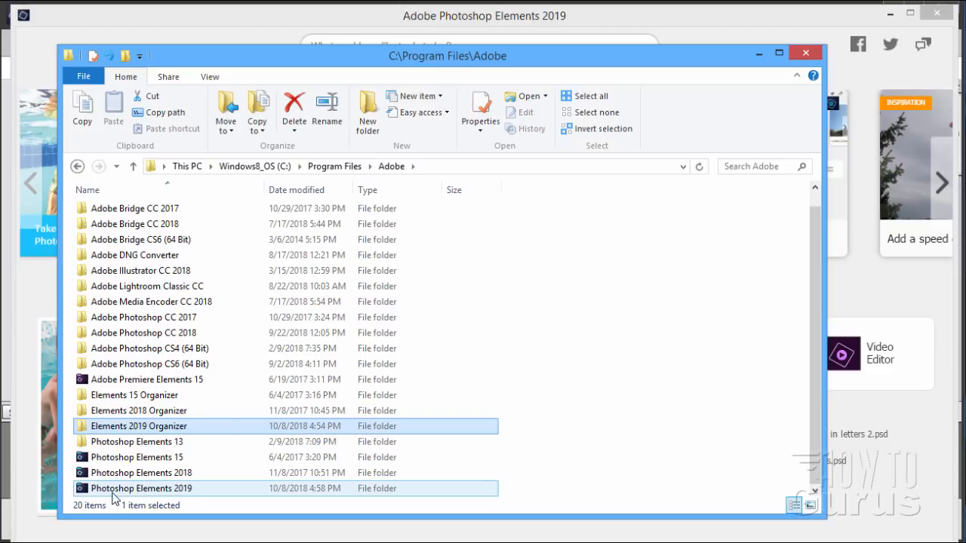
{"action": "mouse_move", "coordinate": [179, 408]}
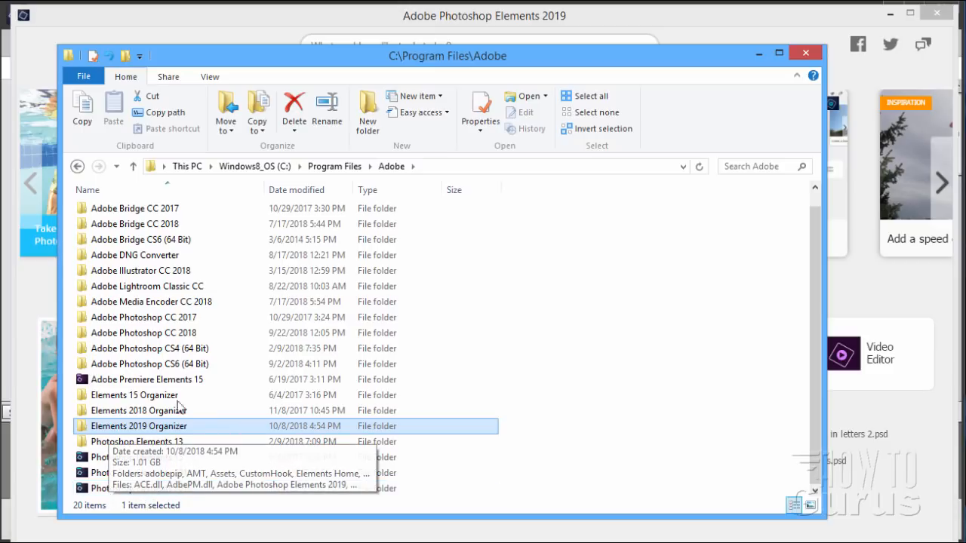
{"action": "mouse_move", "coordinate": [238, 337]}
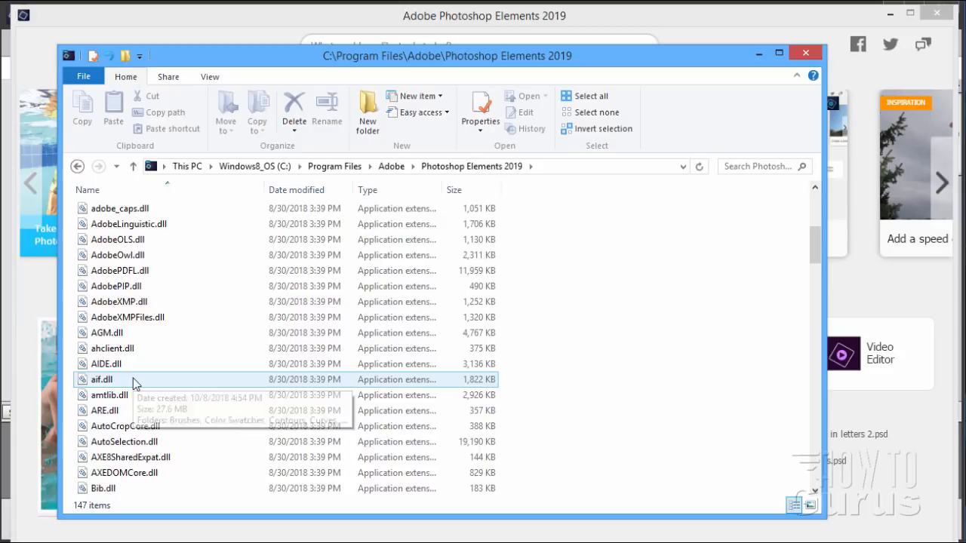
{"action": "scroll", "scroll_direction": "down", "scroll_amount": 3}
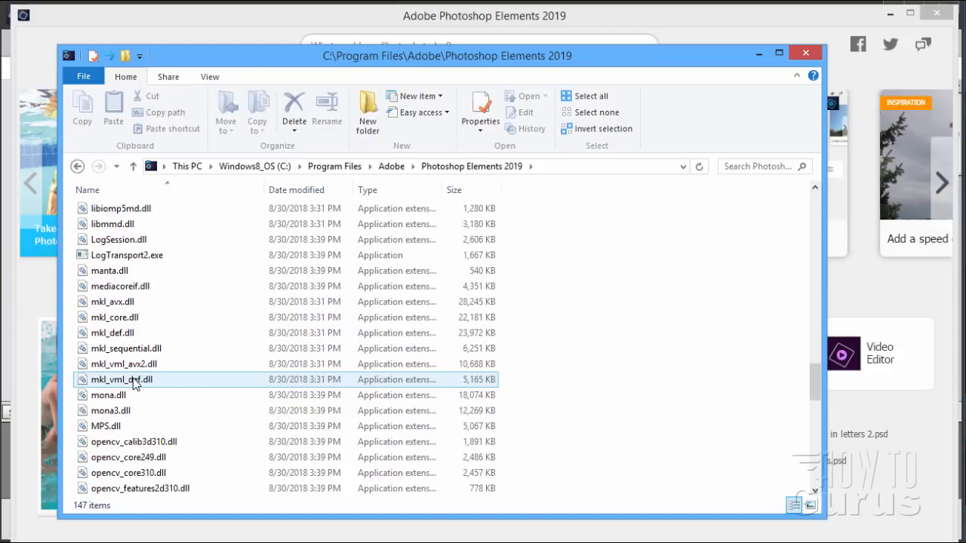
{"action": "scroll", "scroll_direction": "down", "scroll_amount": 3}
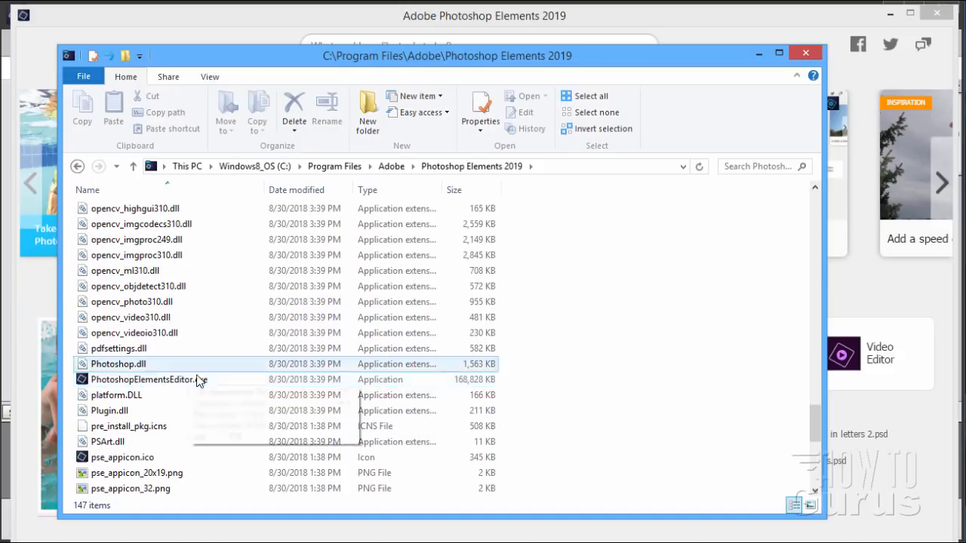
{"action": "mouse_move", "coordinate": [148, 381]}
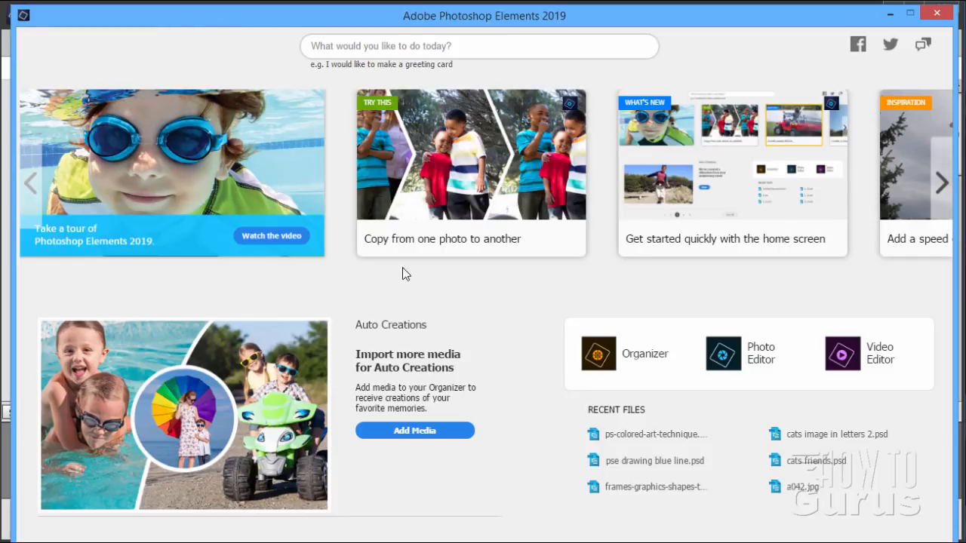
{"action": "mouse_move", "coordinate": [350, 282]}
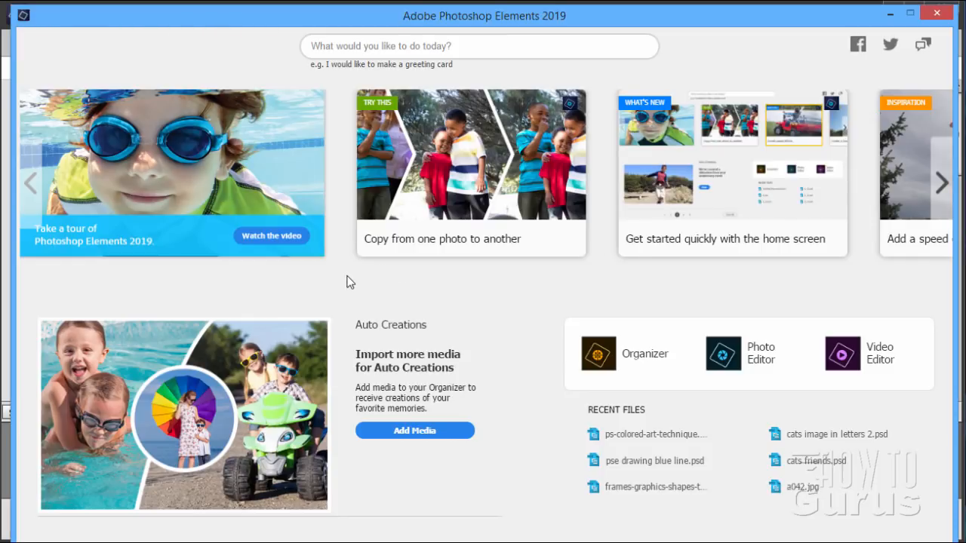
{"action": "mouse_move", "coordinate": [285, 452]}
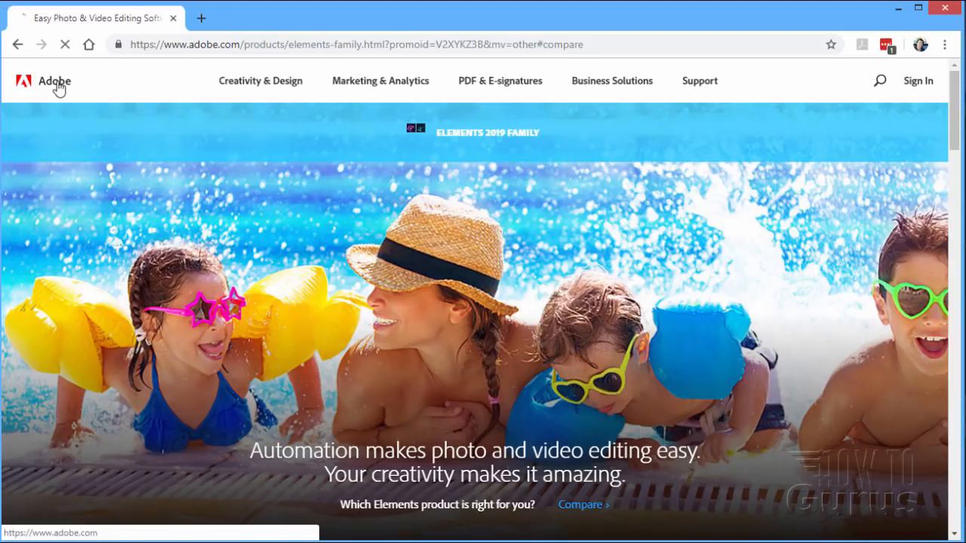
From the Adobe home page footer, reach the Elements 2019 Family product page
{"action": "left_click", "coordinate": [54, 82]}
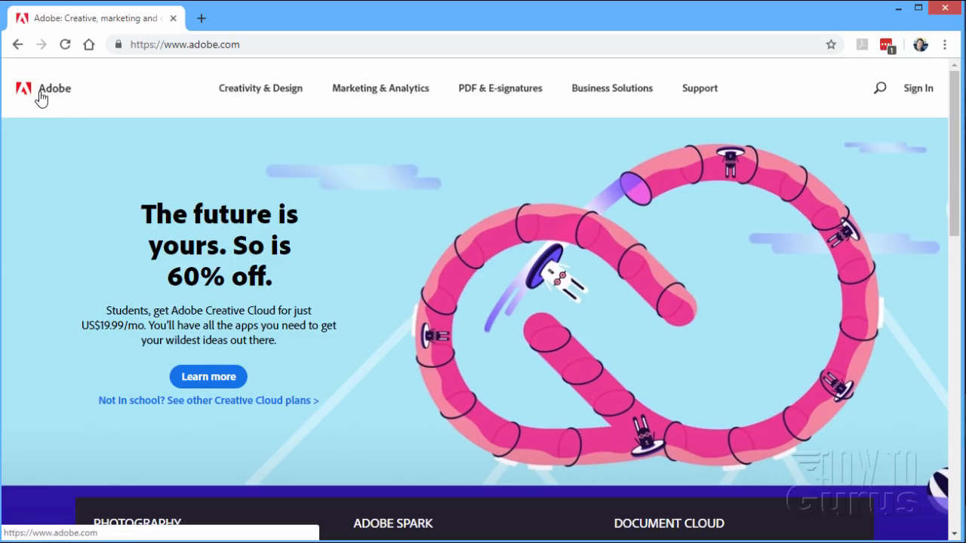
{"action": "scroll", "scroll_direction": "down", "scroll_amount": 3}
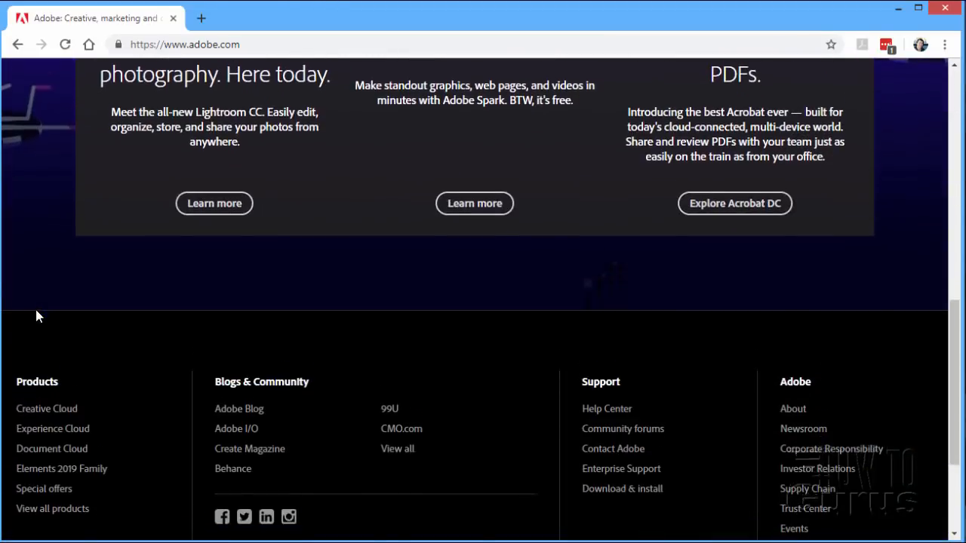
{"action": "scroll", "scroll_direction": "down", "scroll_amount": 3}
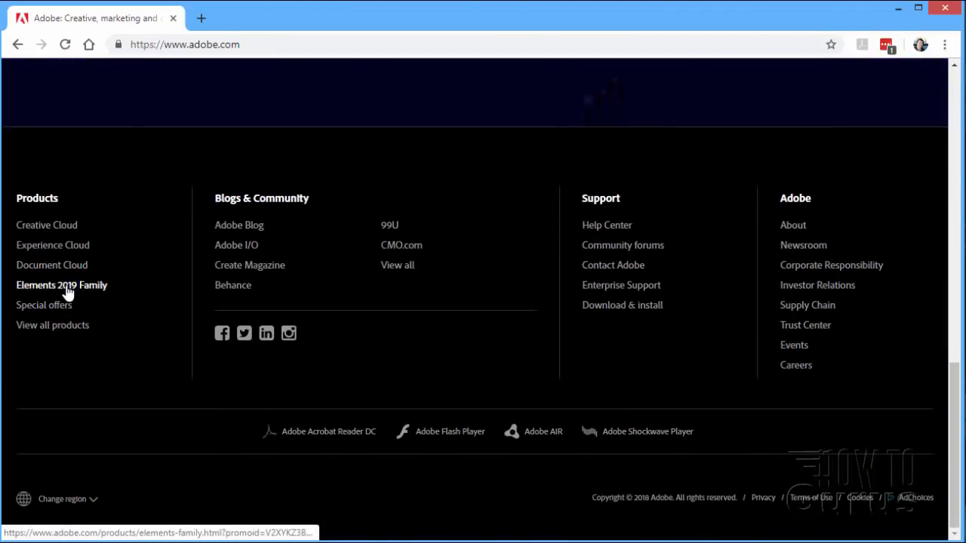
{"action": "left_click", "coordinate": [62, 285]}
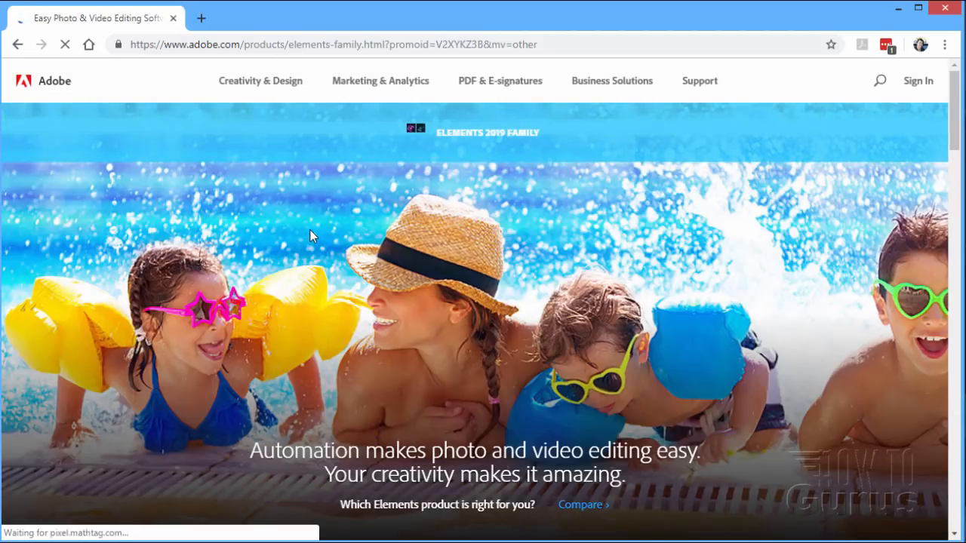
Review the Elements 2019 Family prices and product comparison table
{"action": "scroll", "scroll_direction": "down", "scroll_amount": 3}
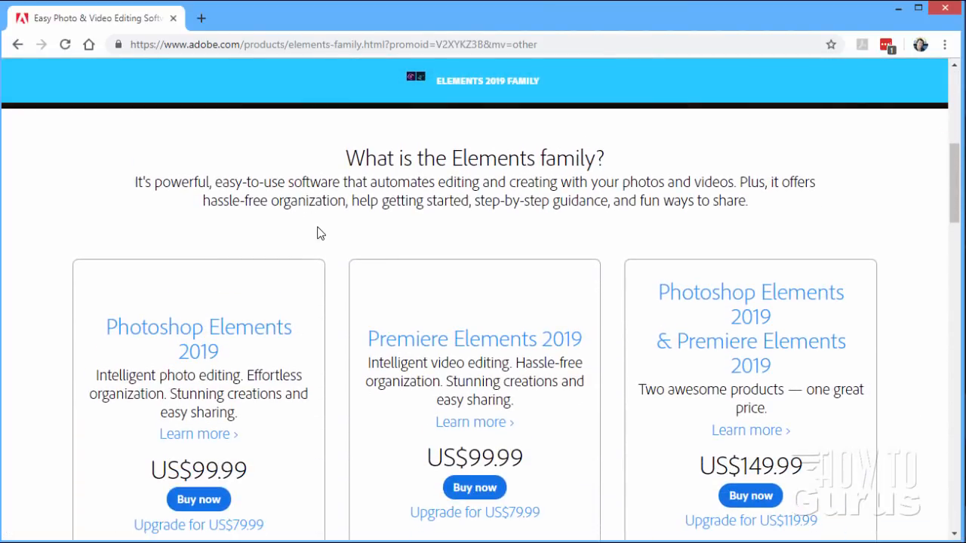
{"action": "scroll", "scroll_direction": "down", "scroll_amount": 3}
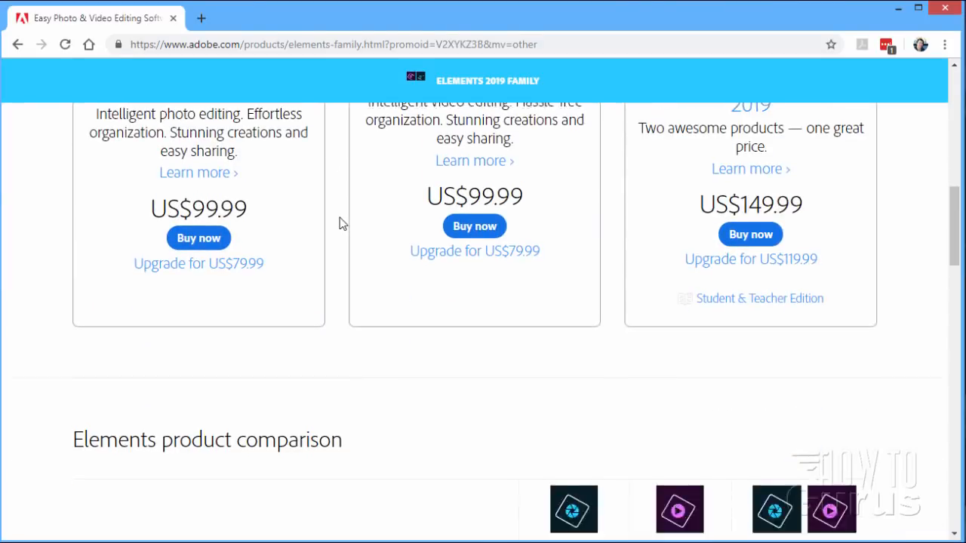
{"action": "scroll", "scroll_direction": "down", "scroll_amount": 3}
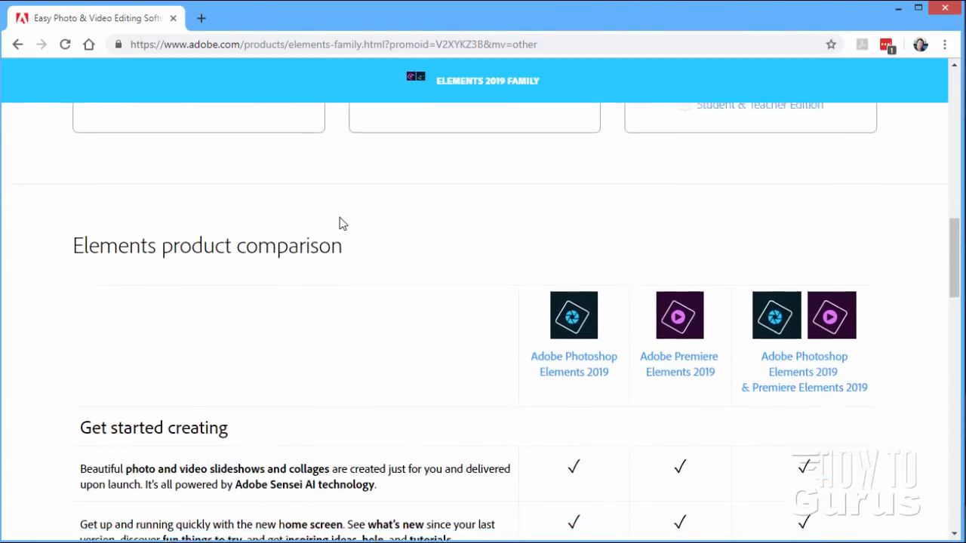
{"action": "scroll", "scroll_direction": "down", "scroll_amount": 3}
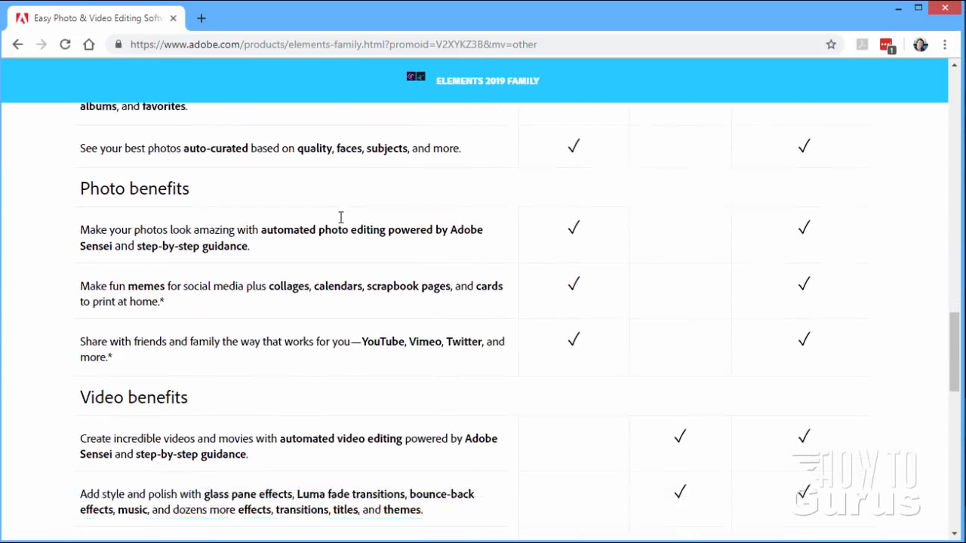
{"action": "scroll", "scroll_direction": "down", "scroll_amount": 3}
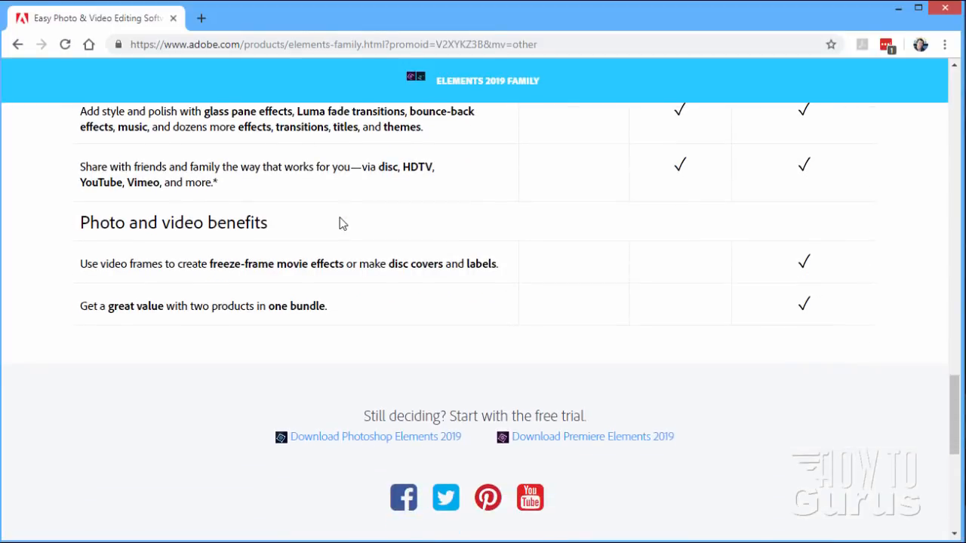
{"action": "scroll", "scroll_direction": "up", "scroll_amount": 3}
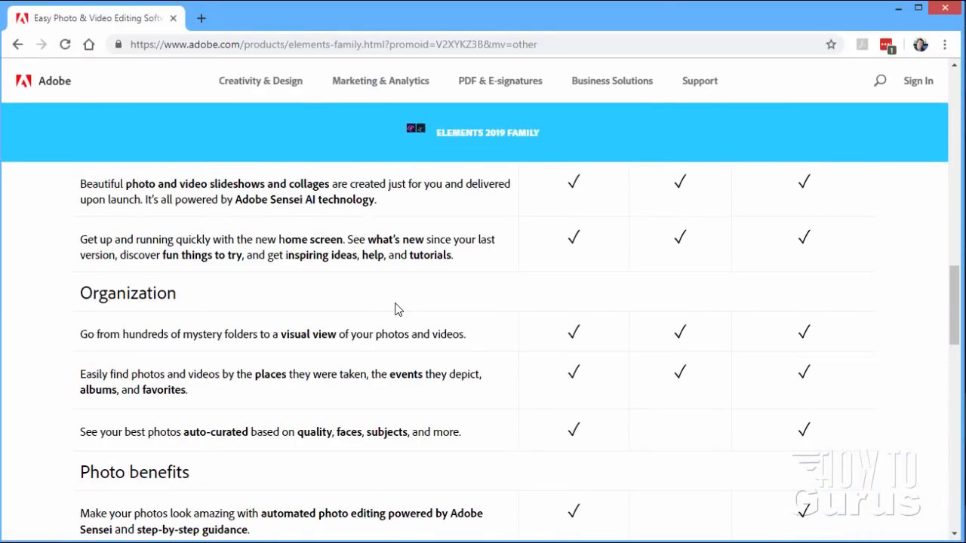
{"action": "scroll", "scroll_direction": "up", "scroll_amount": 3}
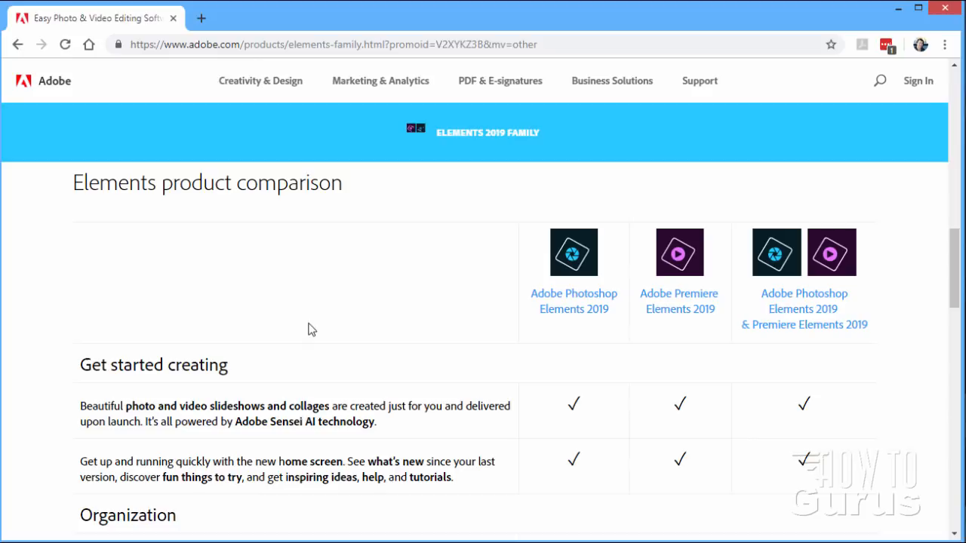
{"action": "mouse_move", "coordinate": [390, 325]}
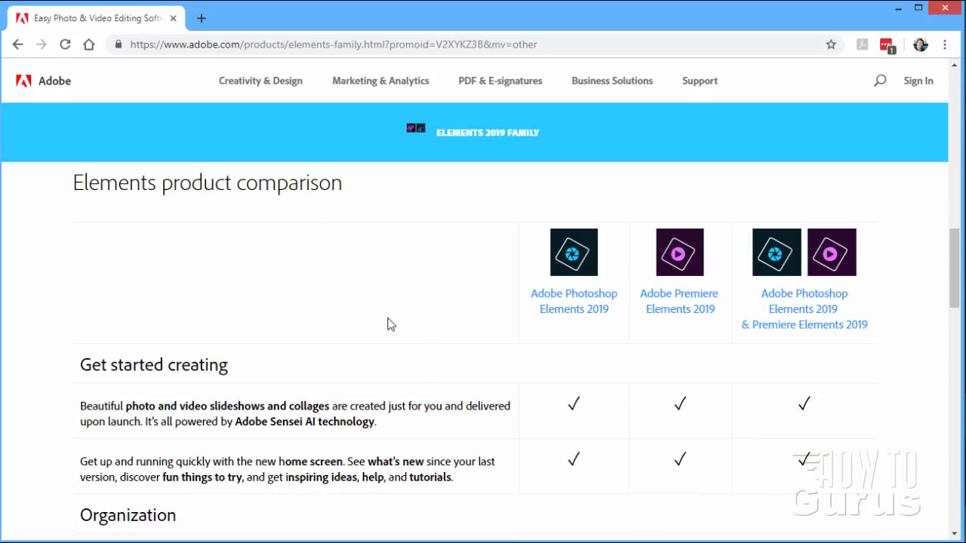
{"action": "scroll", "scroll_direction": "down", "scroll_amount": 3}
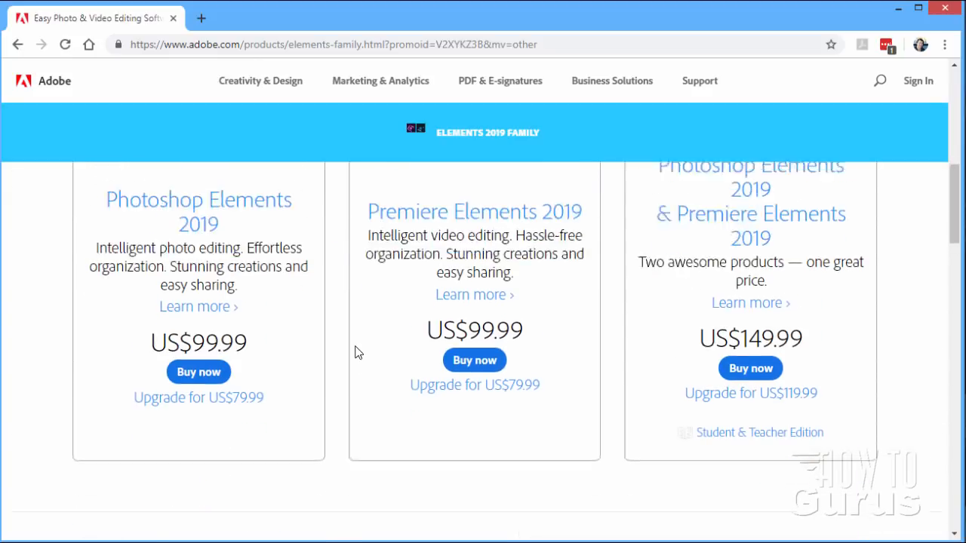
{"action": "scroll", "scroll_direction": "up", "scroll_amount": 3}
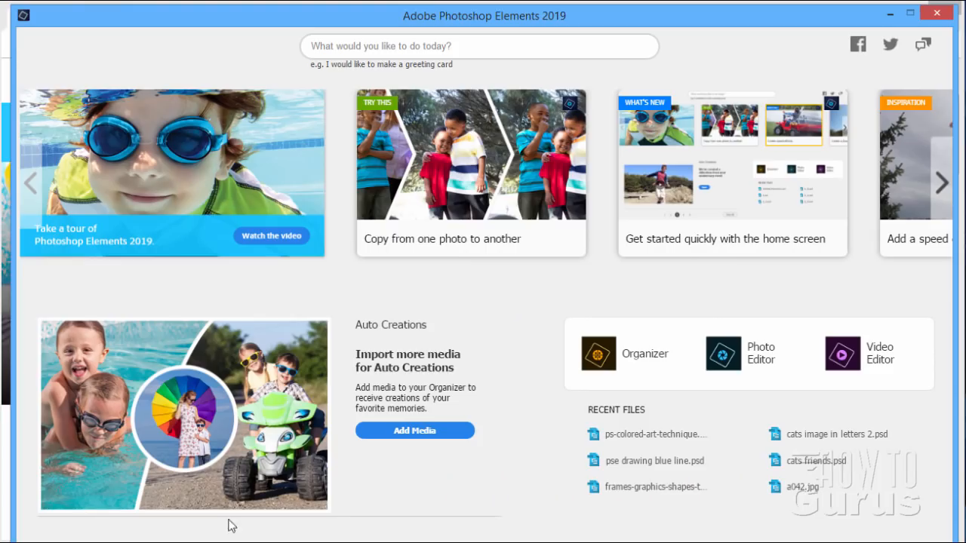
Launch the Photo Editor from the home screen, landing on the Guided Fun Edits gallery
{"action": "left_click", "coordinate": [721, 353]}
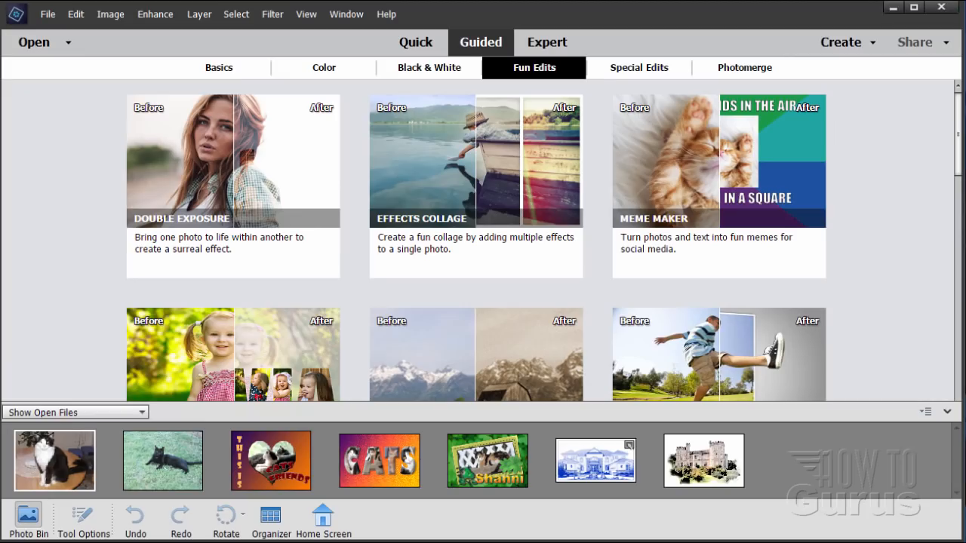
{"action": "mouse_move", "coordinate": [345, 296]}
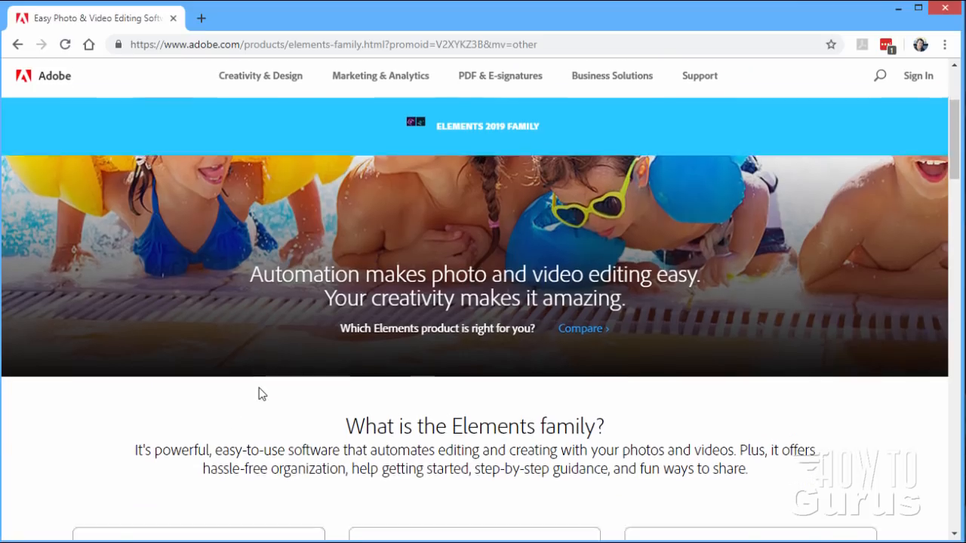
Scroll the Elements 2019 Family page down to its product comparison table
{"action": "scroll", "scroll_direction": "down", "scroll_amount": 3}
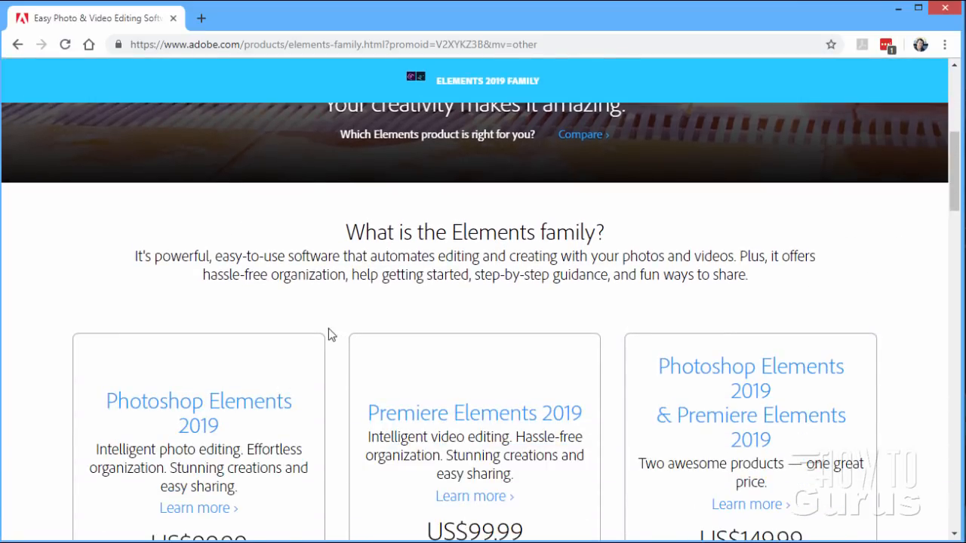
{"action": "mouse_move", "coordinate": [330, 323]}
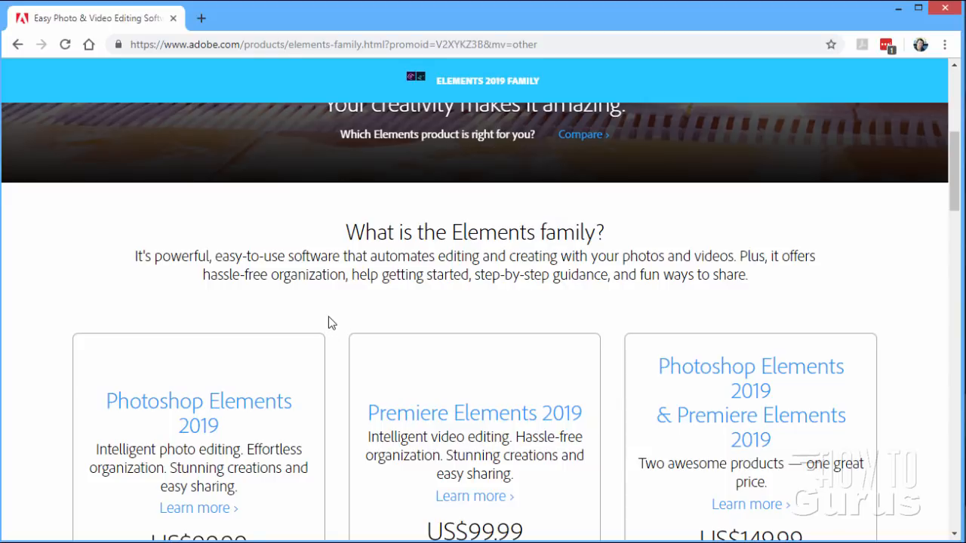
{"action": "scroll", "scroll_direction": "down", "scroll_amount": 3}
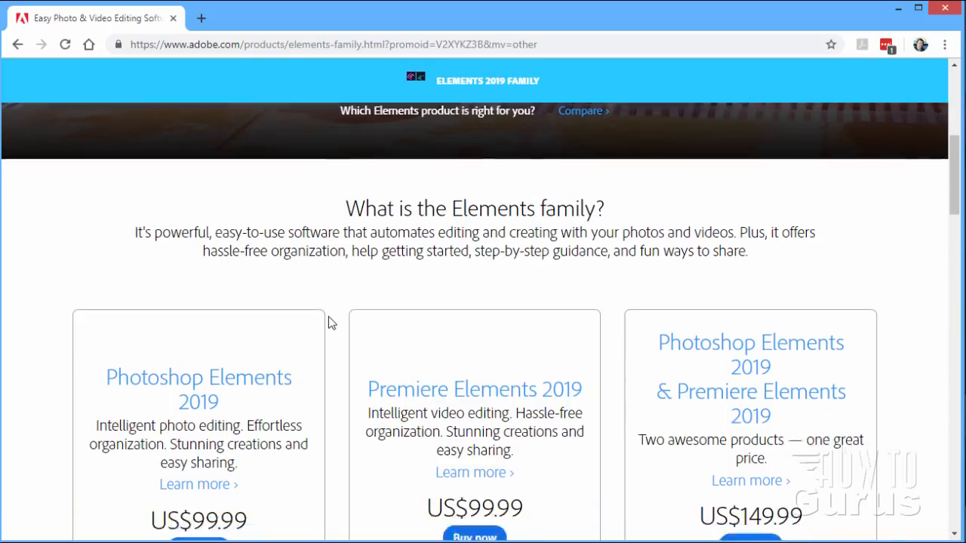
{"action": "scroll", "scroll_direction": "down", "scroll_amount": 3}
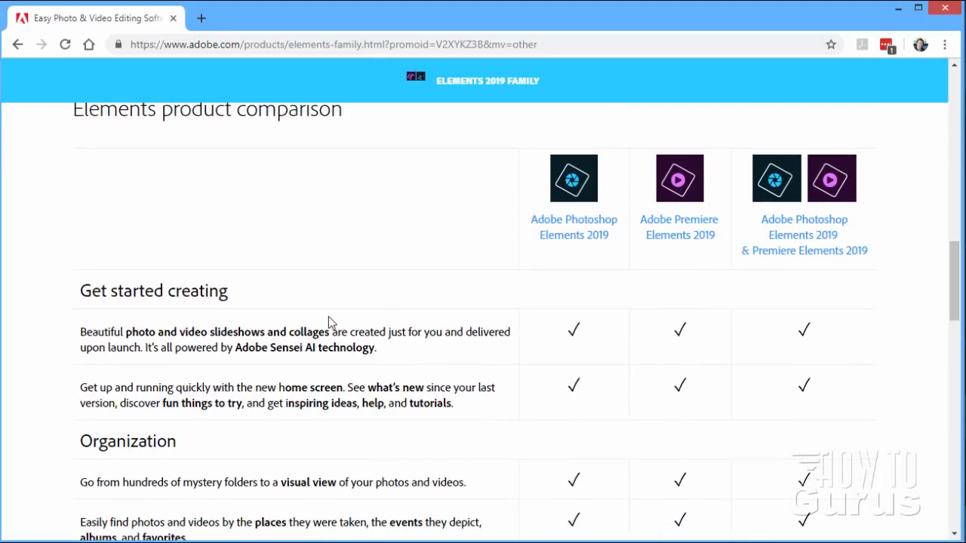
{"action": "scroll", "scroll_direction": "down", "scroll_amount": 3}
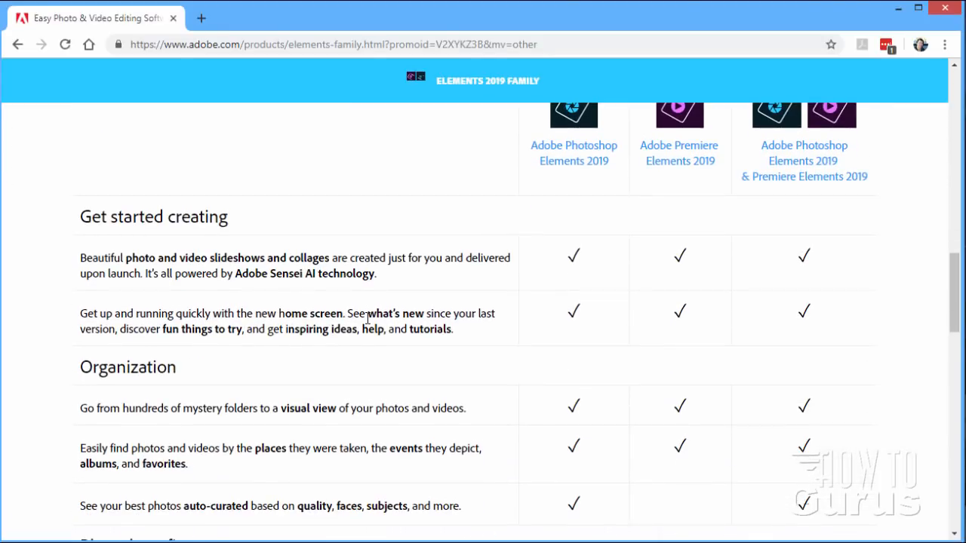
{"action": "scroll", "scroll_direction": "up", "scroll_amount": 3}
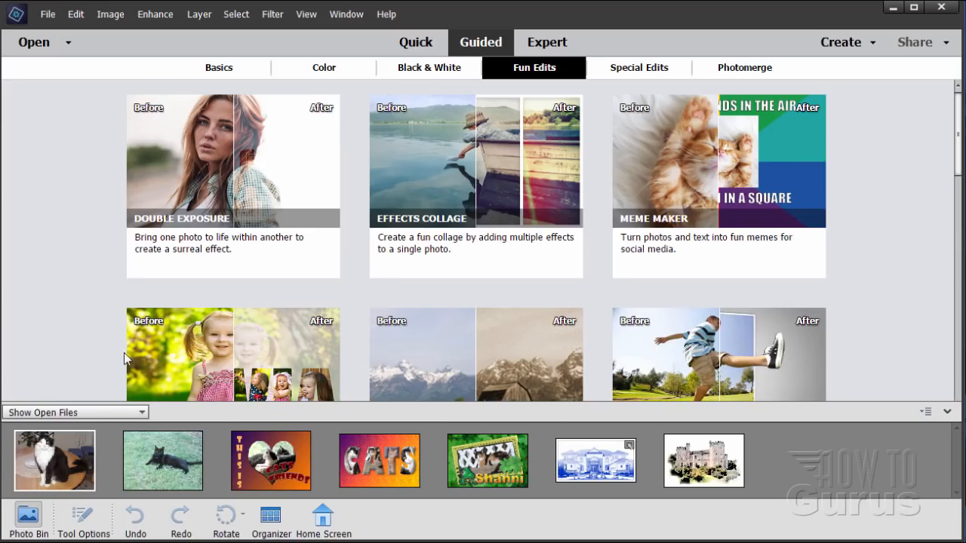
{"action": "mouse_move", "coordinate": [109, 270]}
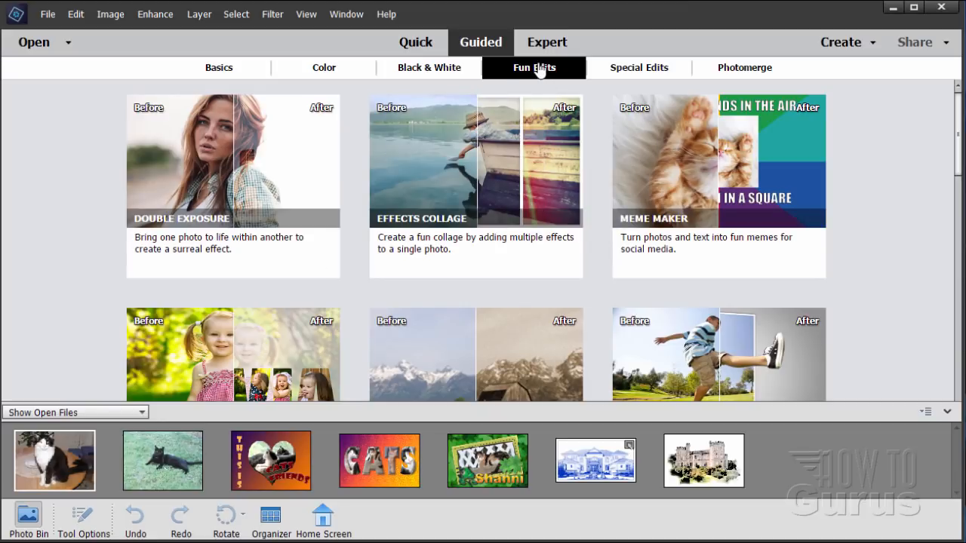
Show Special Edits, then Fun Edits, scrolling to Multi-Photo Text, Old Fashioned Photo and Out of Bounds
{"action": "left_click", "coordinate": [638, 66]}
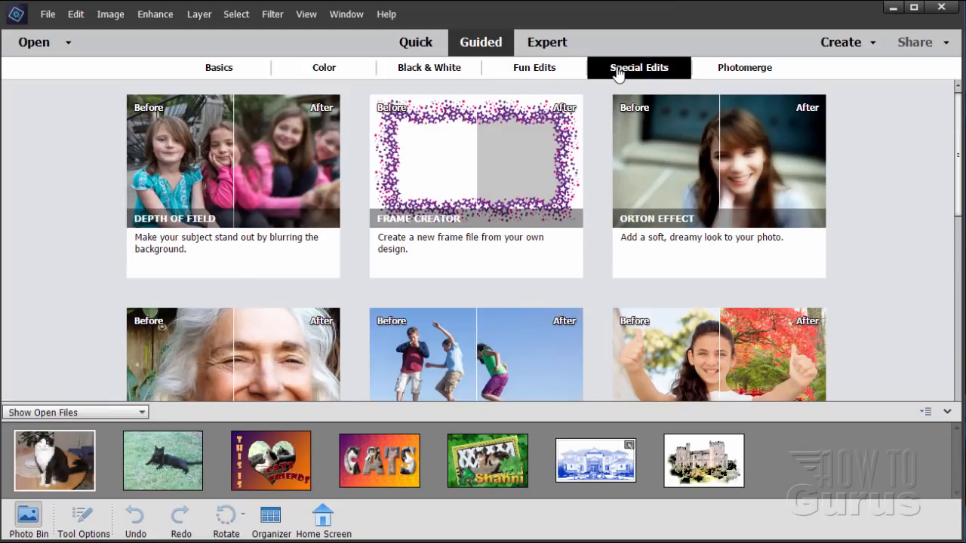
{"action": "mouse_move", "coordinate": [611, 72]}
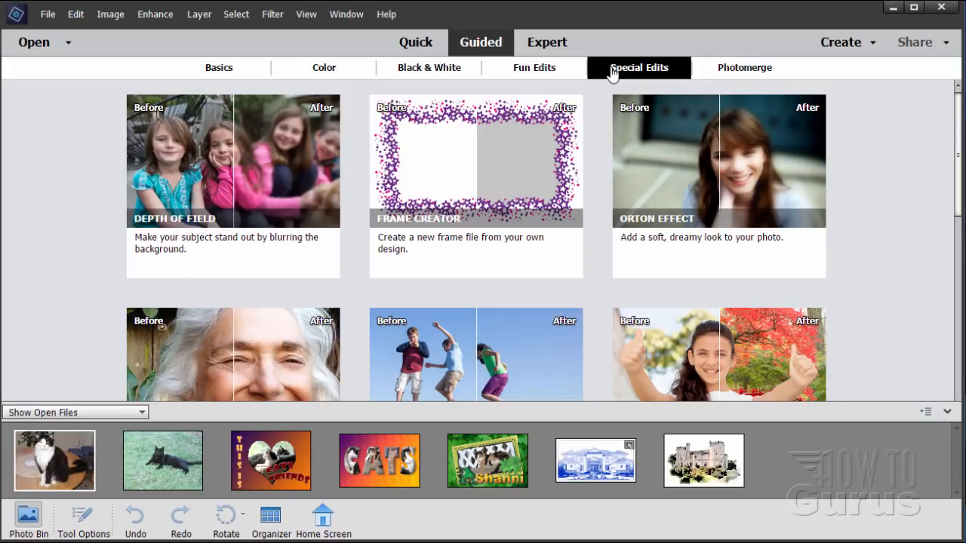
{"action": "left_click", "coordinate": [534, 66]}
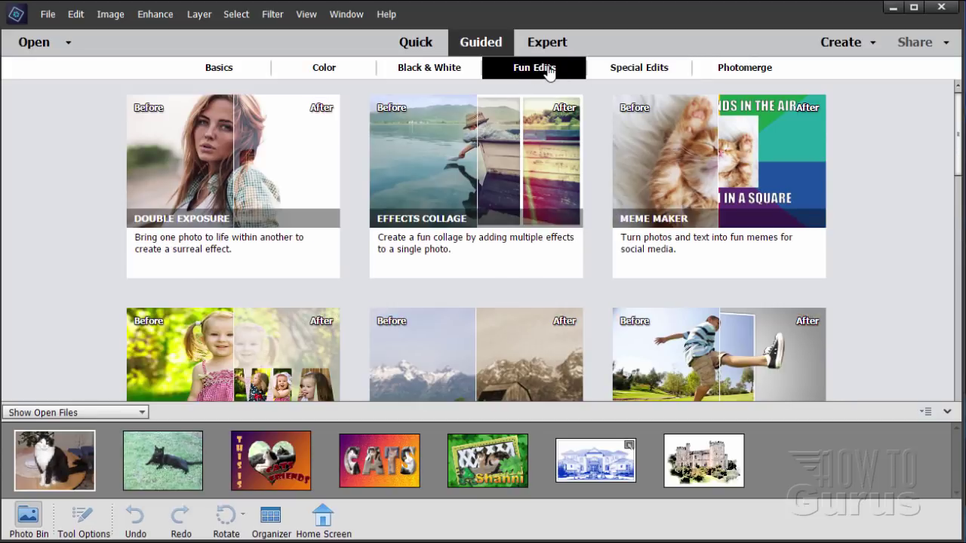
{"action": "mouse_move", "coordinate": [516, 69]}
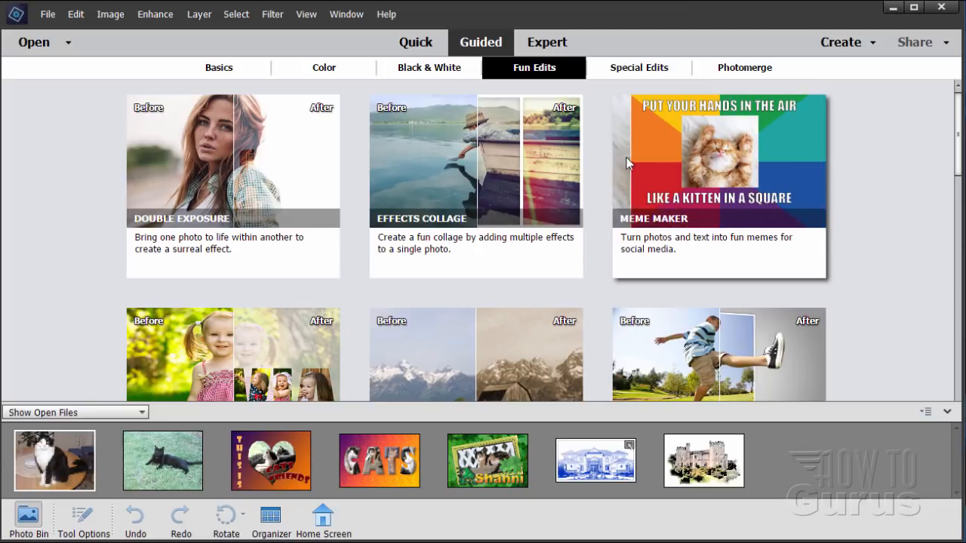
{"action": "mouse_move", "coordinate": [640, 119]}
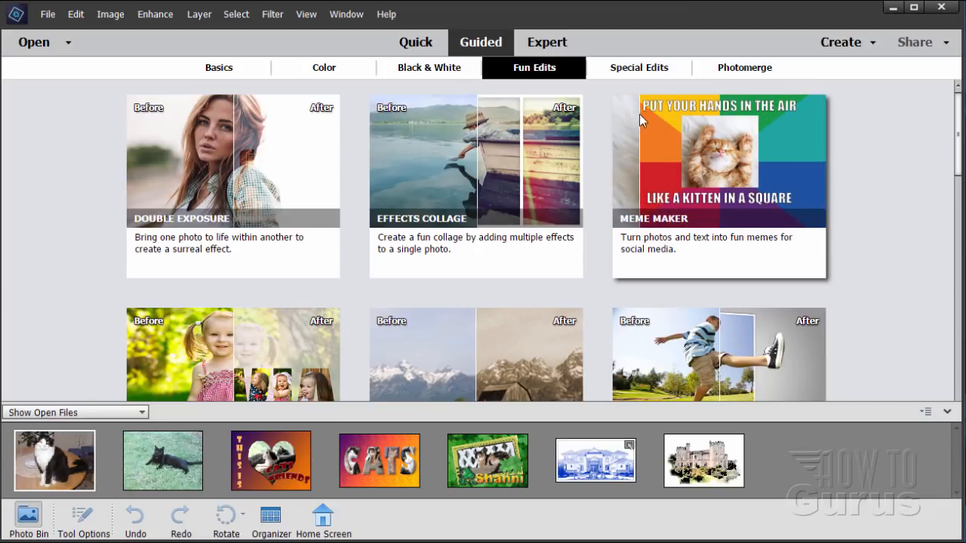
{"action": "mouse_move", "coordinate": [637, 142]}
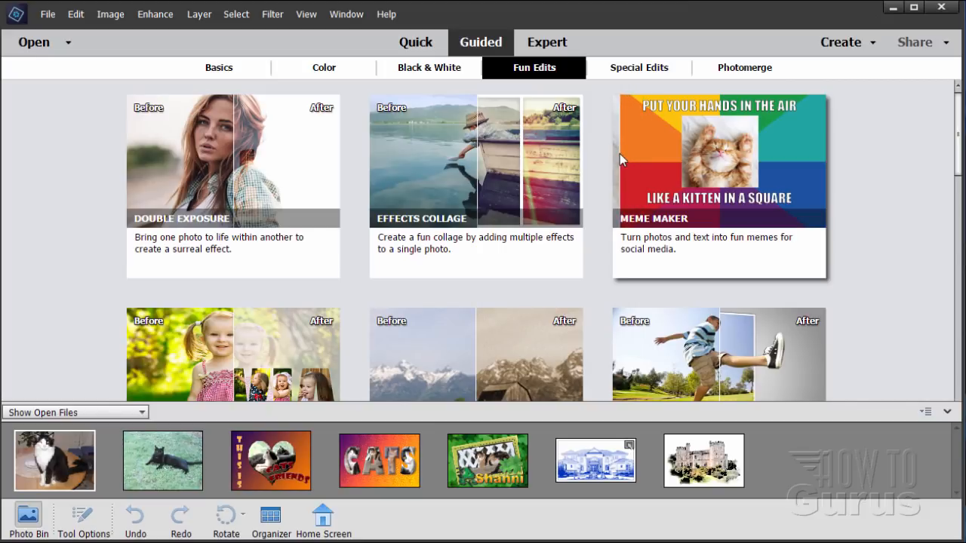
{"action": "mouse_move", "coordinate": [657, 160]}
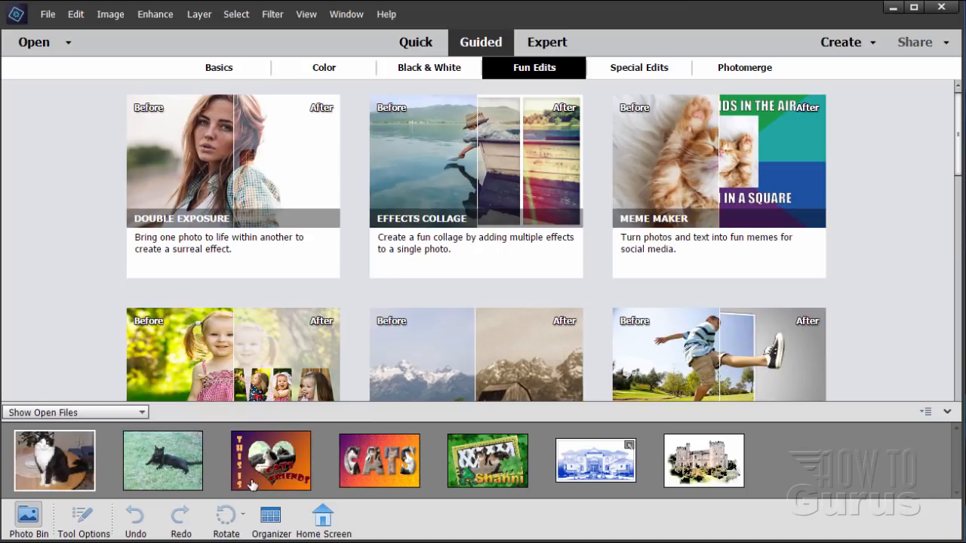
{"action": "mouse_move", "coordinate": [293, 434]}
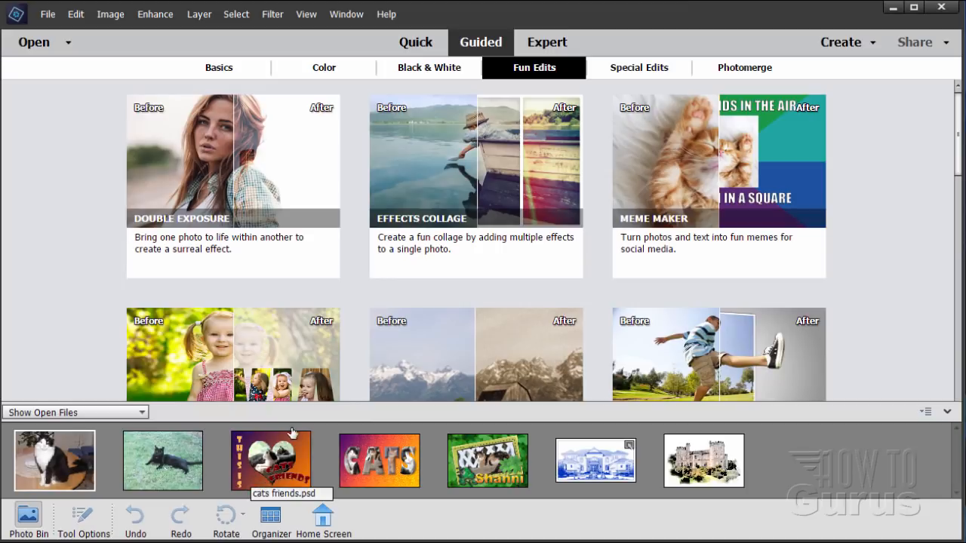
{"action": "mouse_move", "coordinate": [248, 482]}
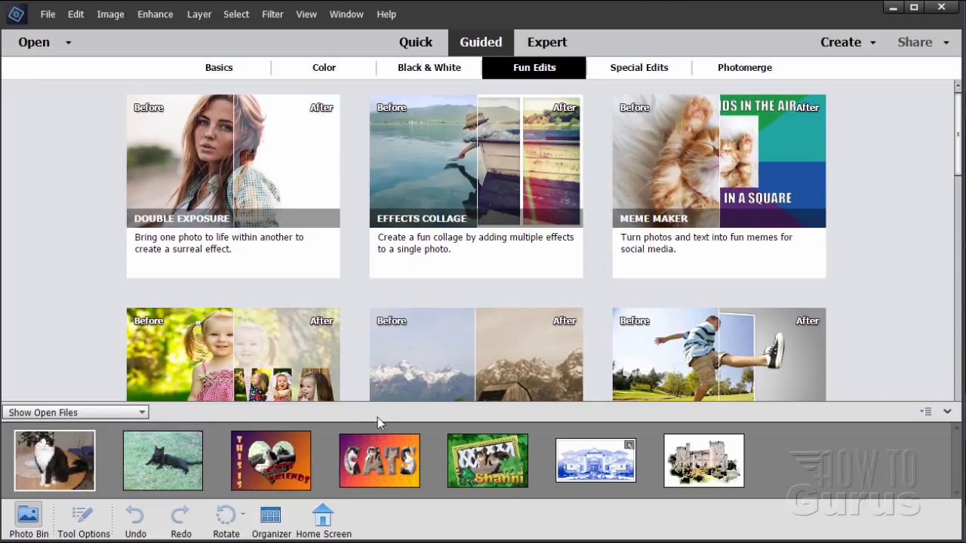
{"action": "mouse_move", "coordinate": [643, 184]}
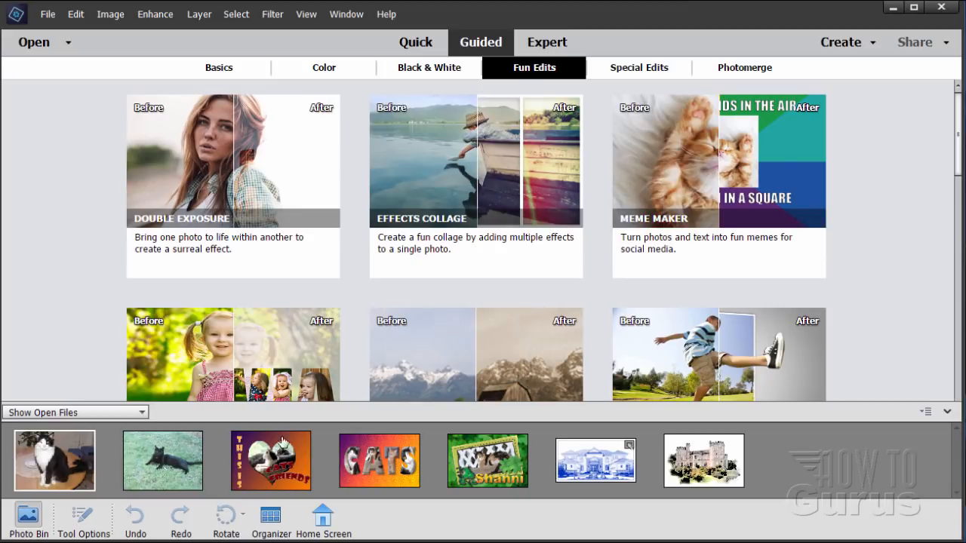
{"action": "mouse_move", "coordinate": [283, 441]}
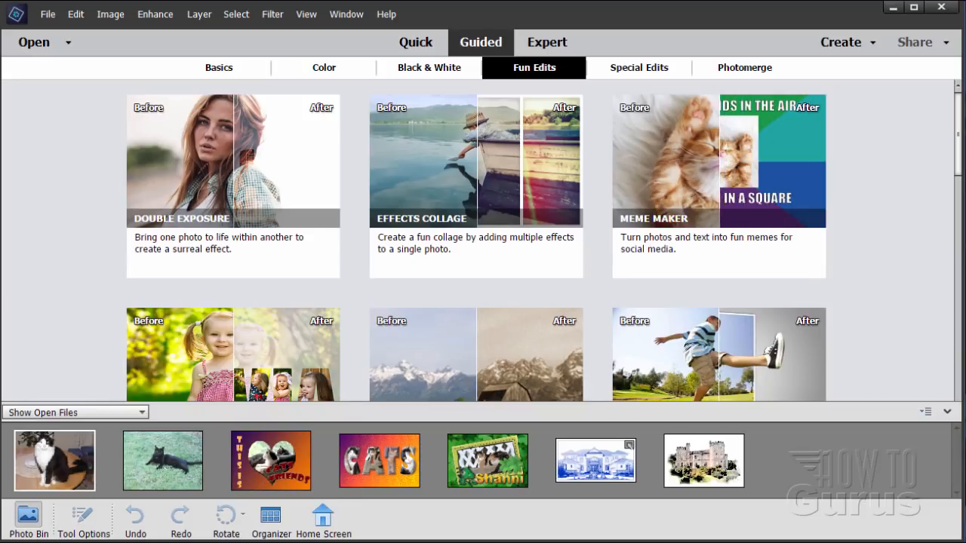
{"action": "scroll", "scroll_direction": "down", "scroll_amount": 3}
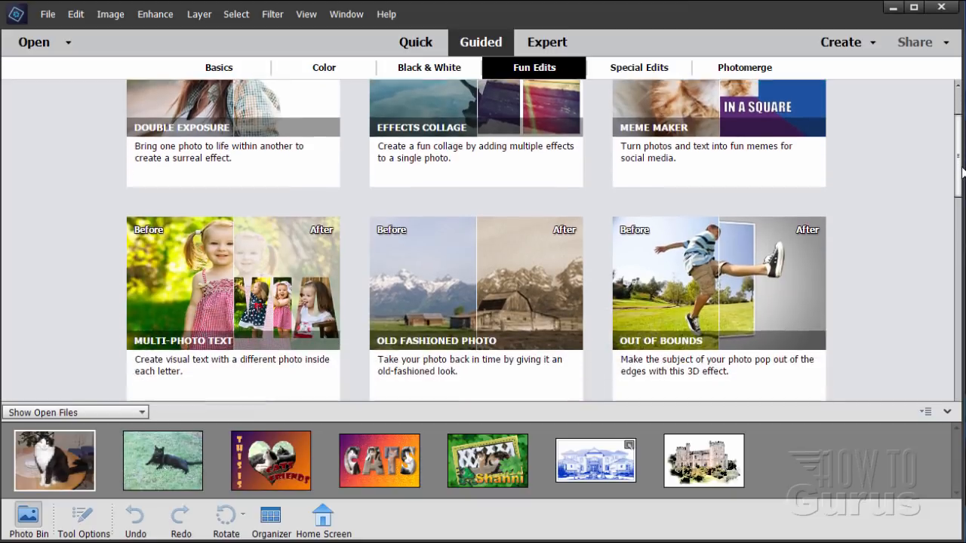
Scroll the Fun Edits gallery down to the row with Multi-Photo Text, Old Fashioned Photo and Out of Bounds
{"action": "scroll", "scroll_direction": "down", "scroll_amount": 3}
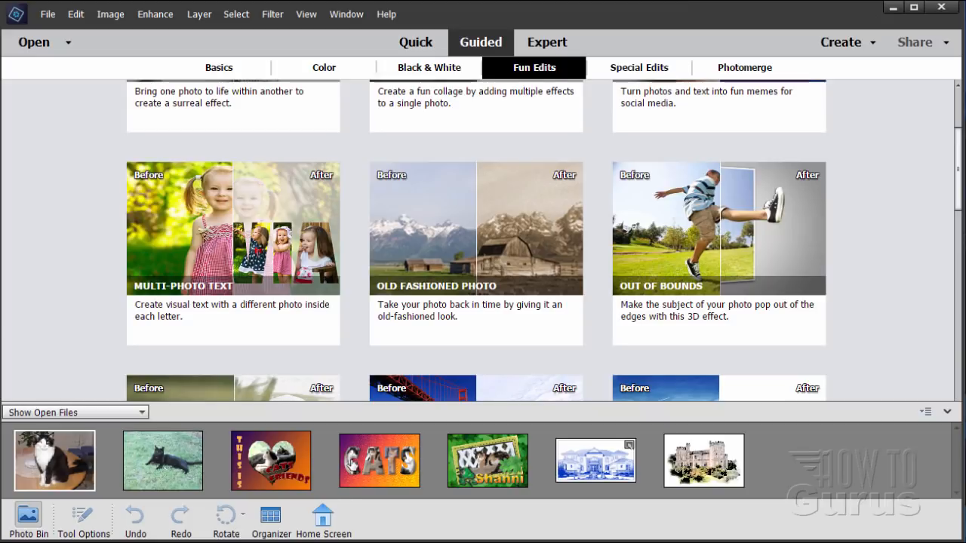
{"action": "mouse_move", "coordinate": [406, 465]}
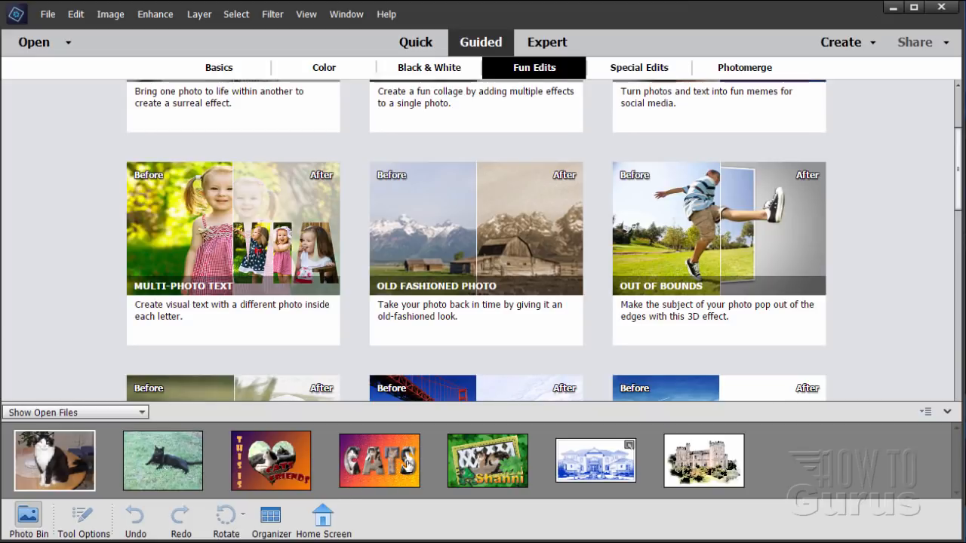
{"action": "mouse_move", "coordinate": [400, 465]}
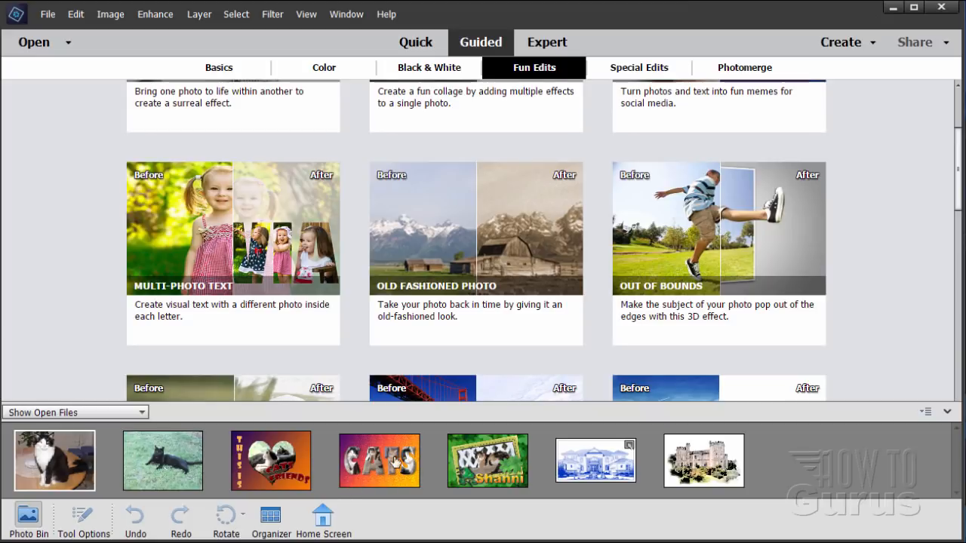
{"action": "mouse_move", "coordinate": [380, 462]}
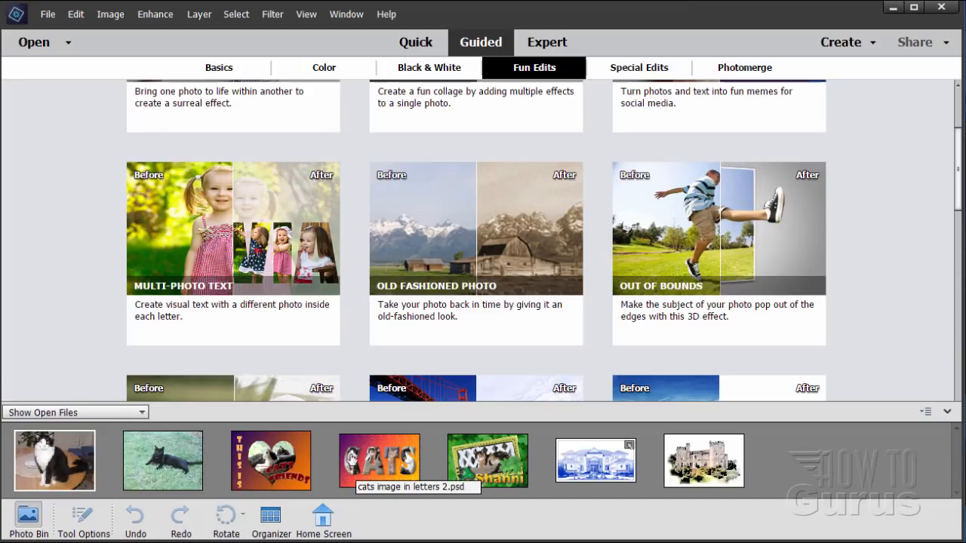
{"action": "mouse_move", "coordinate": [350, 467]}
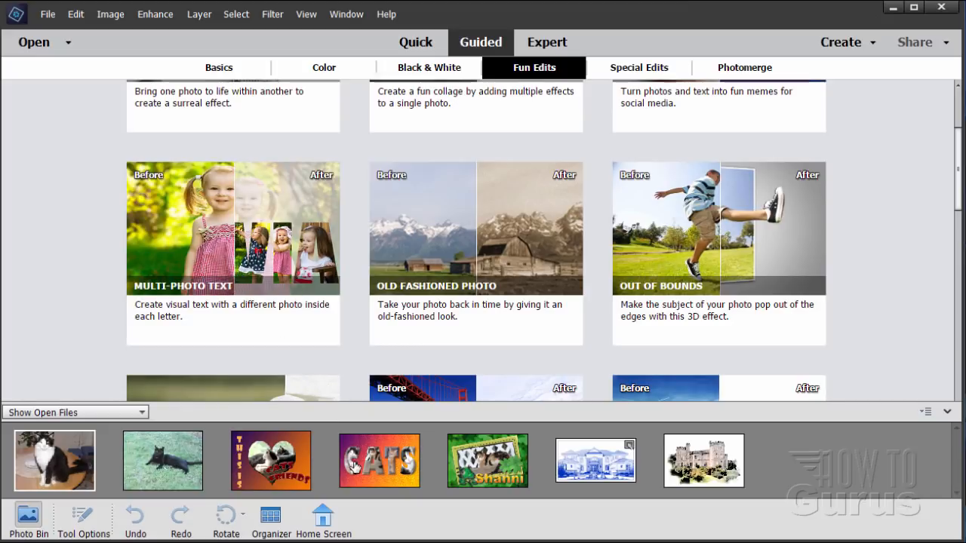
{"action": "mouse_move", "coordinate": [174, 264]}
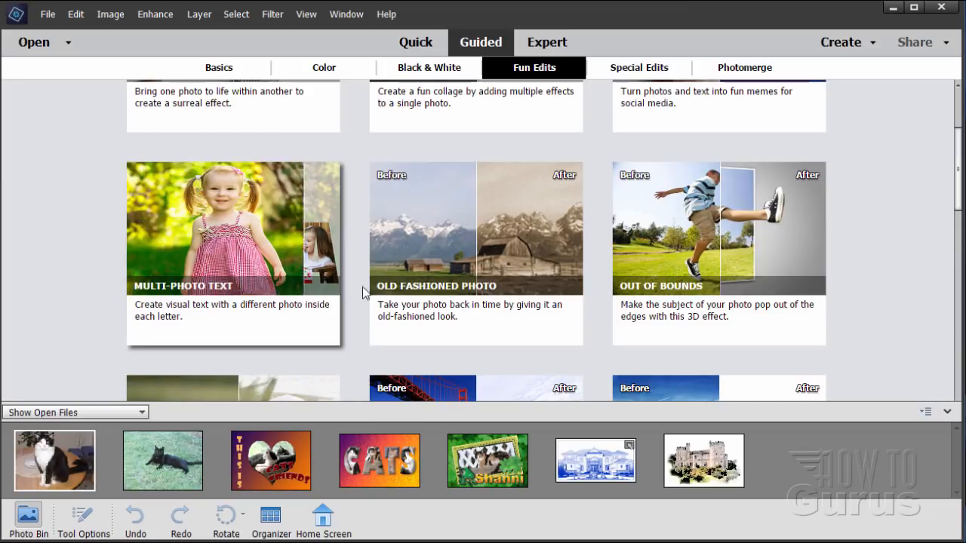
Scroll further down past Picture Stack and Pop Art to Painterly, Partial Sketch and Photo Text
{"action": "scroll", "scroll_direction": "down", "scroll_amount": 3}
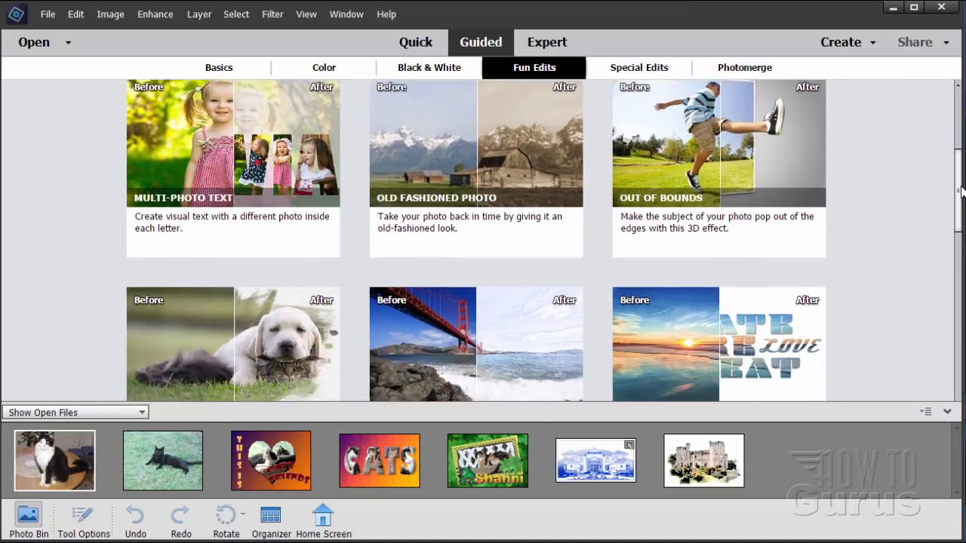
{"action": "scroll", "scroll_direction": "down", "scroll_amount": 3}
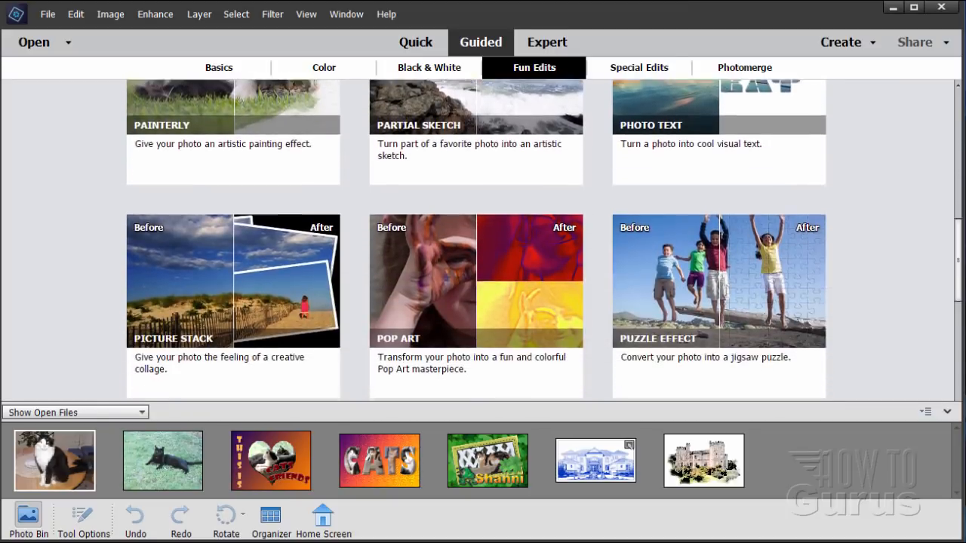
{"action": "scroll", "scroll_direction": "down", "scroll_amount": 3}
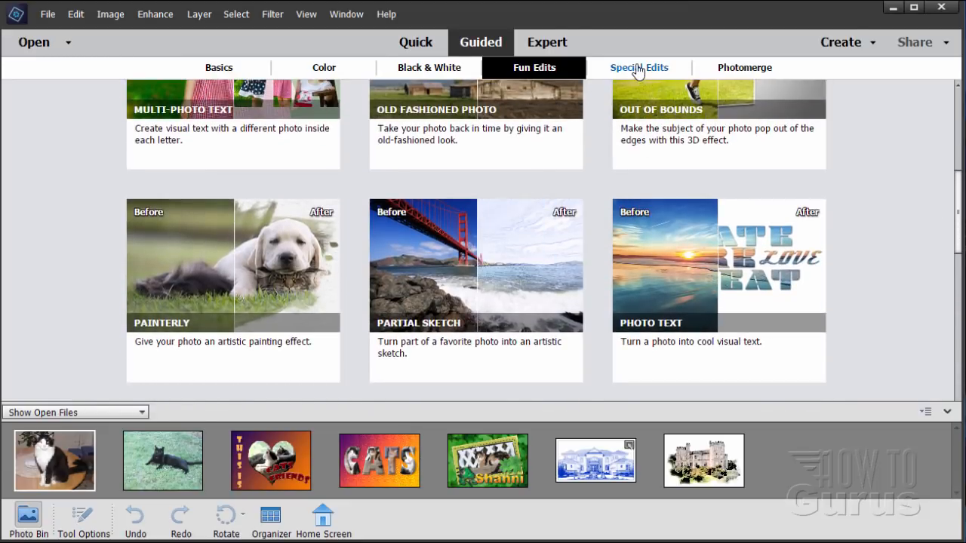
Show the Special Edits gallery with Restore Old Photo, Scratches and Blemishes, and Text and Border Overlay
{"action": "left_click", "coordinate": [638, 67]}
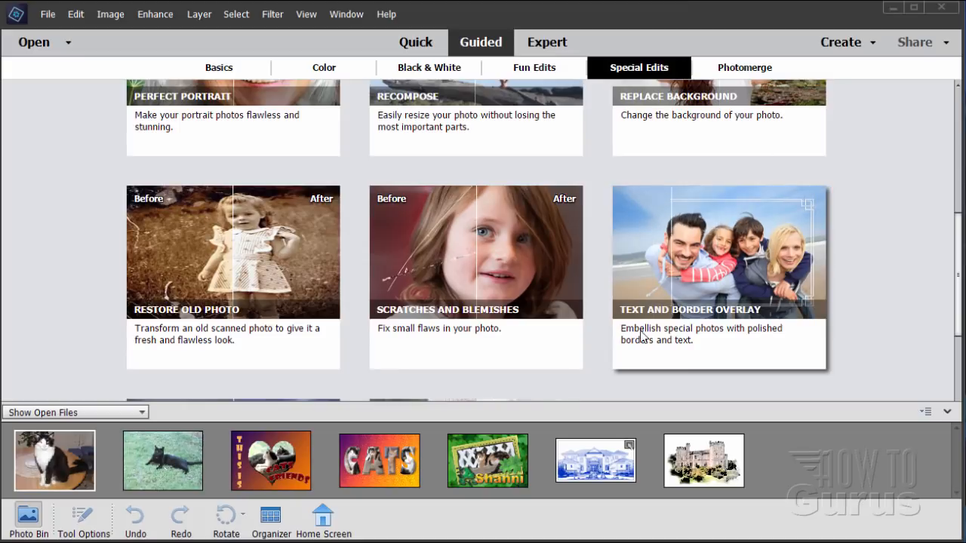
{"action": "mouse_move", "coordinate": [636, 320]}
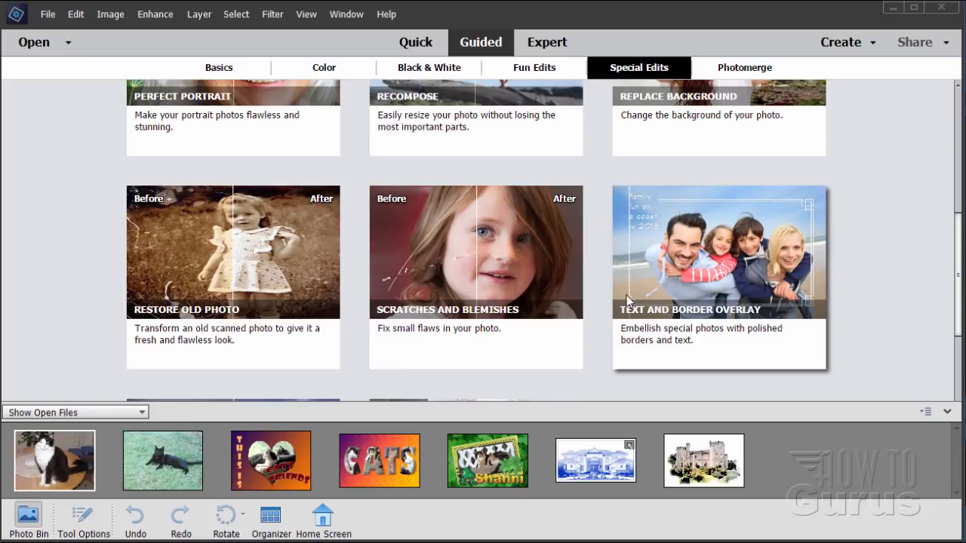
{"action": "mouse_move", "coordinate": [630, 223]}
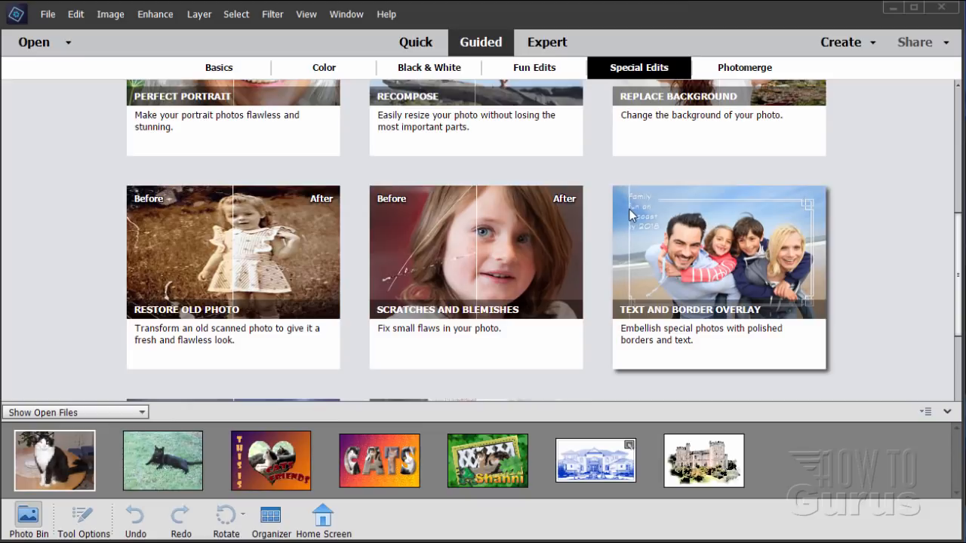
{"action": "mouse_move", "coordinate": [616, 212]}
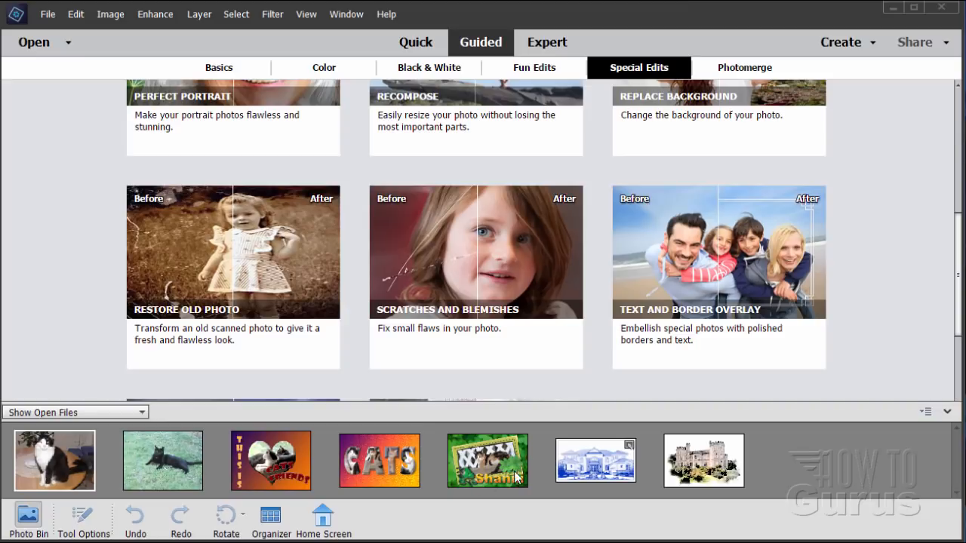
{"action": "mouse_move", "coordinate": [528, 445]}
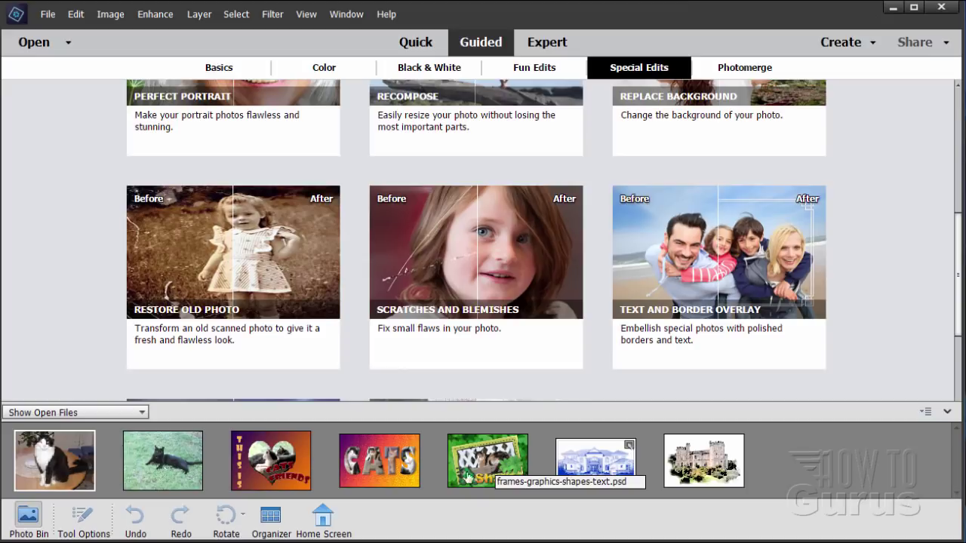
{"action": "mouse_move", "coordinate": [908, 246]}
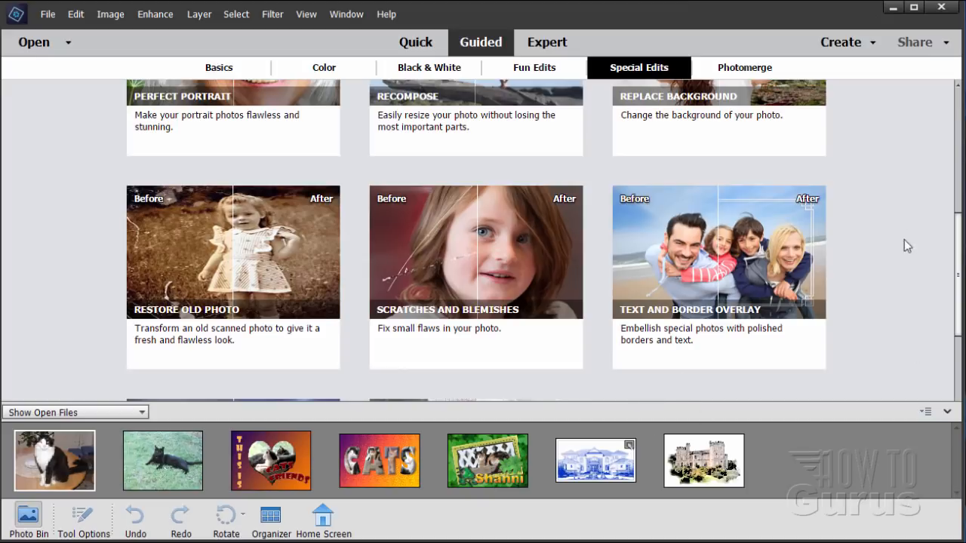
{"action": "mouse_move", "coordinate": [936, 196]}
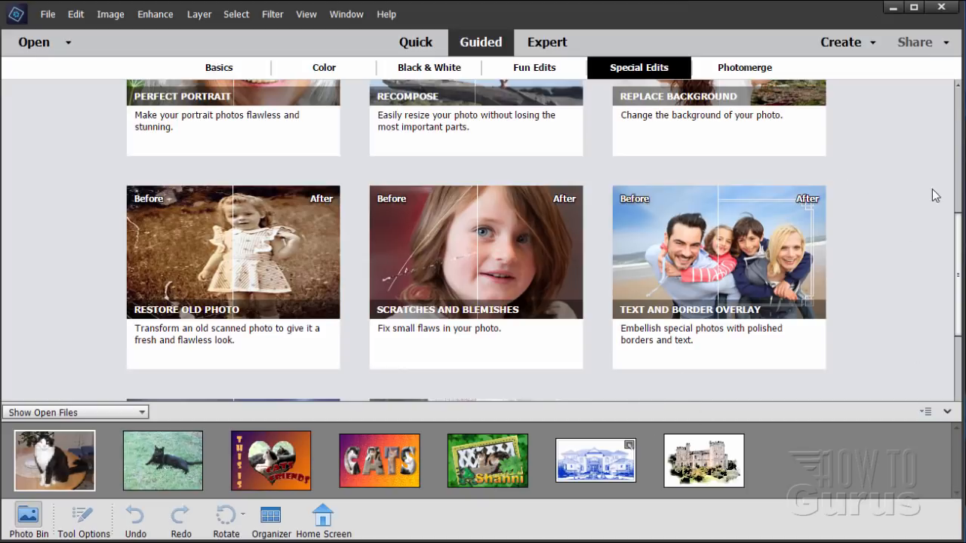
{"action": "left_click", "coordinate": [534, 66]}
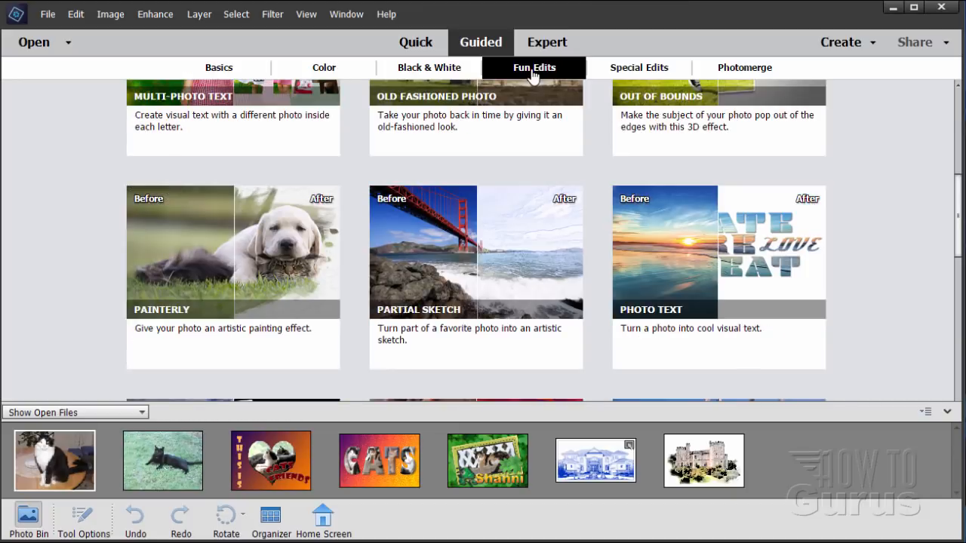
{"action": "mouse_move", "coordinate": [428, 253]}
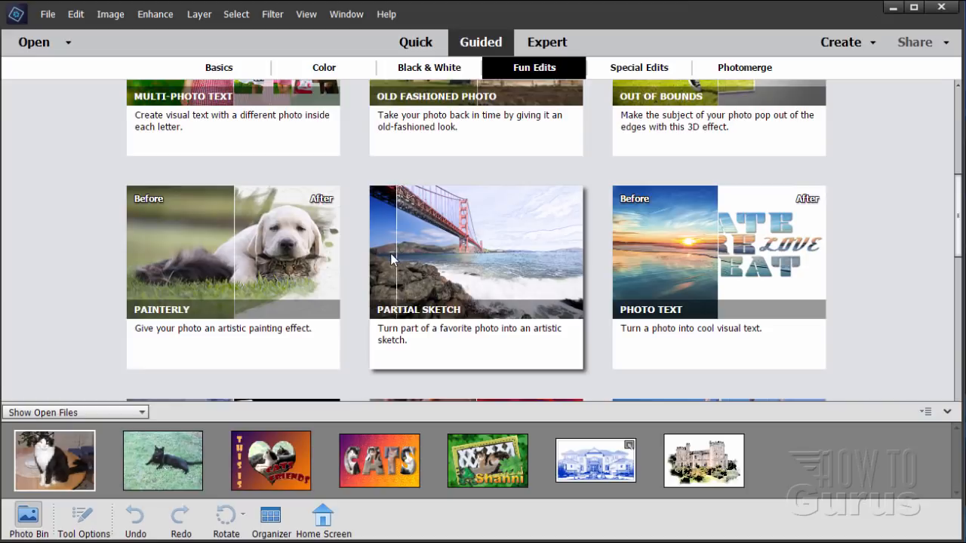
{"action": "mouse_move", "coordinate": [453, 262]}
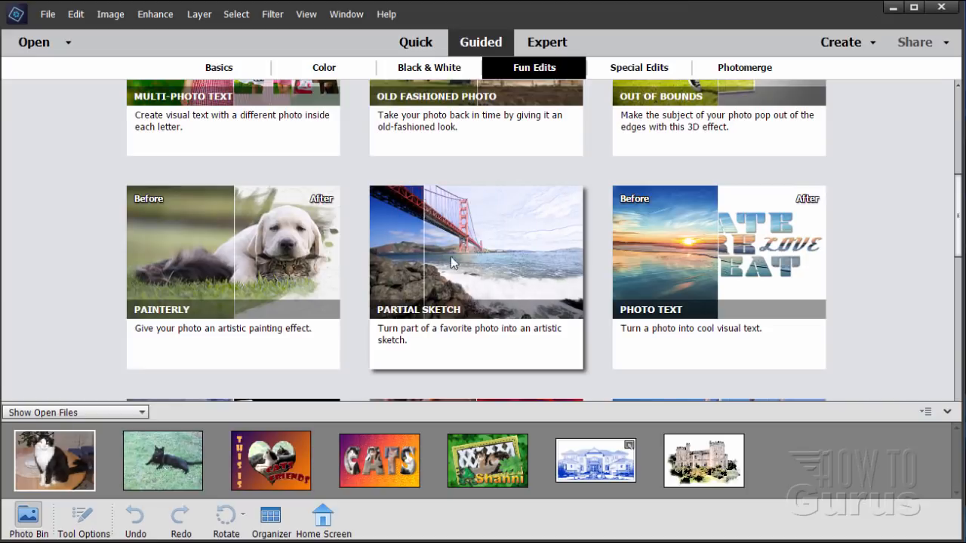
{"action": "mouse_move", "coordinate": [561, 260]}
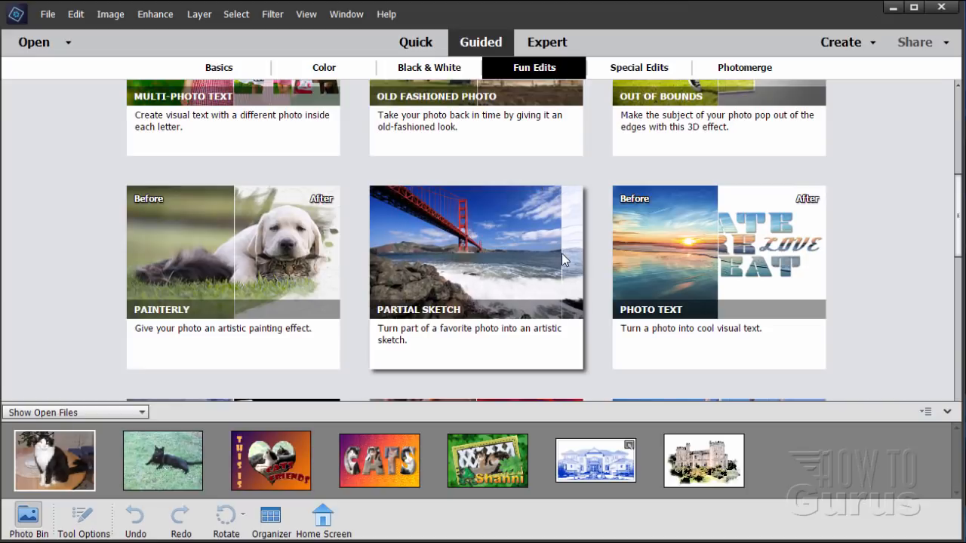
{"action": "mouse_move", "coordinate": [464, 264]}
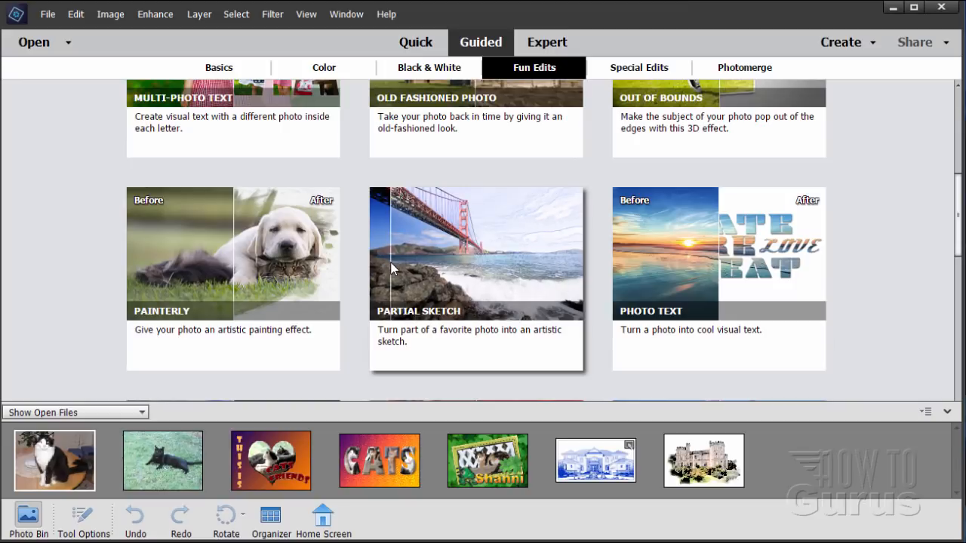
{"action": "mouse_move", "coordinate": [422, 275]}
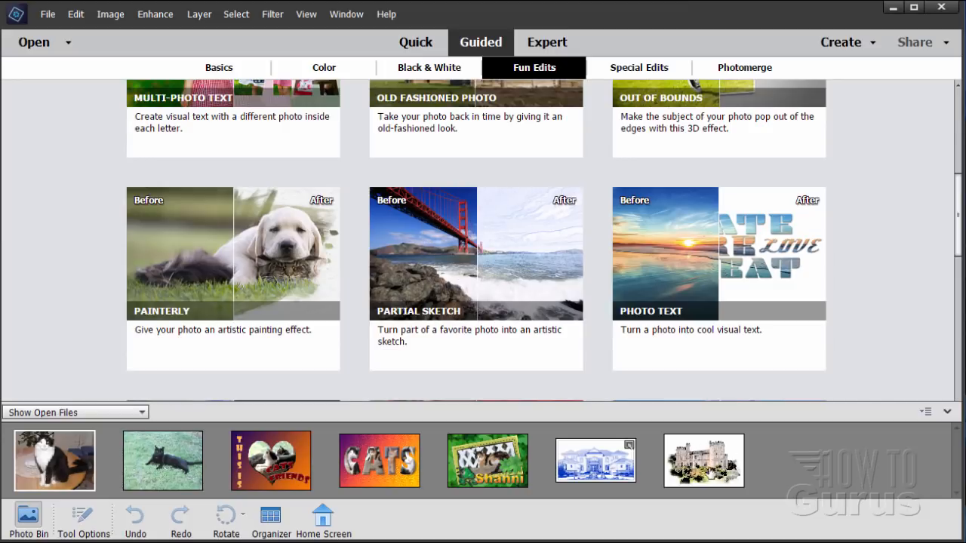
{"action": "mouse_move", "coordinate": [703, 460]}
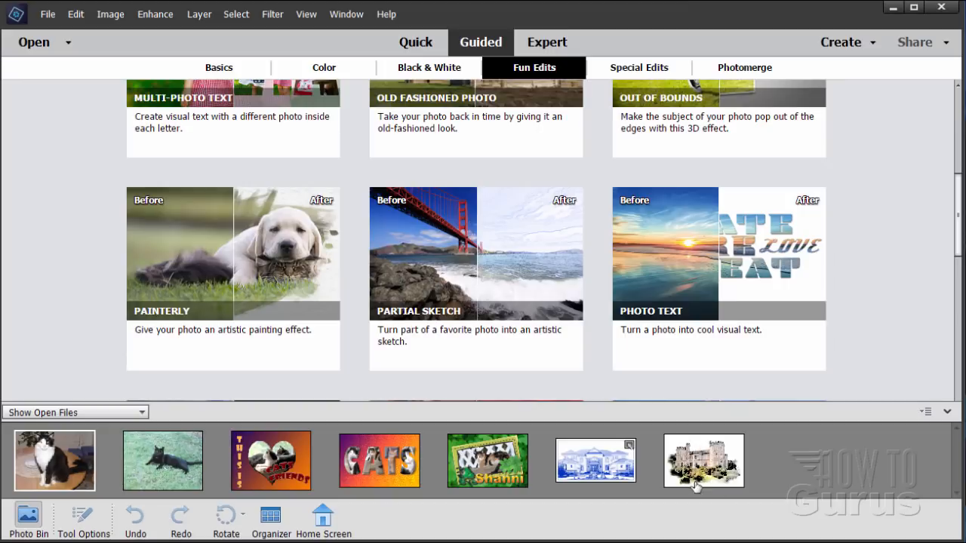
{"action": "mouse_move", "coordinate": [698, 480]}
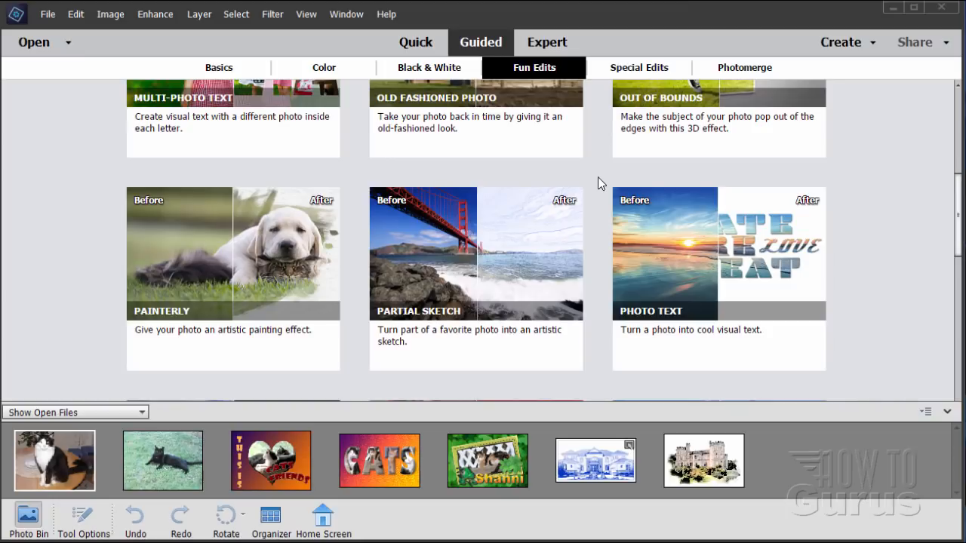
{"action": "mouse_move", "coordinate": [299, 471]}
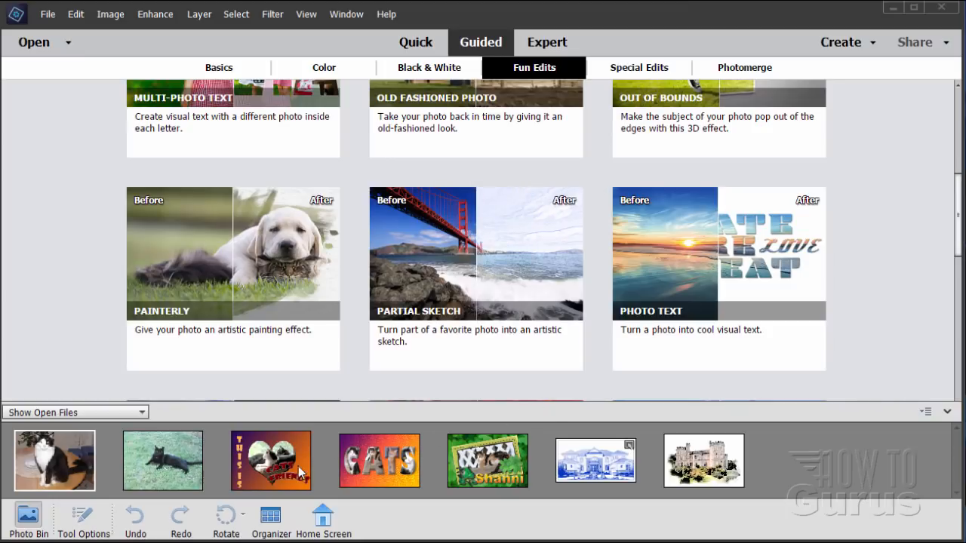
{"action": "mouse_move", "coordinate": [455, 474]}
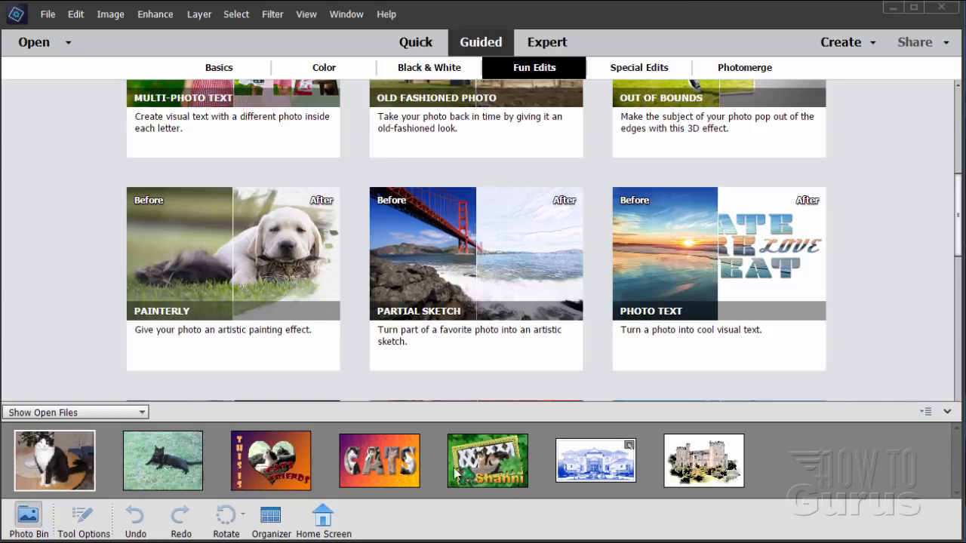
{"action": "mouse_move", "coordinate": [752, 465]}
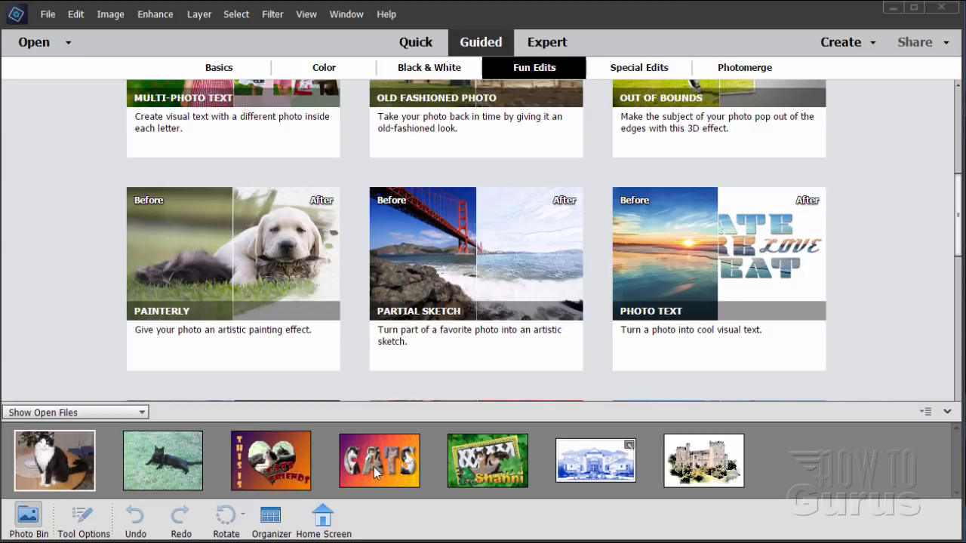
{"action": "mouse_move", "coordinate": [434, 466]}
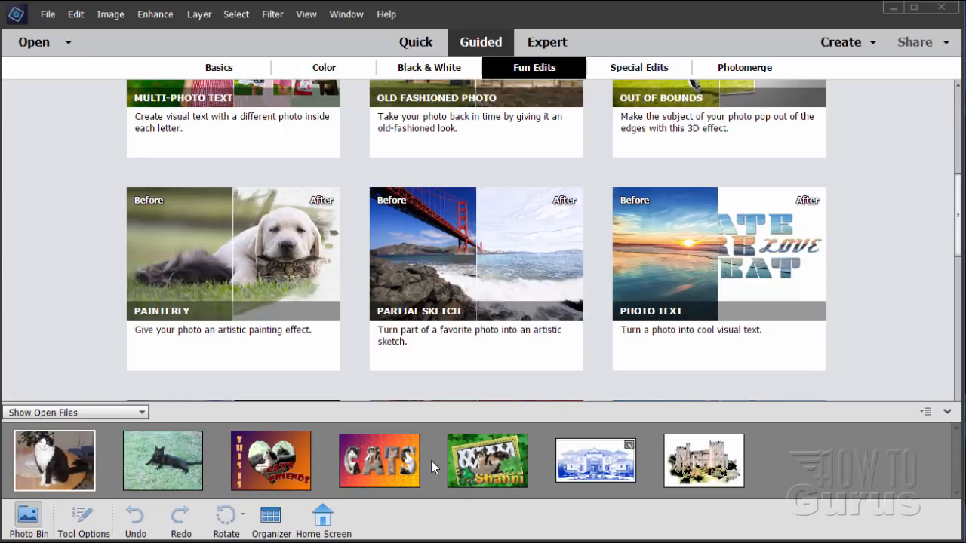
{"action": "mouse_move", "coordinate": [470, 299]}
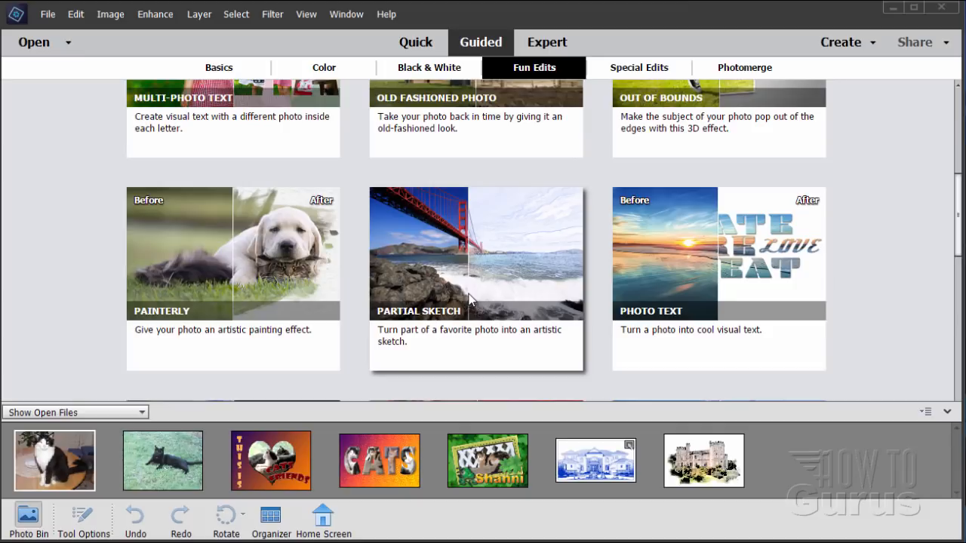
{"action": "mouse_move", "coordinate": [480, 215]}
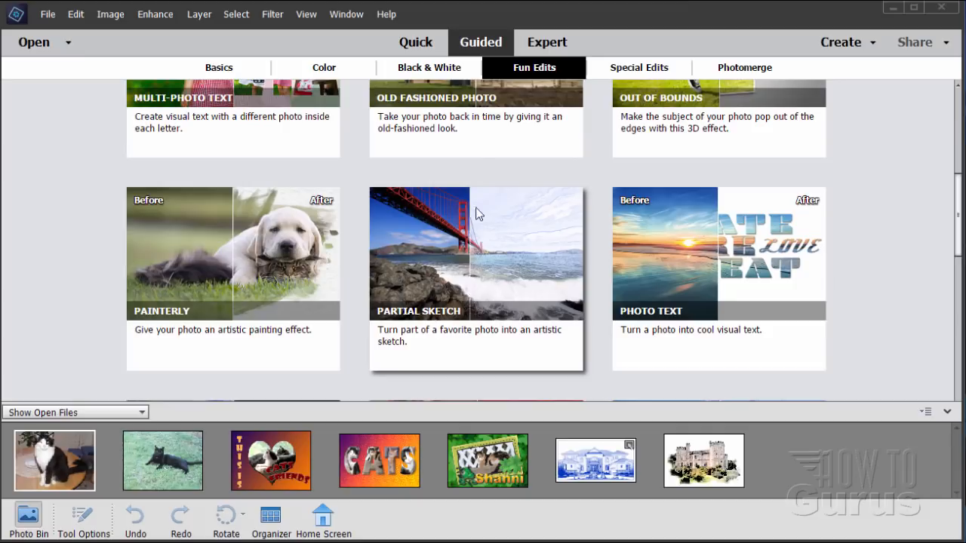
{"action": "mouse_move", "coordinate": [479, 48]}
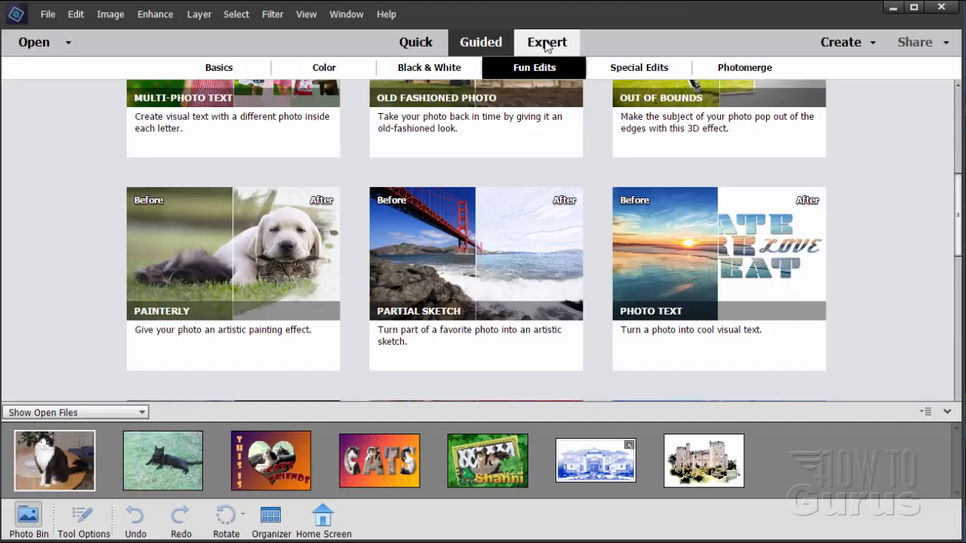
Switch to Expert mode with the black-and-white cat photo and its background layer
{"action": "left_click", "coordinate": [546, 43]}
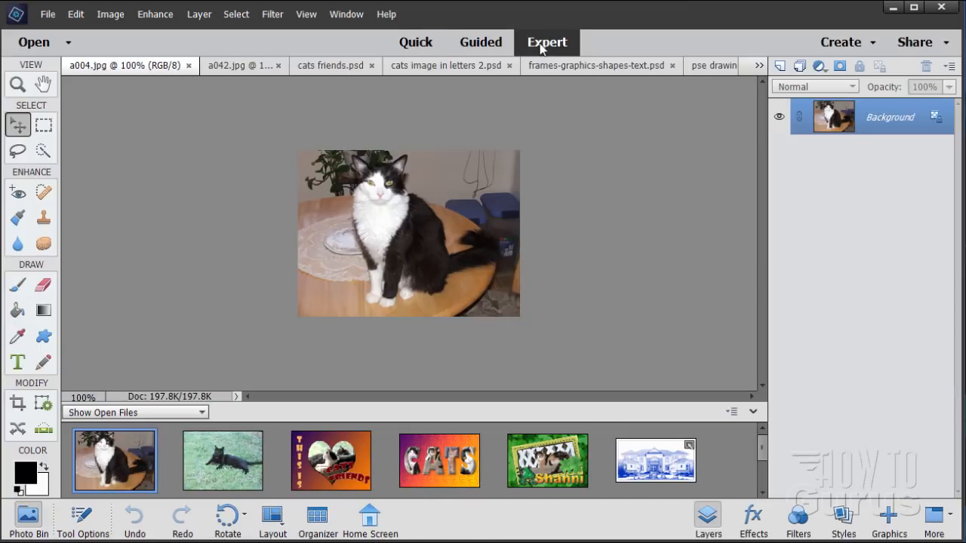
{"action": "mouse_move", "coordinate": [830, 89]}
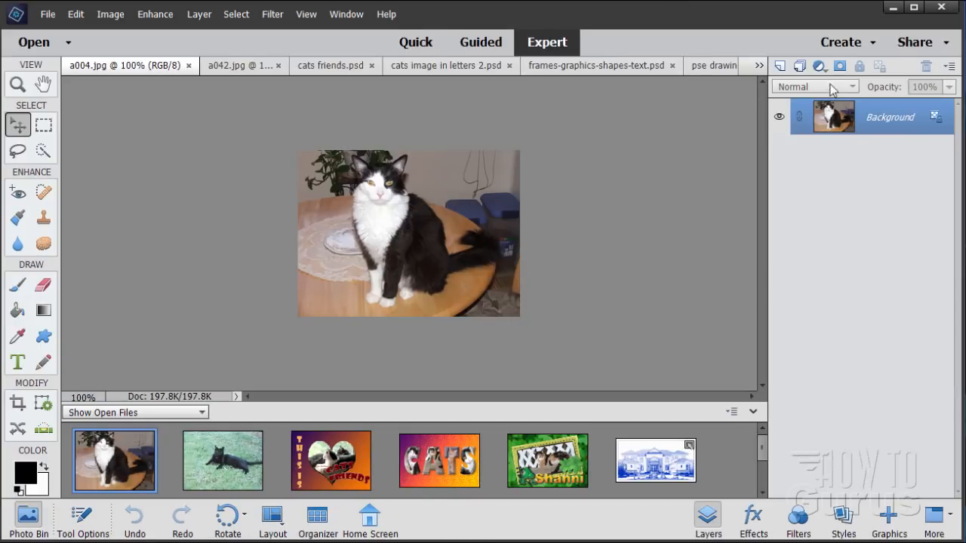
Start a Photo Collage from the Create list using the open cat, castle, house and lettering pictures
{"action": "left_click", "coordinate": [839, 42]}
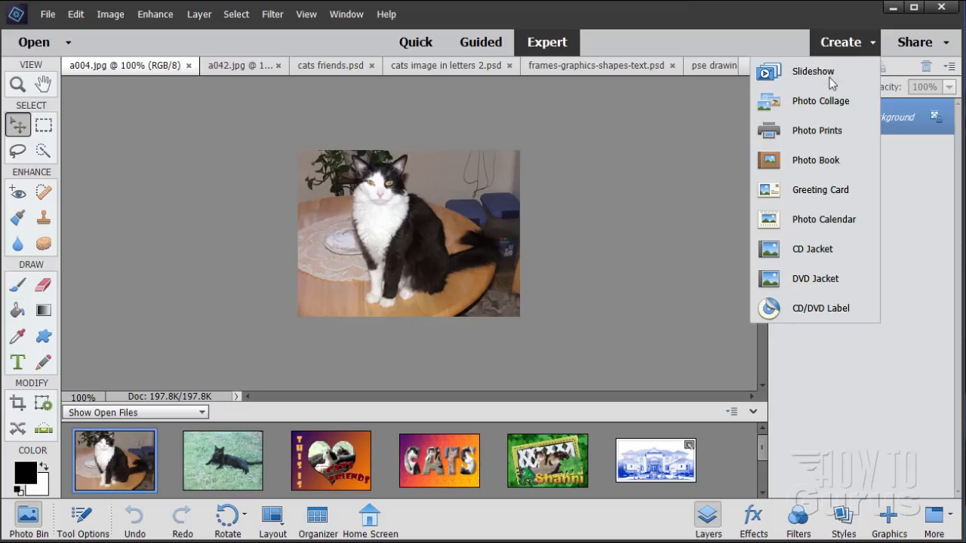
{"action": "mouse_move", "coordinate": [821, 100]}
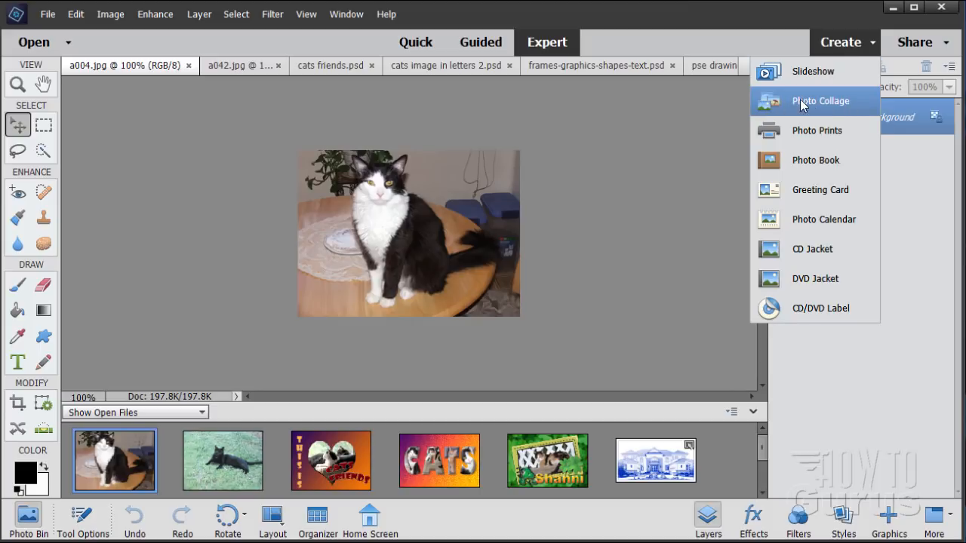
{"action": "left_click", "coordinate": [821, 100]}
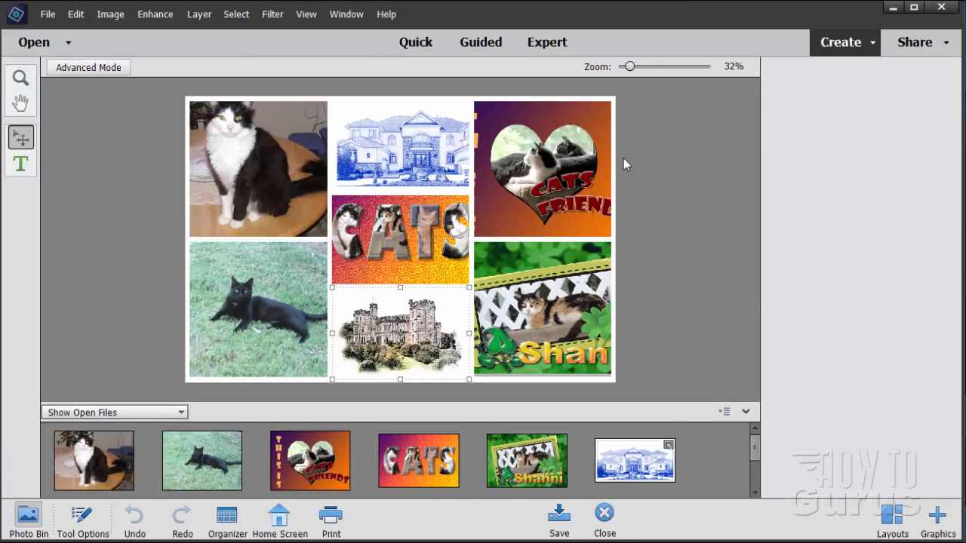
Browse the collage Layouts panel through Landscape, Portrait, Facebook Cover and Instagram thumbnails
{"action": "left_click", "coordinate": [890, 519]}
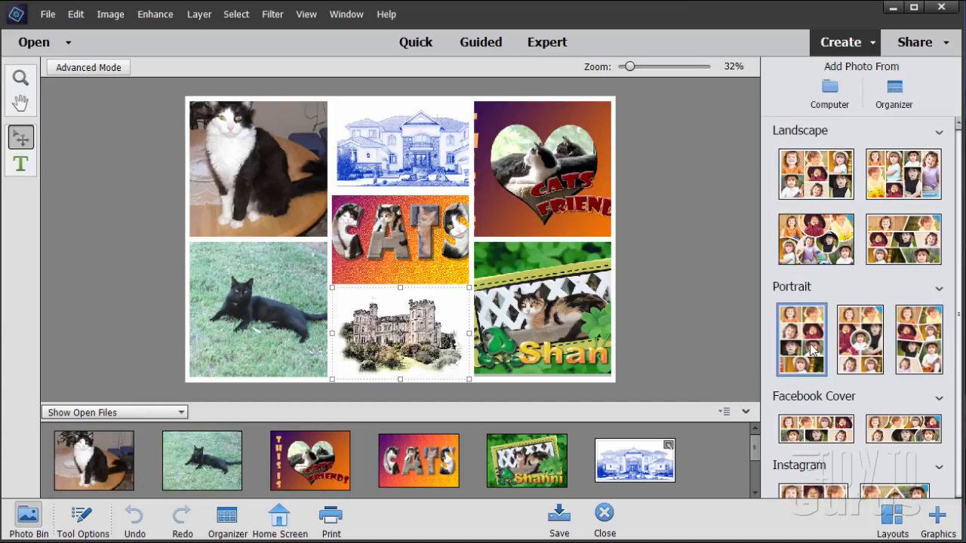
{"action": "scroll", "scroll_direction": "down", "scroll_amount": 3}
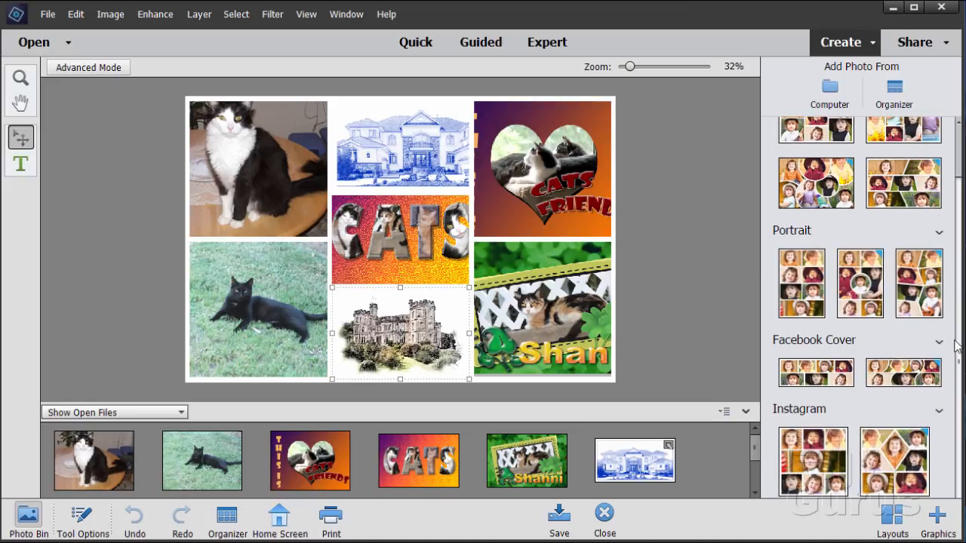
{"action": "mouse_move", "coordinate": [830, 273]}
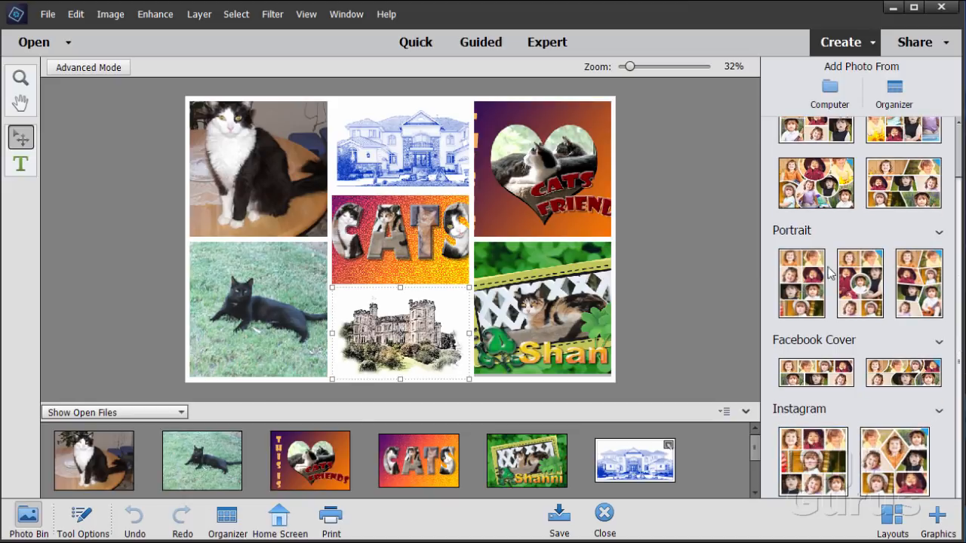
{"action": "scroll", "scroll_direction": "up", "scroll_amount": 3}
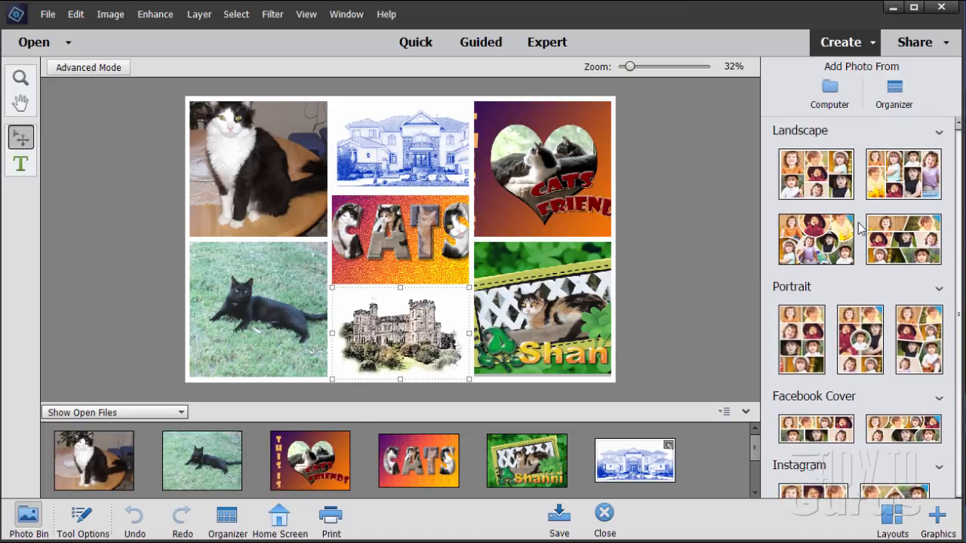
{"action": "left_click", "coordinate": [902, 239]}
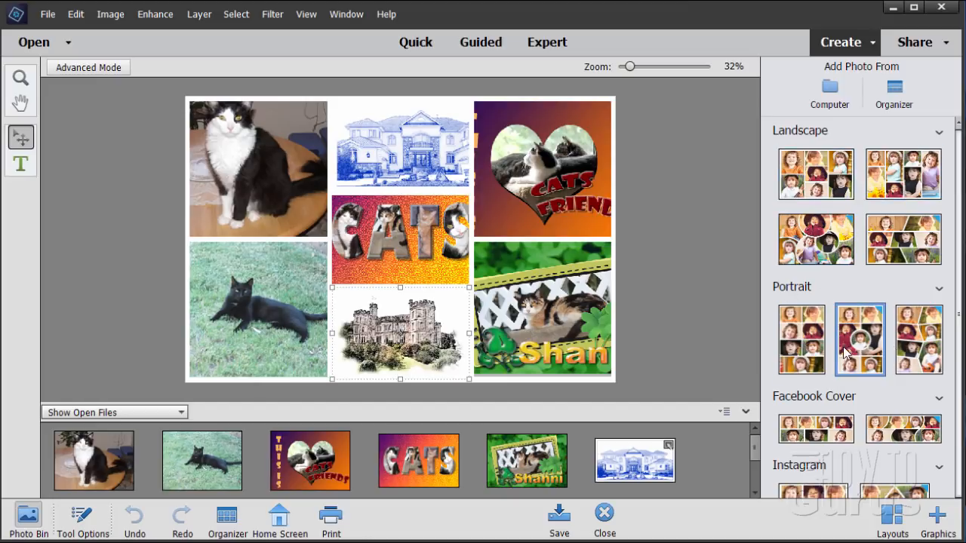
{"action": "scroll", "scroll_direction": "down", "scroll_amount": 3}
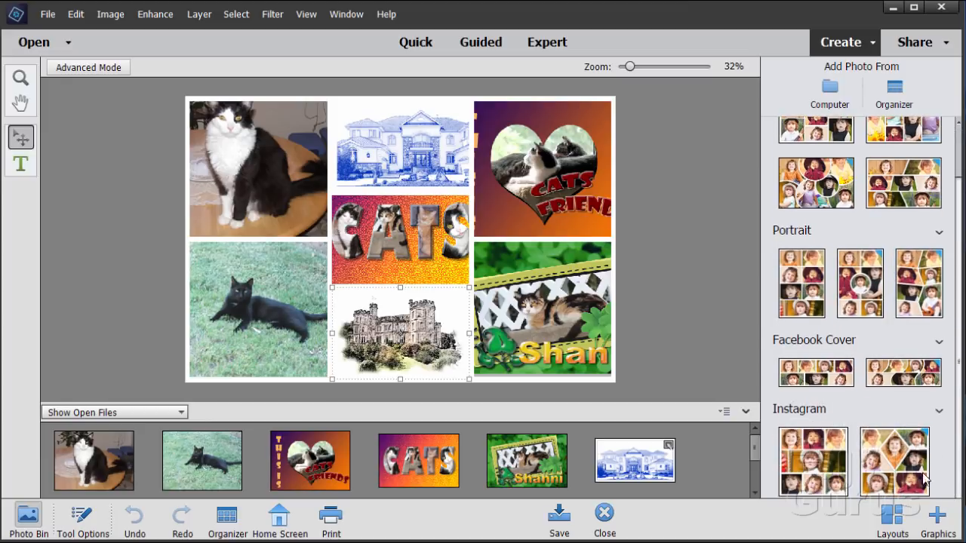
{"action": "scroll", "scroll_direction": "up", "scroll_amount": 3}
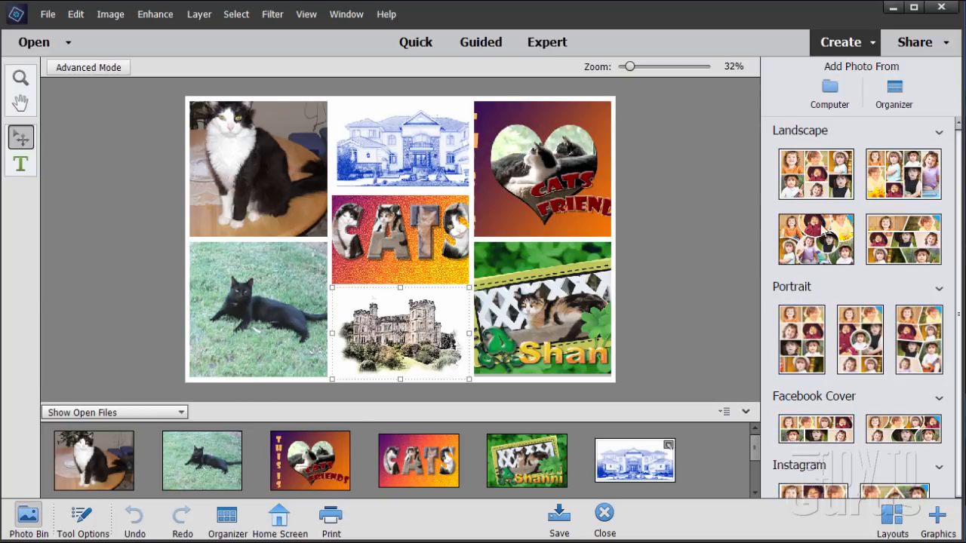
{"action": "mouse_move", "coordinate": [809, 401]}
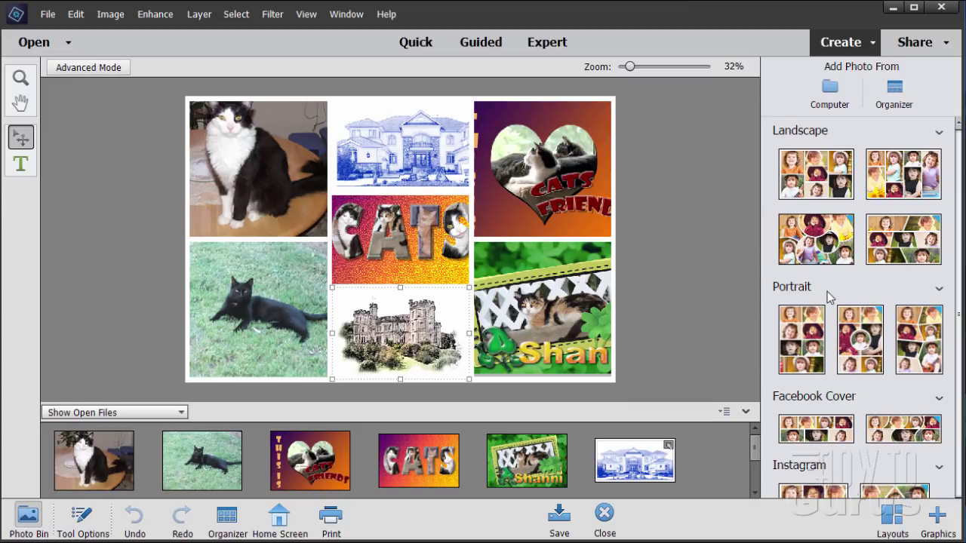
{"action": "mouse_move", "coordinate": [826, 434]}
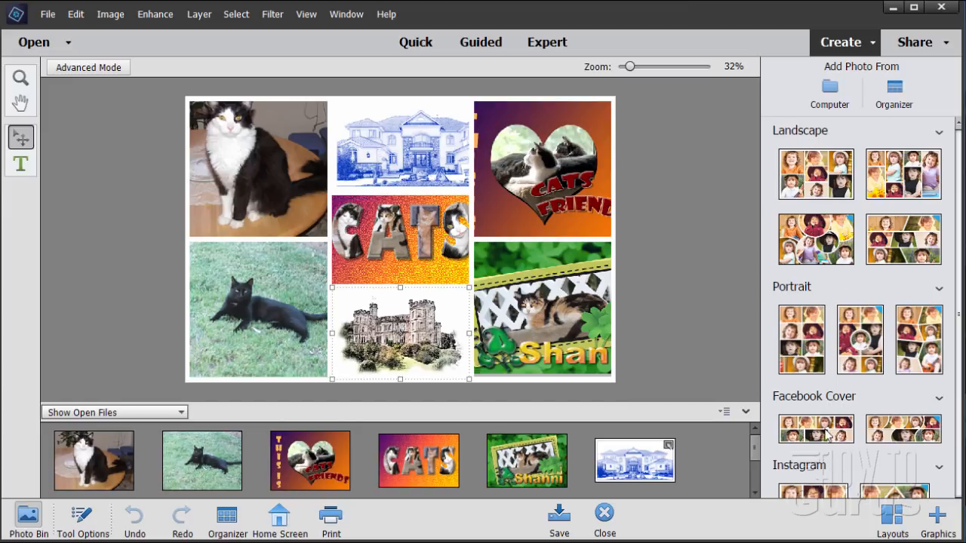
{"action": "scroll", "scroll_direction": "down", "scroll_amount": 3}
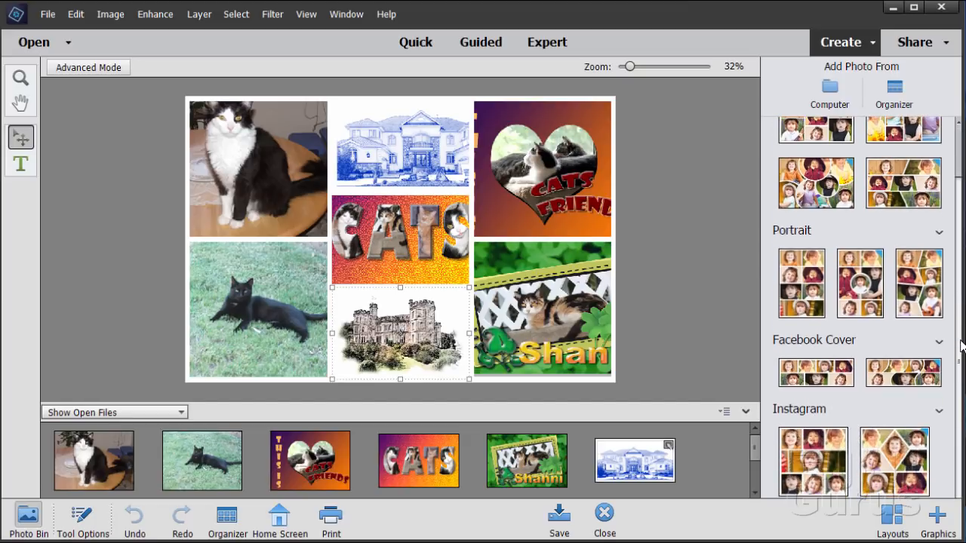
{"action": "mouse_move", "coordinate": [929, 49]}
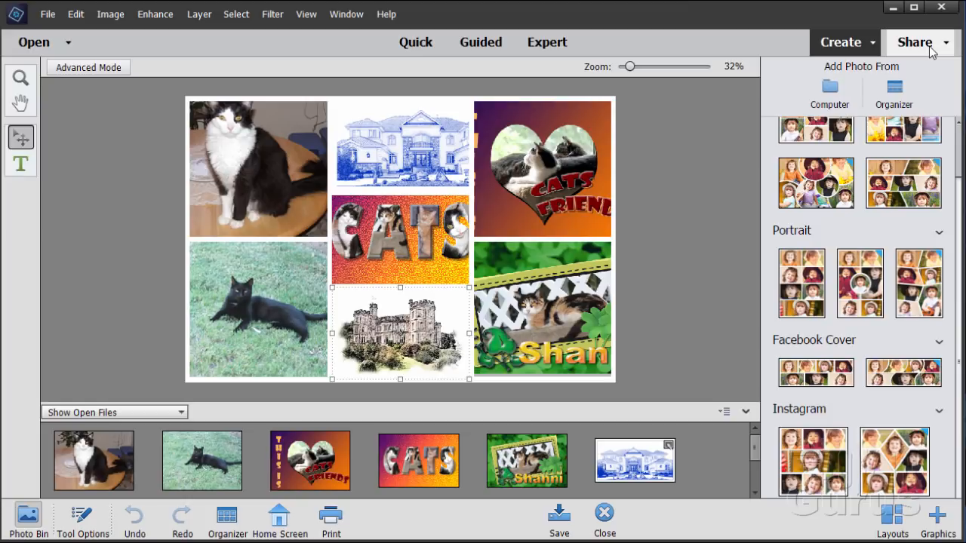
{"action": "left_click", "coordinate": [915, 42]}
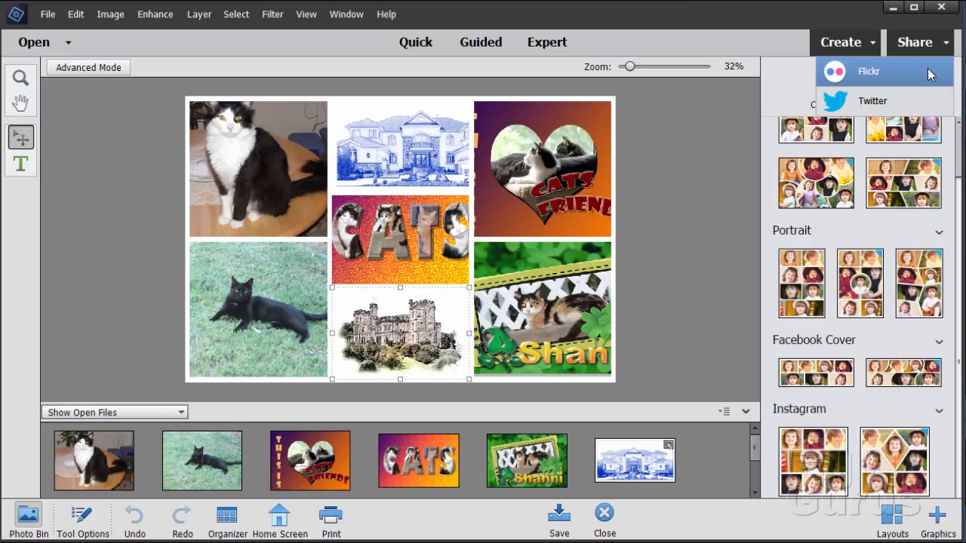
{"action": "mouse_move", "coordinate": [921, 72]}
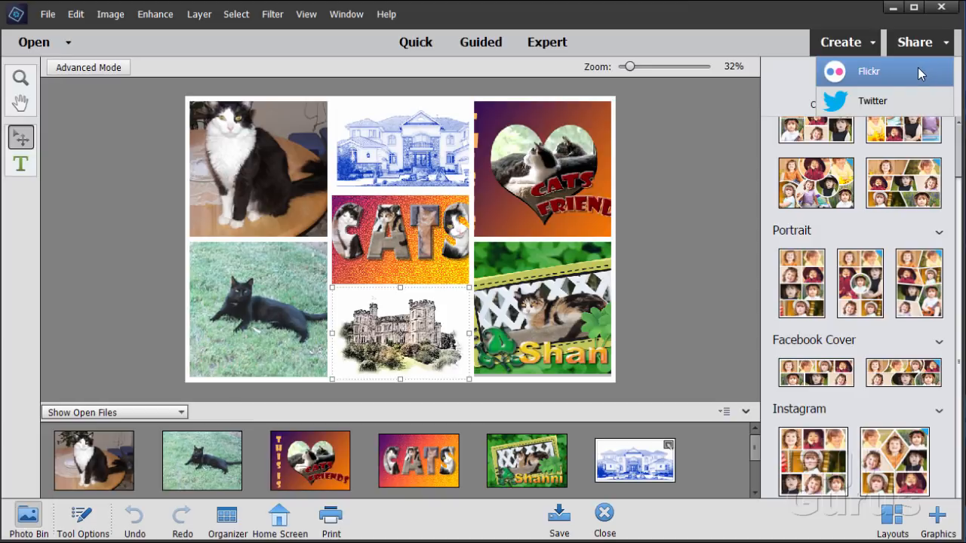
{"action": "mouse_move", "coordinate": [898, 90]}
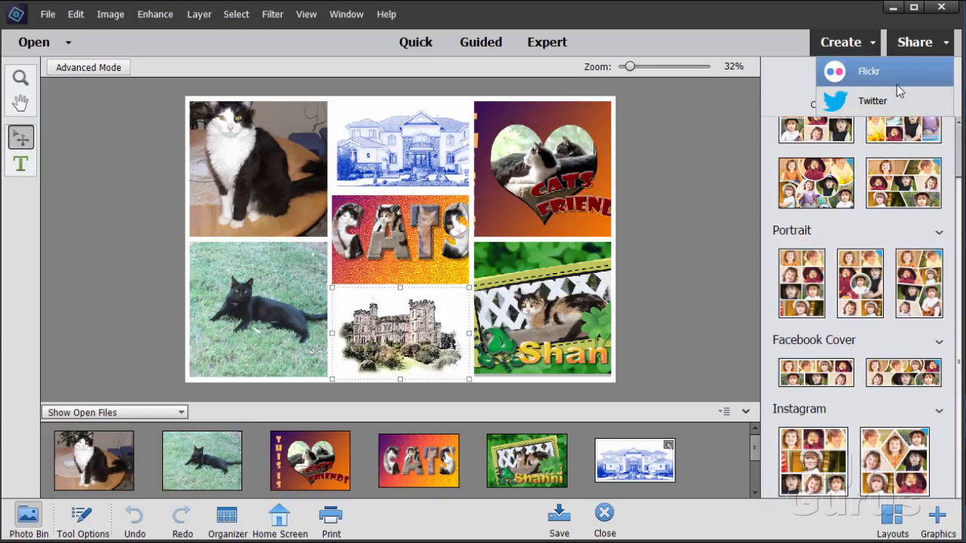
{"action": "mouse_move", "coordinate": [872, 100]}
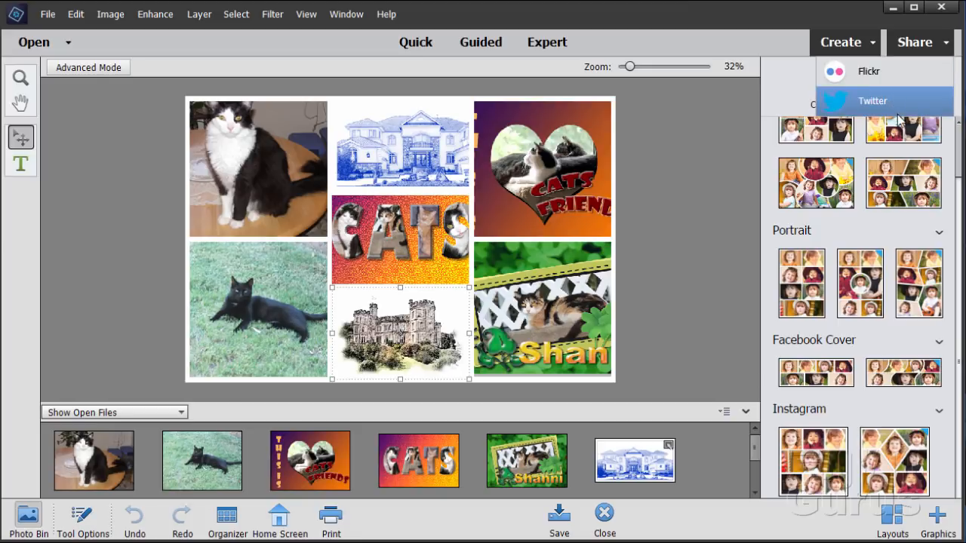
{"action": "mouse_move", "coordinate": [890, 101]}
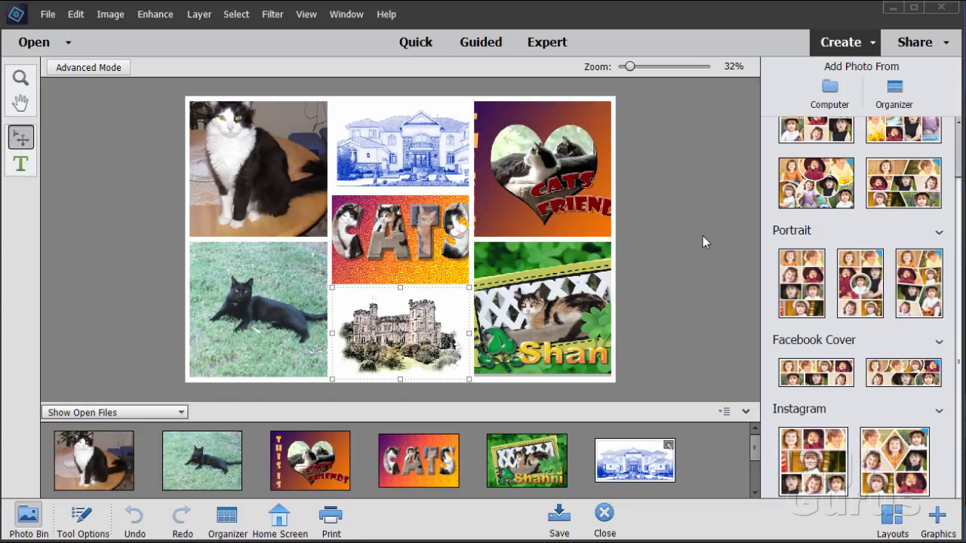
{"action": "mouse_move", "coordinate": [279, 519]}
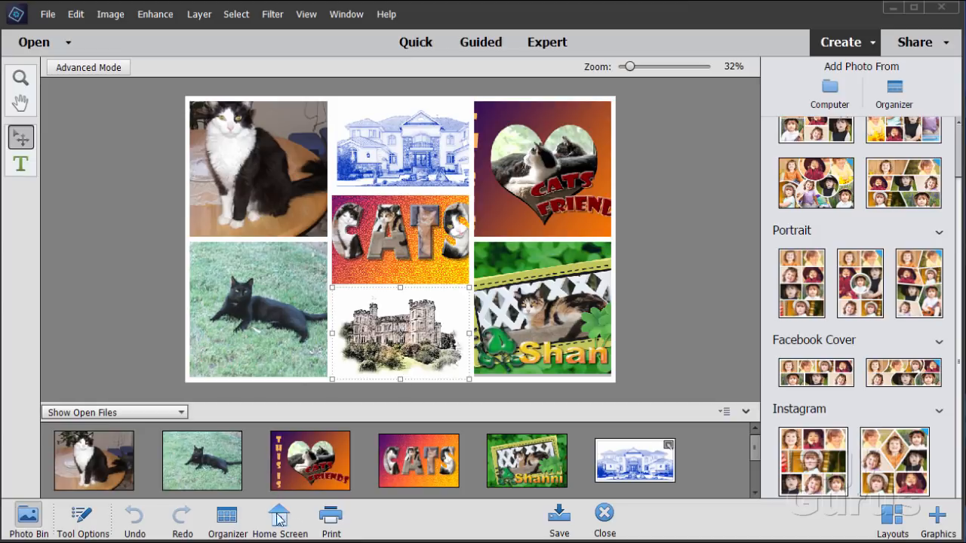
{"action": "mouse_move", "coordinate": [365, 63]}
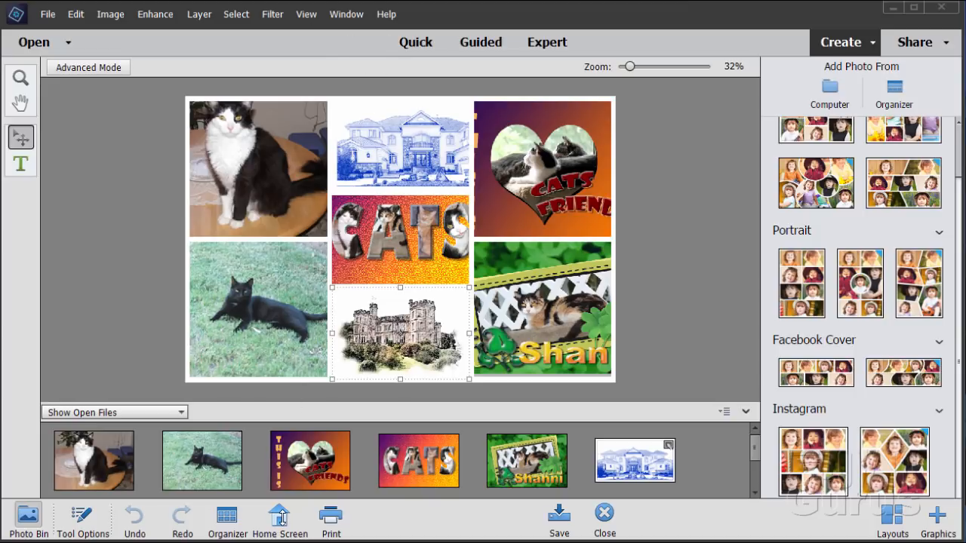
{"action": "mouse_move", "coordinate": [694, 234]}
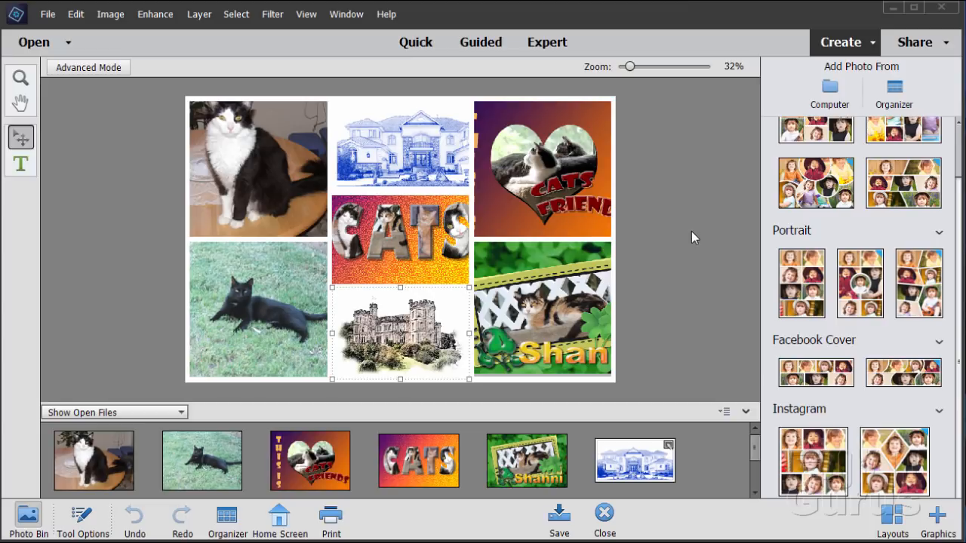
{"action": "mouse_move", "coordinate": [687, 247]}
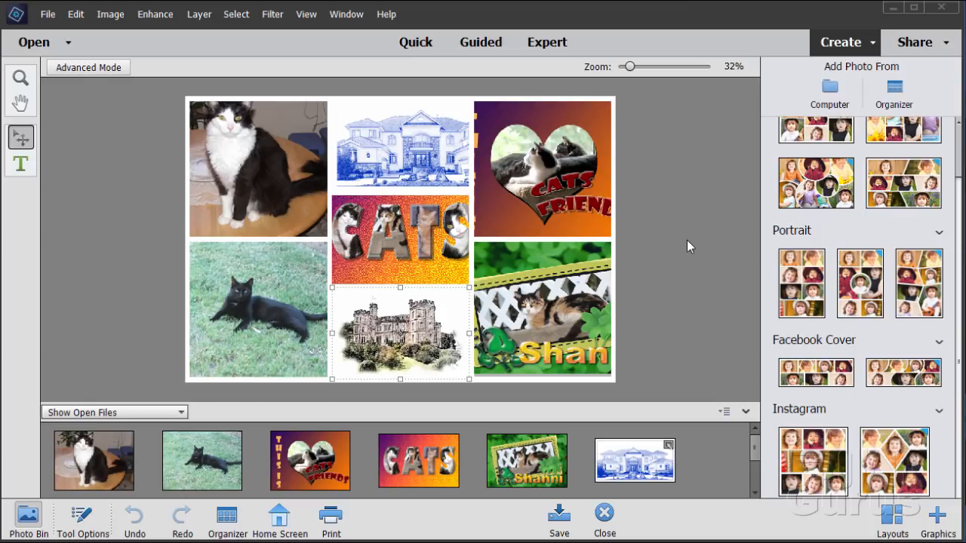
Show the Enhance menu commands including Open Closed Eyes, Adjust Sharpness and Shake Reduction
{"action": "left_click", "coordinate": [154, 13]}
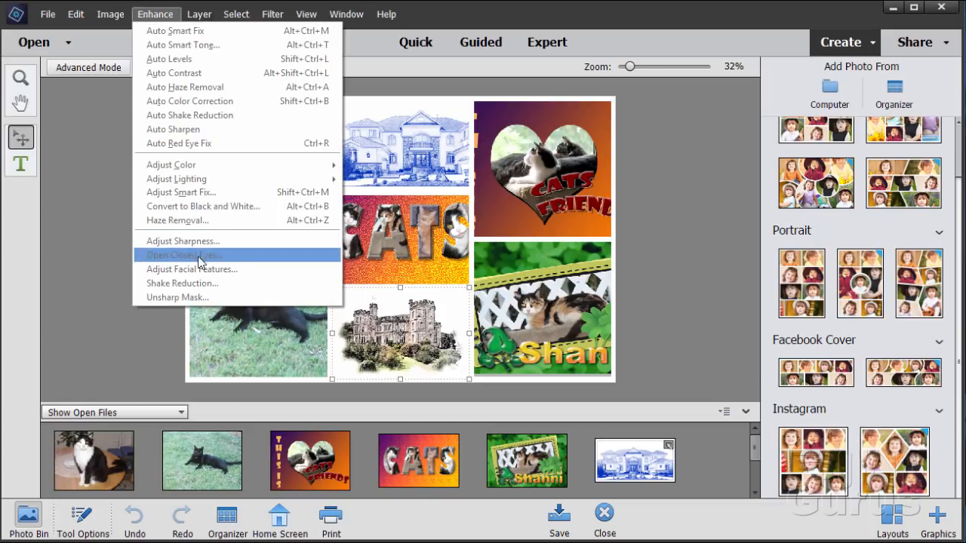
{"action": "mouse_move", "coordinate": [223, 256]}
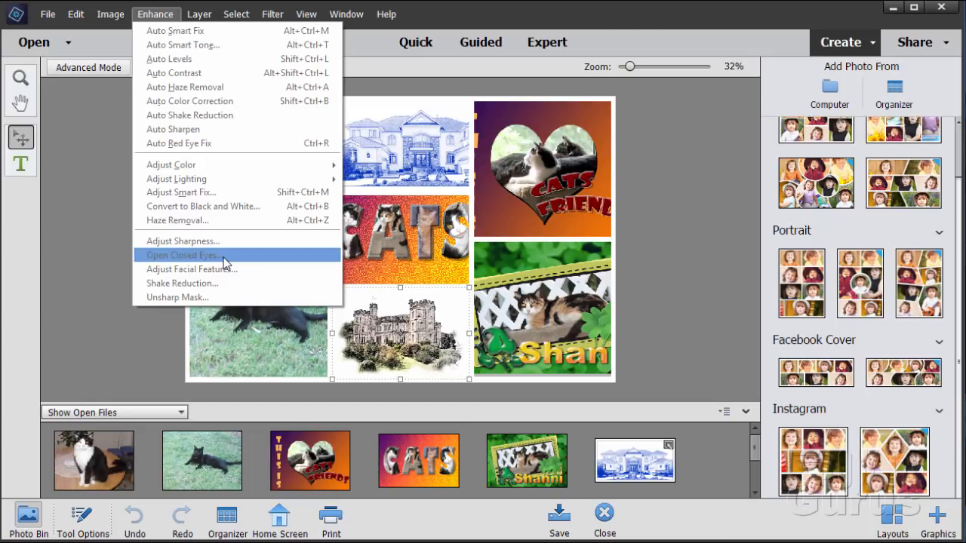
{"action": "mouse_move", "coordinate": [210, 259]}
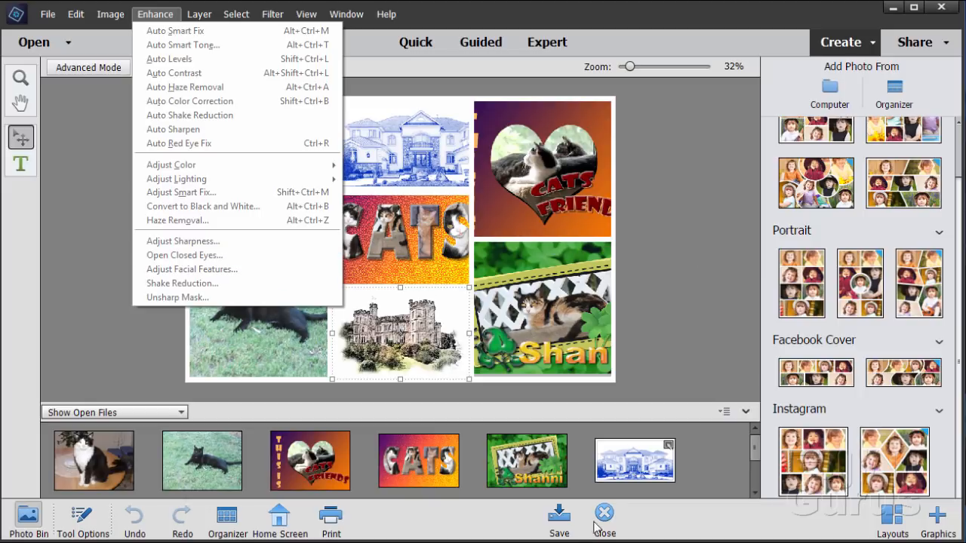
Close the untitled collage without saving, returning to the single cat photo in Expert mode
{"action": "left_click", "coordinate": [604, 516]}
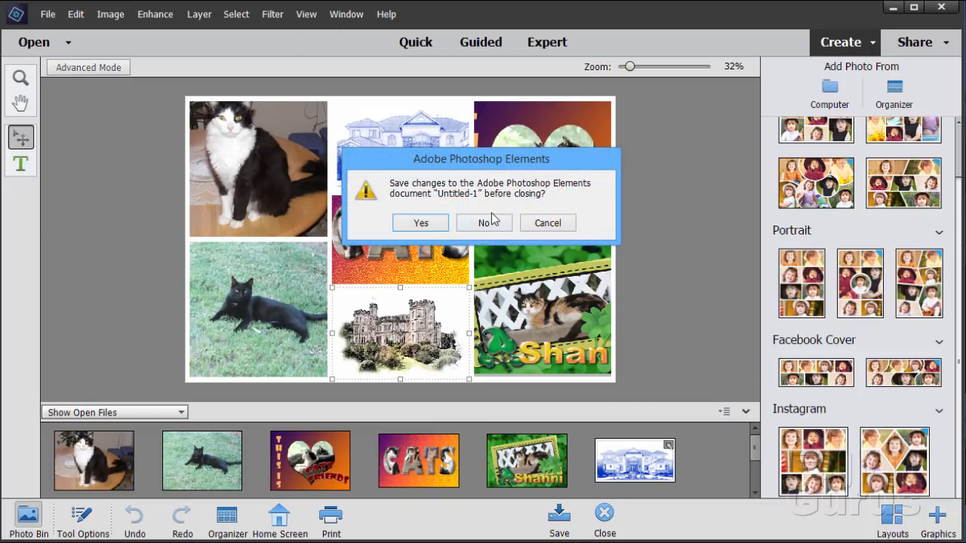
{"action": "left_click", "coordinate": [482, 223]}
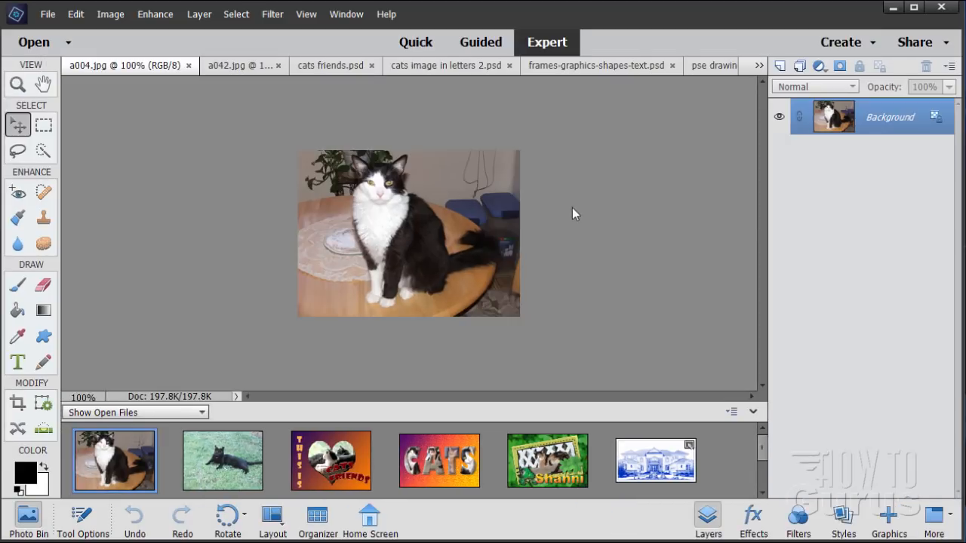
{"action": "mouse_move", "coordinate": [916, 243]}
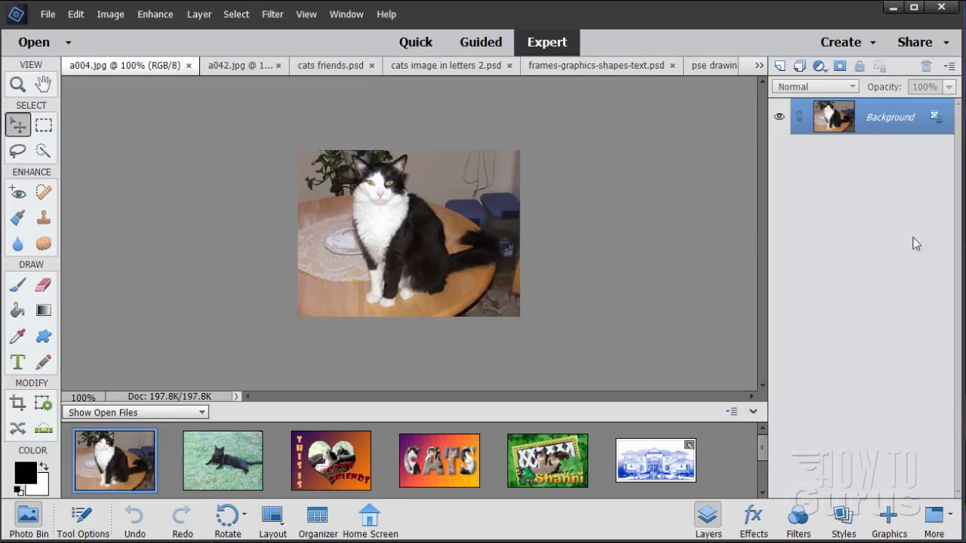
{"action": "mouse_move", "coordinate": [641, 217]}
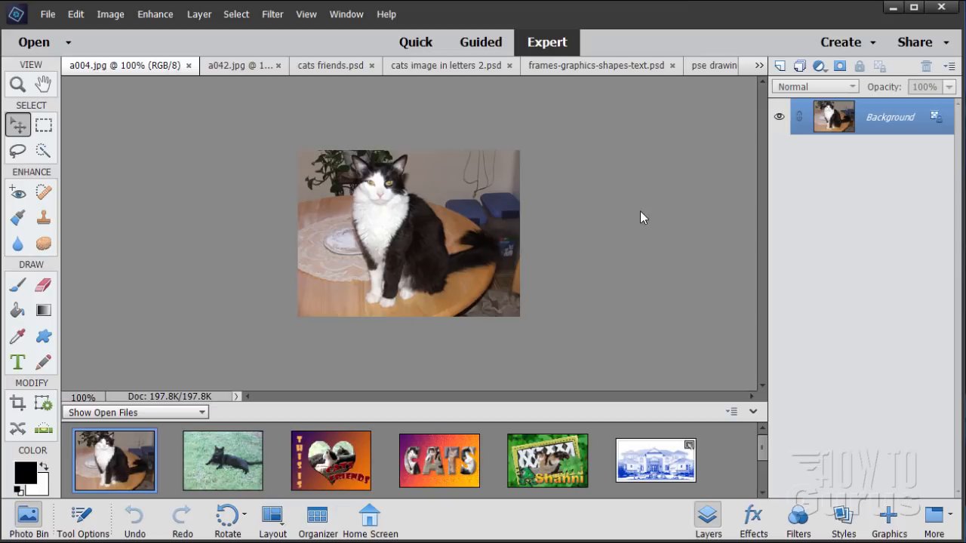
{"action": "mouse_move", "coordinate": [915, 275]}
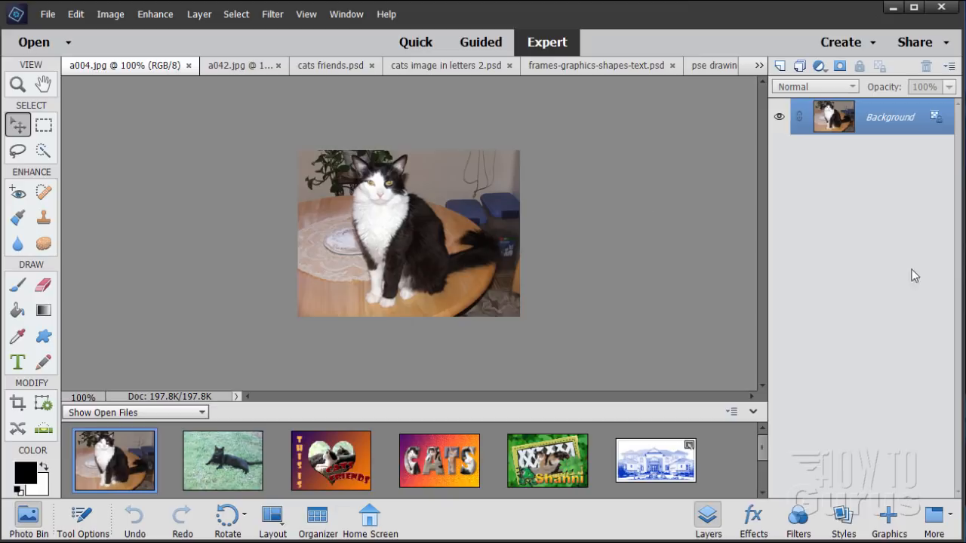
{"action": "mouse_move", "coordinate": [661, 268]}
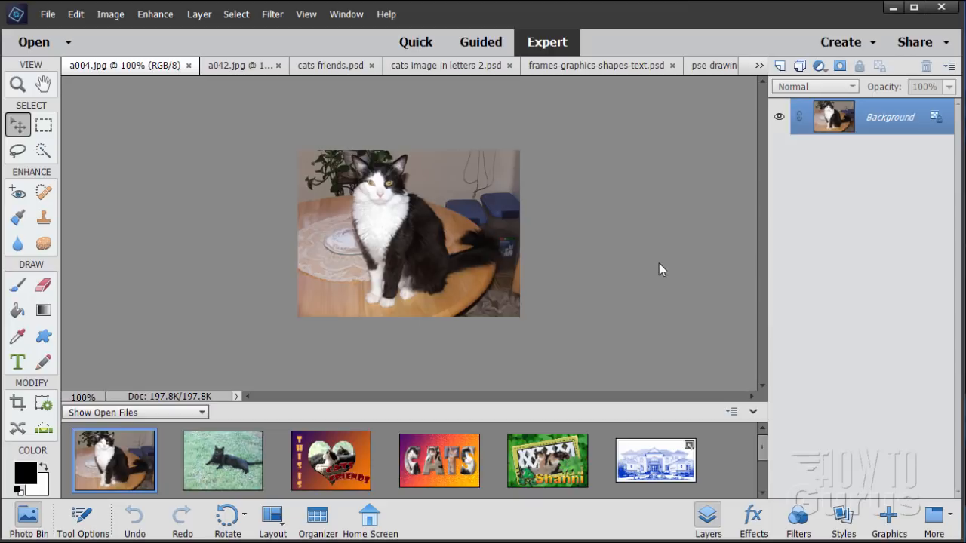
{"action": "mouse_move", "coordinate": [632, 215]}
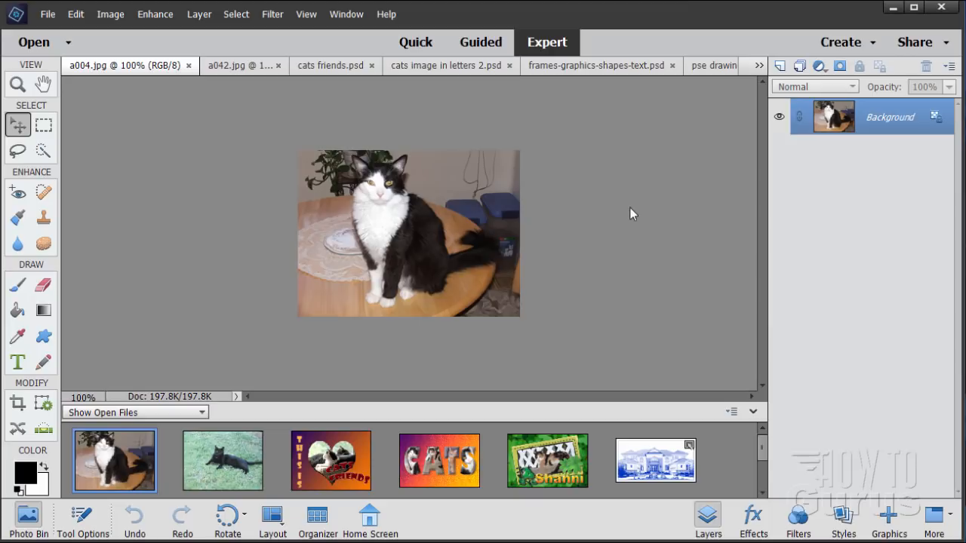
{"action": "mouse_move", "coordinate": [588, 239]}
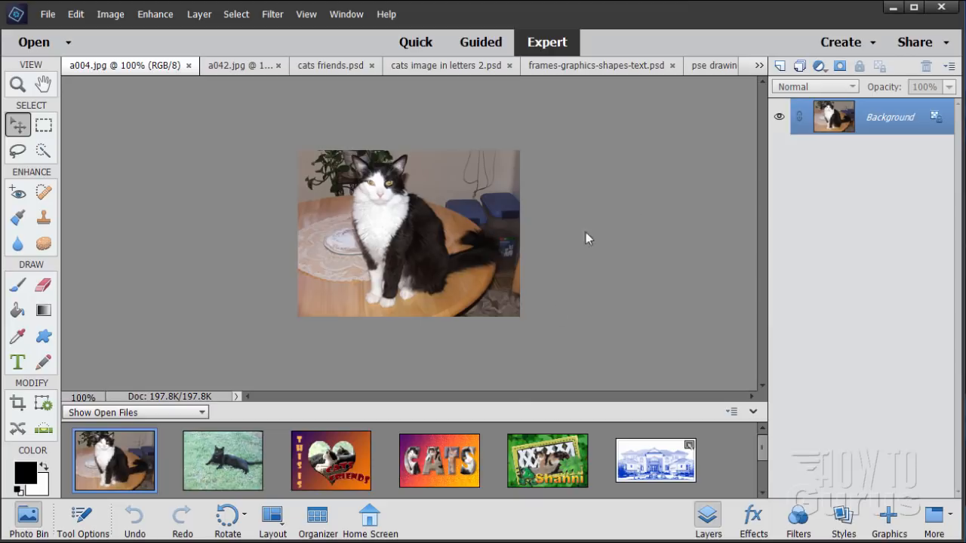
Make 'cats image in letters 2.psd' the active document, showing cat photos inside the CATS letters
{"action": "left_click", "coordinate": [439, 462]}
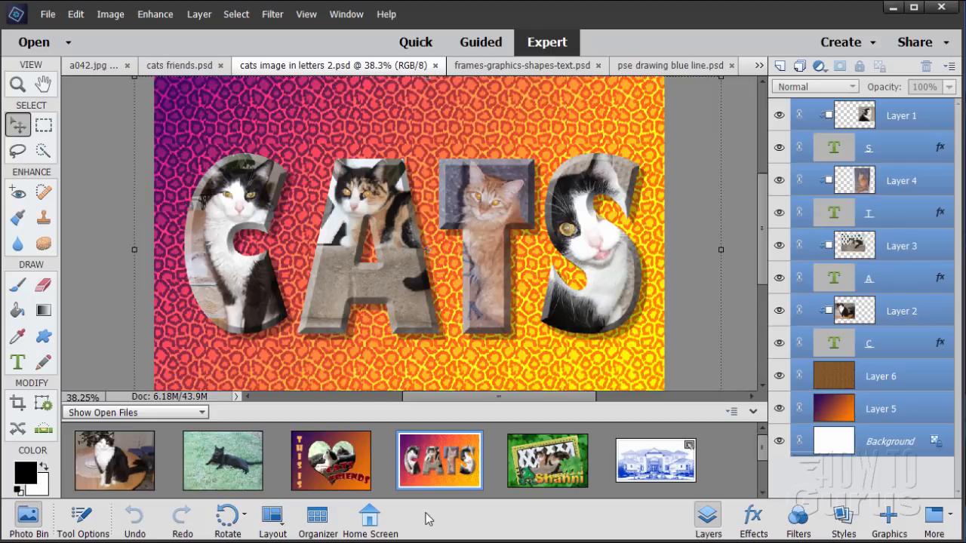
{"action": "left_click", "coordinate": [479, 42]}
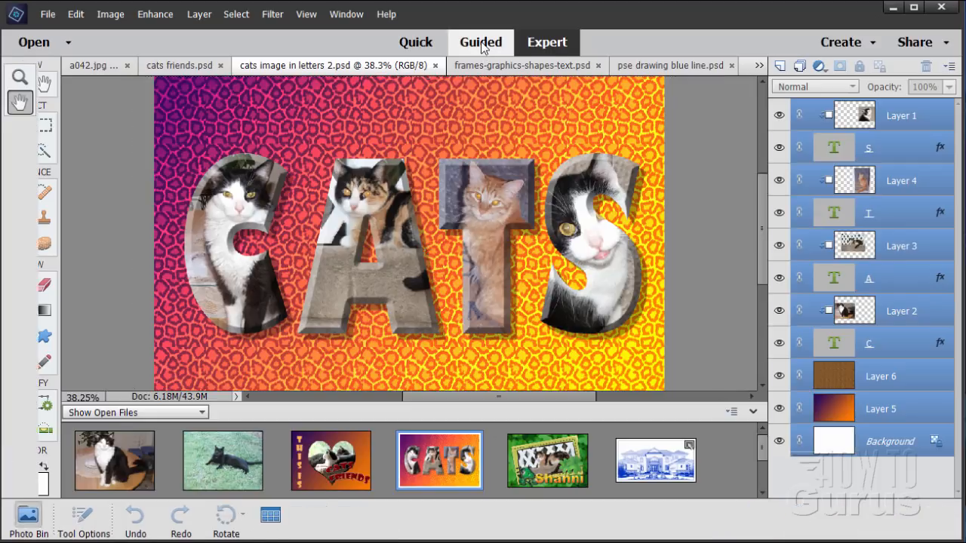
Switch to Guided mode's Fun Edits gallery with Double Exposure, Effects Collage and Meme Maker
{"action": "left_click", "coordinate": [480, 42]}
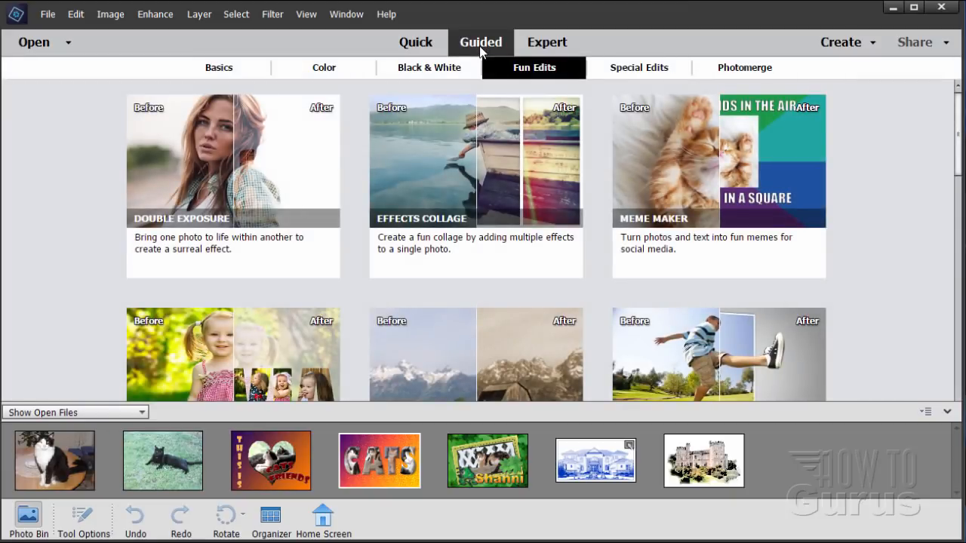
{"action": "mouse_move", "coordinate": [717, 166]}
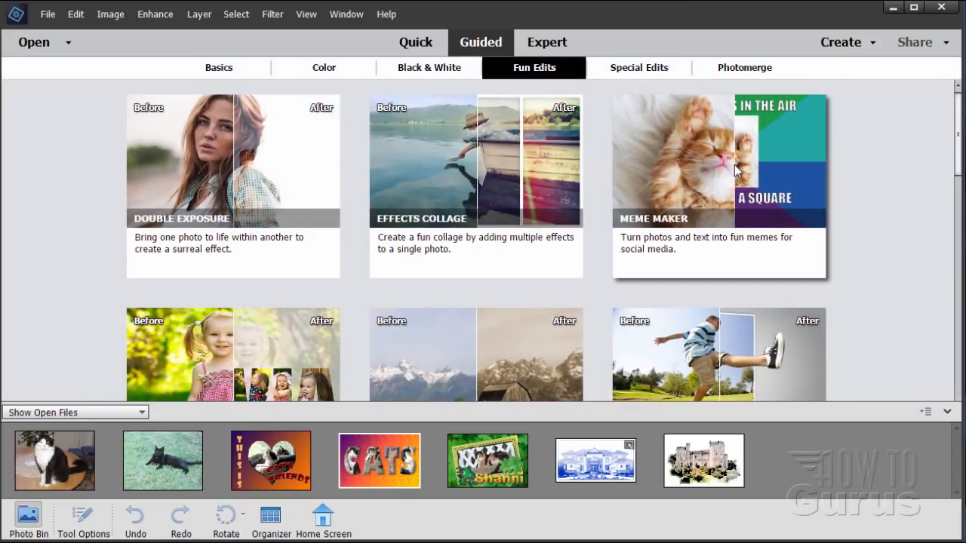